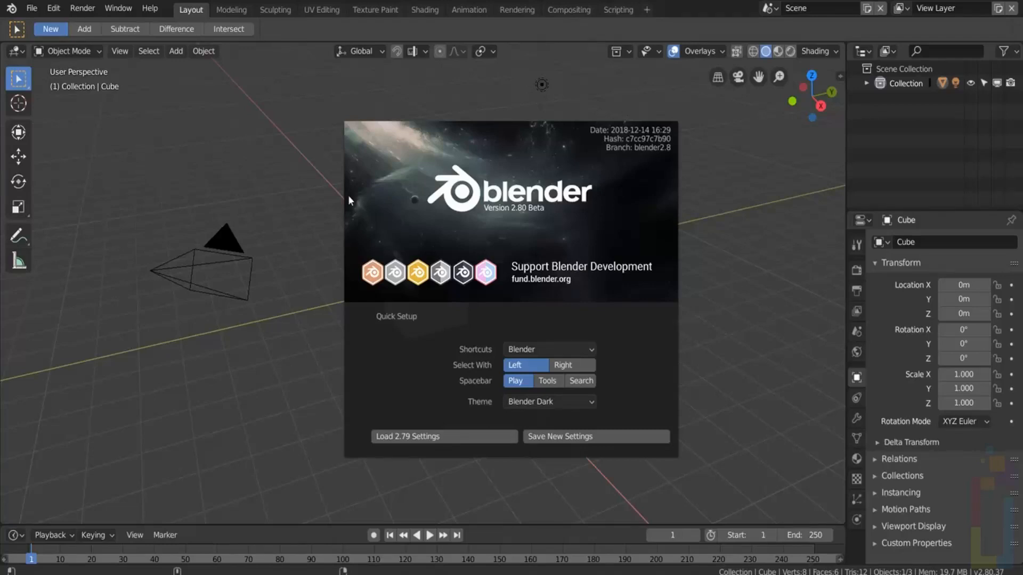
mouse_move(491, 339)
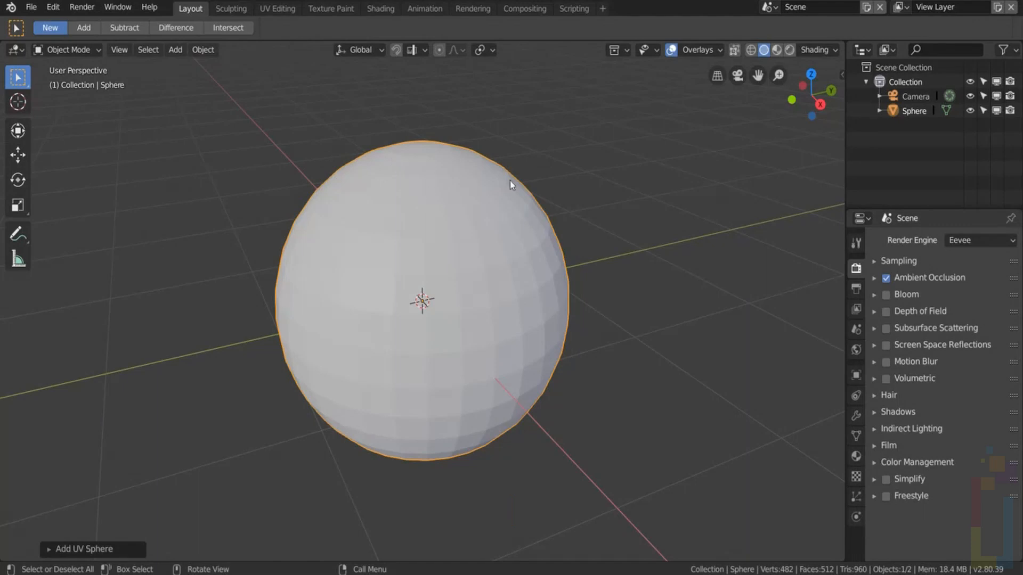
Step: In Edit Mode, hide the sphere's selected faces (H, Shift+H), then reveal all with Alt+H
key("Tab")
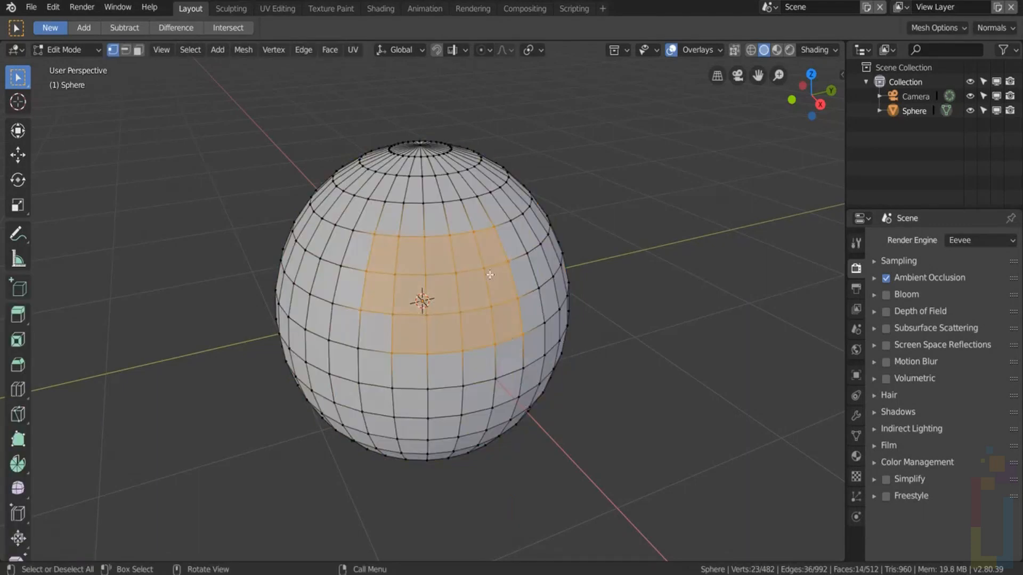
key("h")
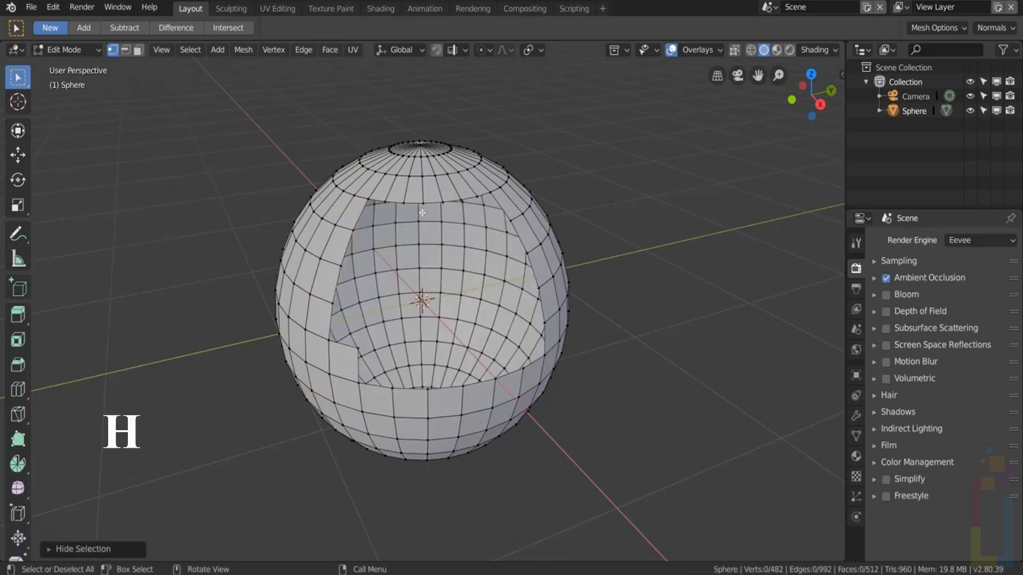
mouse_move(483, 319)
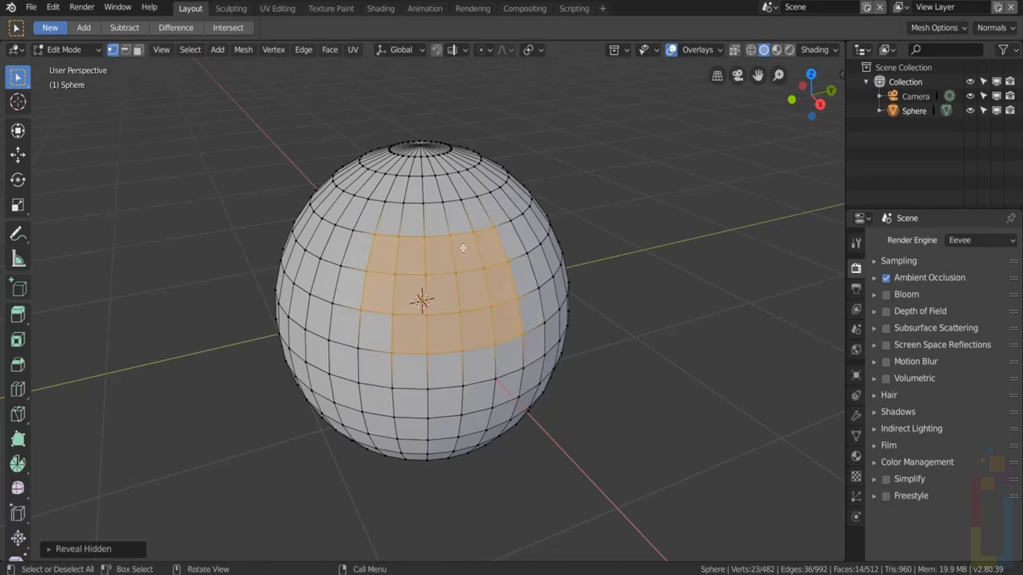
key("shift+h")
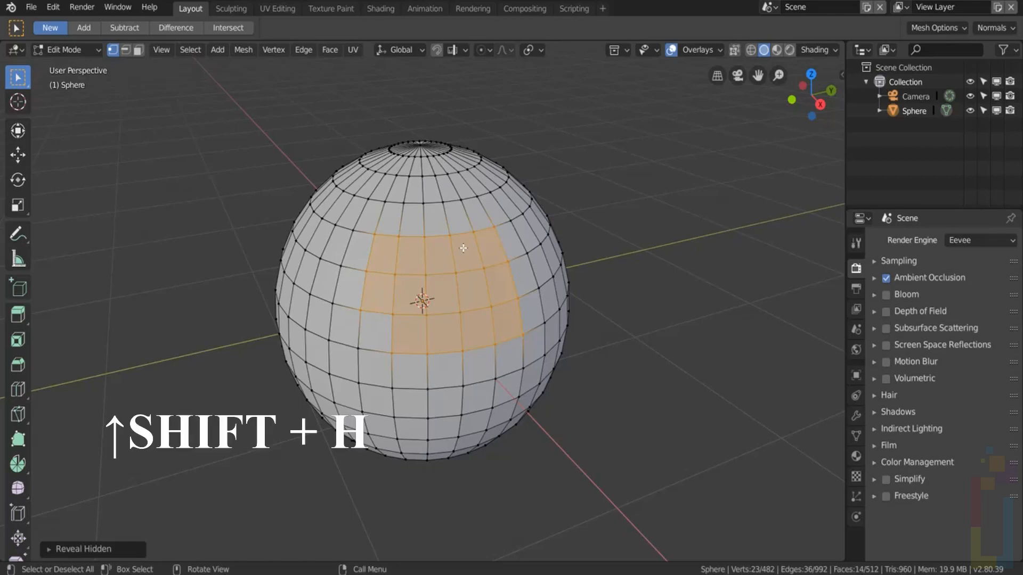
key("shift+h")
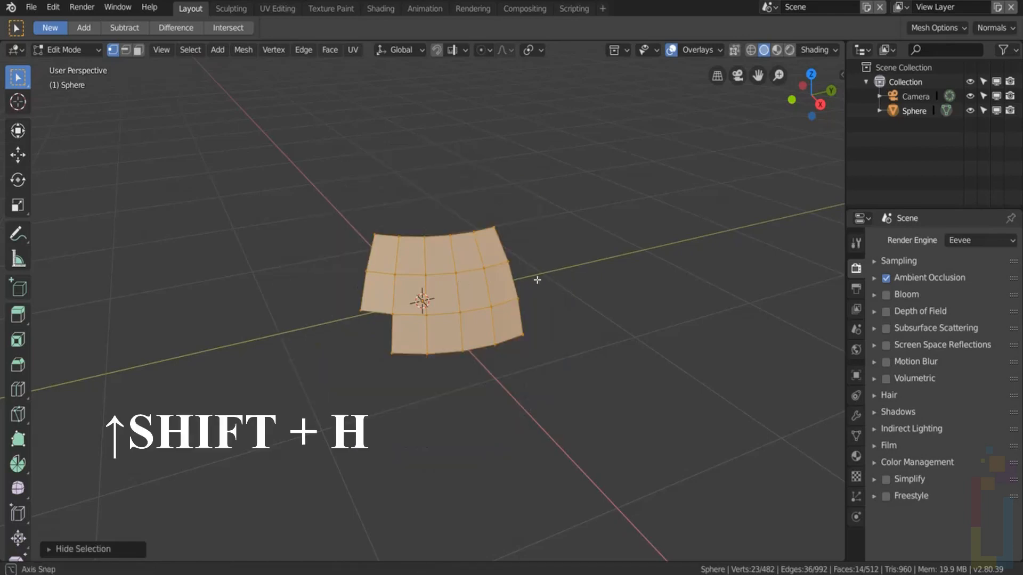
key("shift+h")
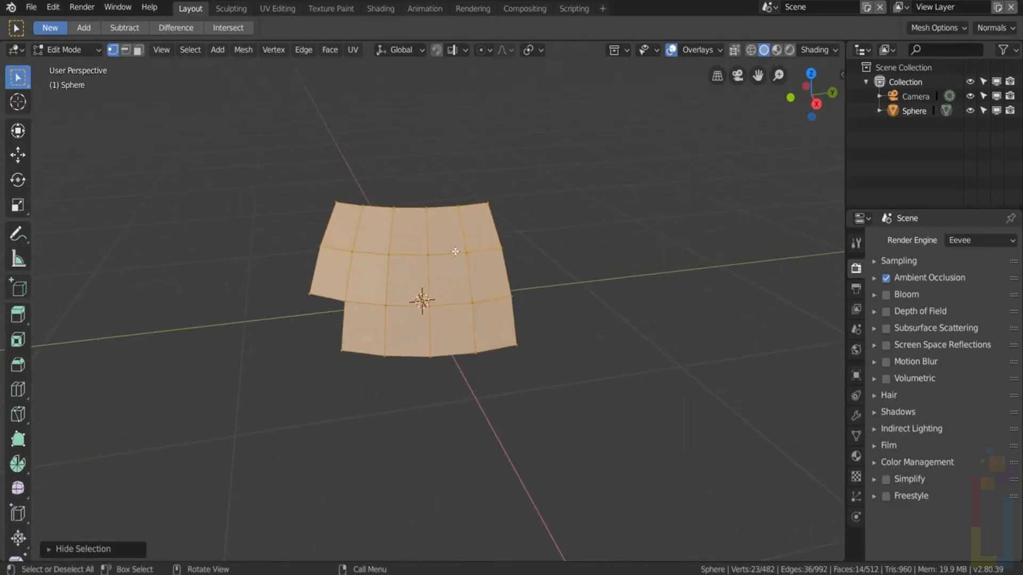
key("alt+h")
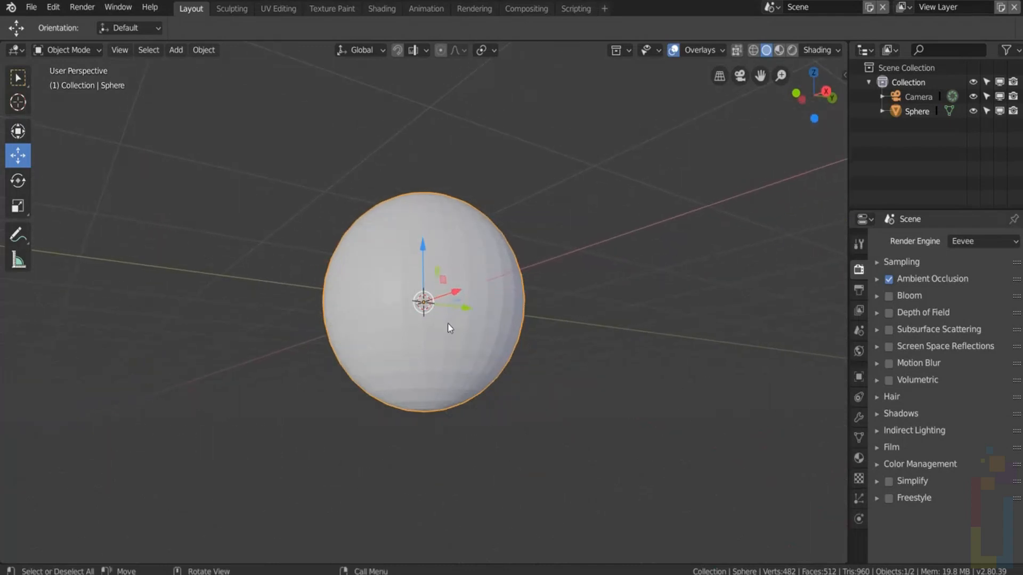
Step: Snap the 3D cursor to the sphere's bottom pole vertex
left_click_drag(451, 326, 457, 288)
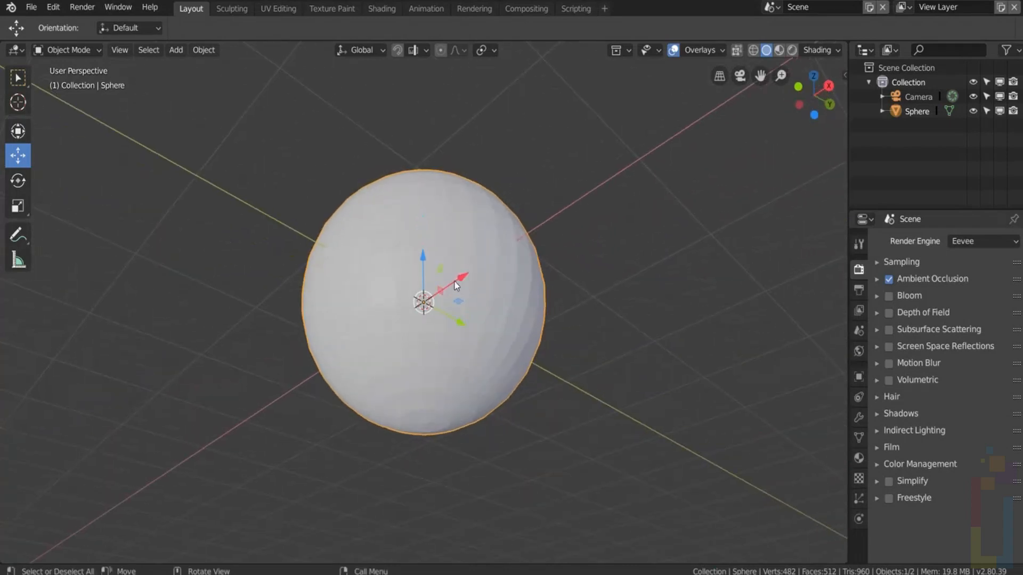
key("Tab")
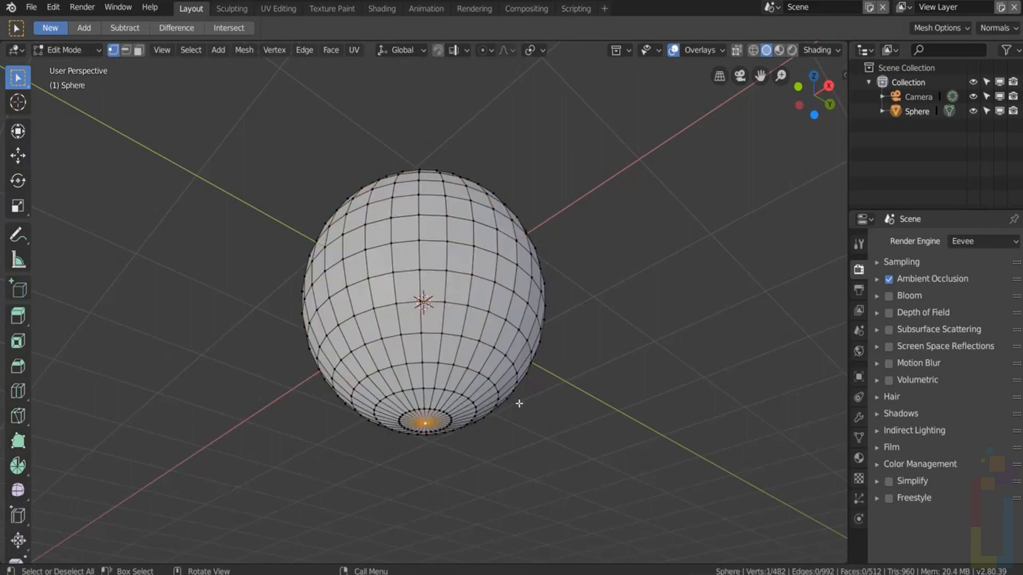
key("shift+s")
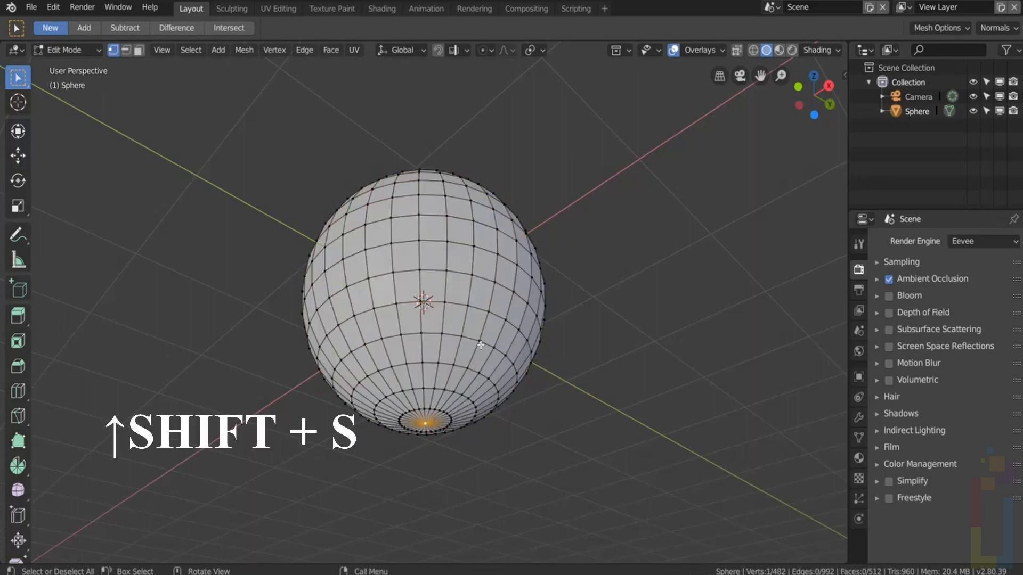
key("shift+s")
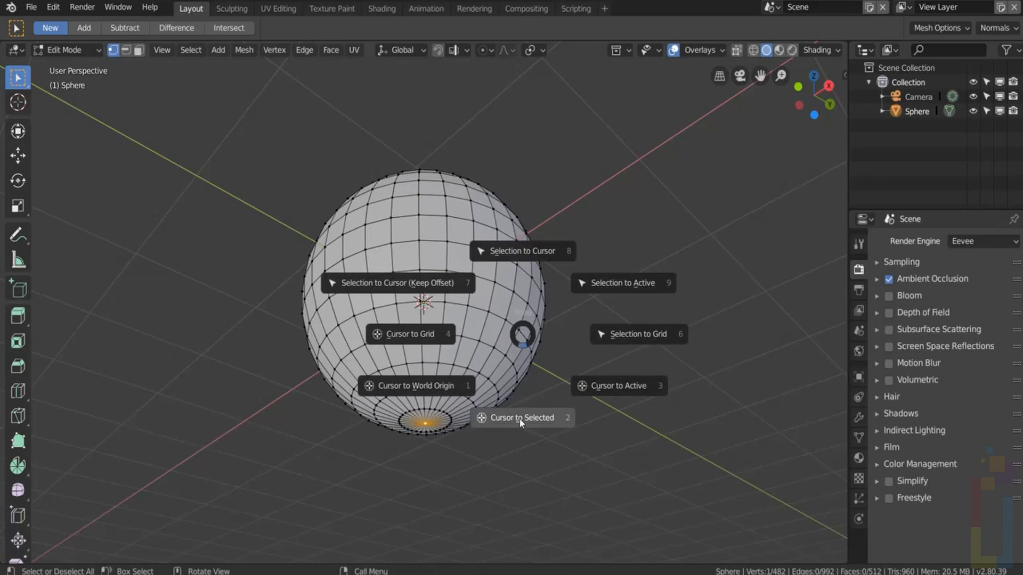
left_click(522, 418)
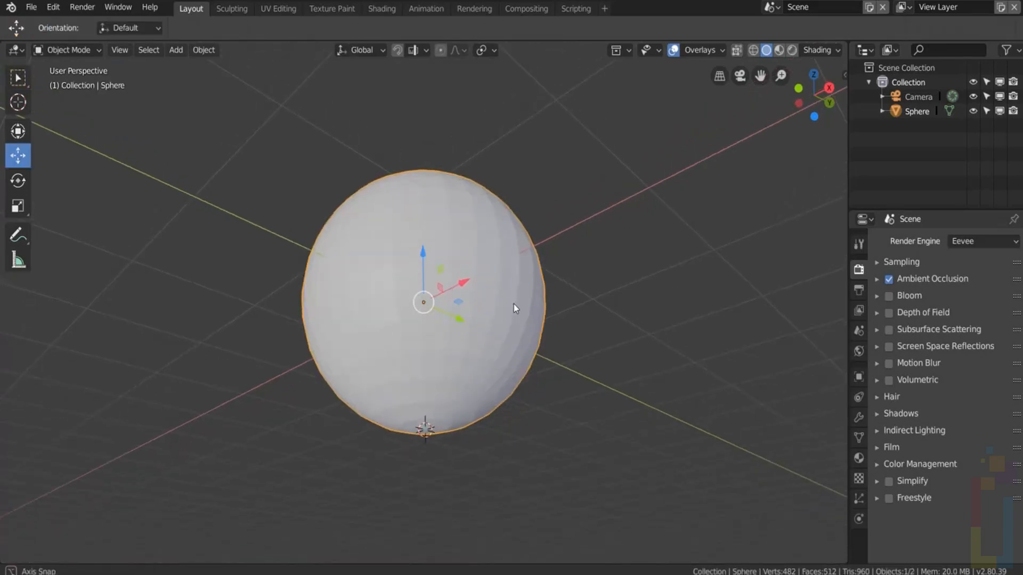
Step: Set the sphere's origin to the 3D cursor and show its transform values
right_click(514, 308)
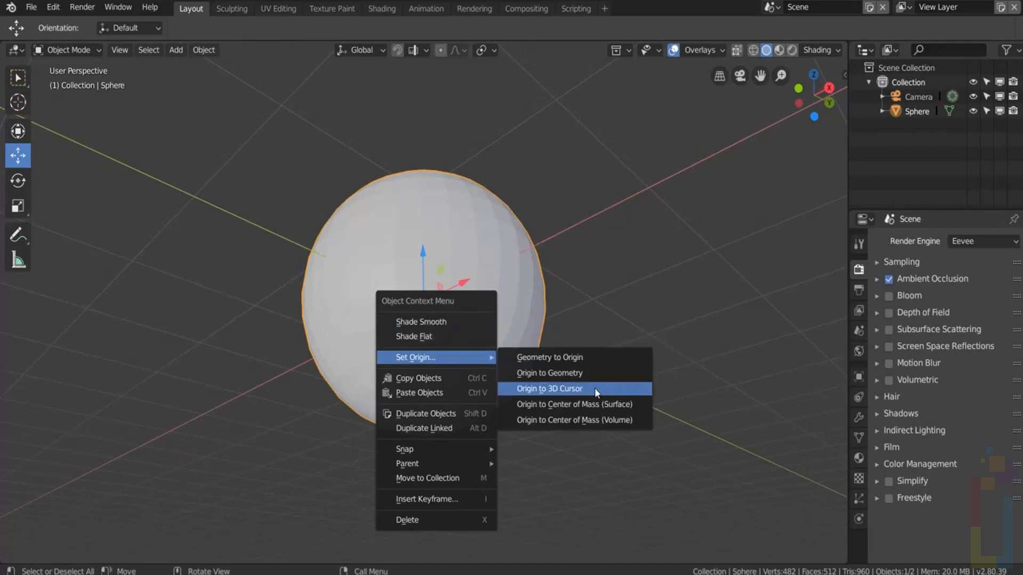
left_click(550, 389)
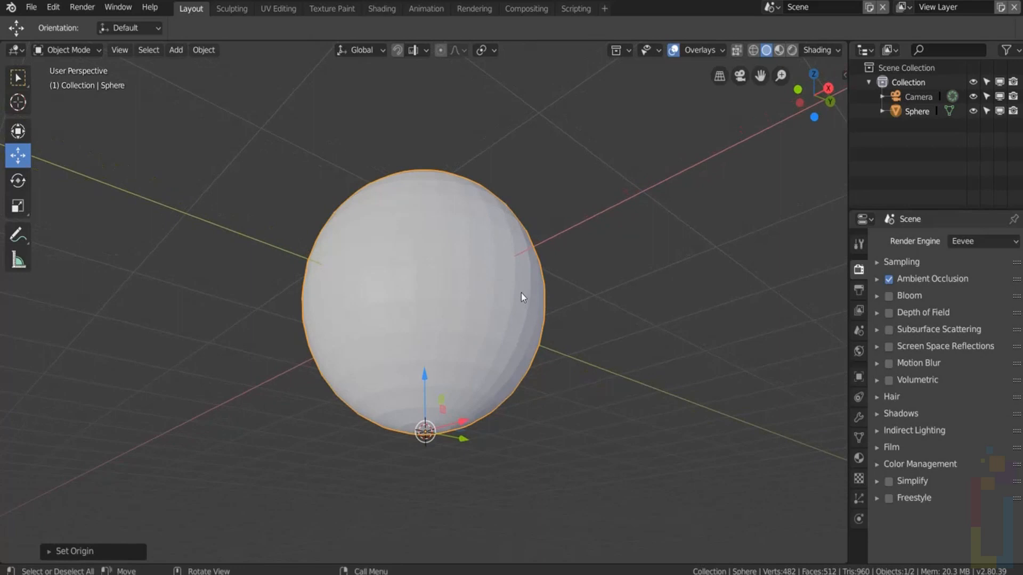
mouse_move(522, 311)
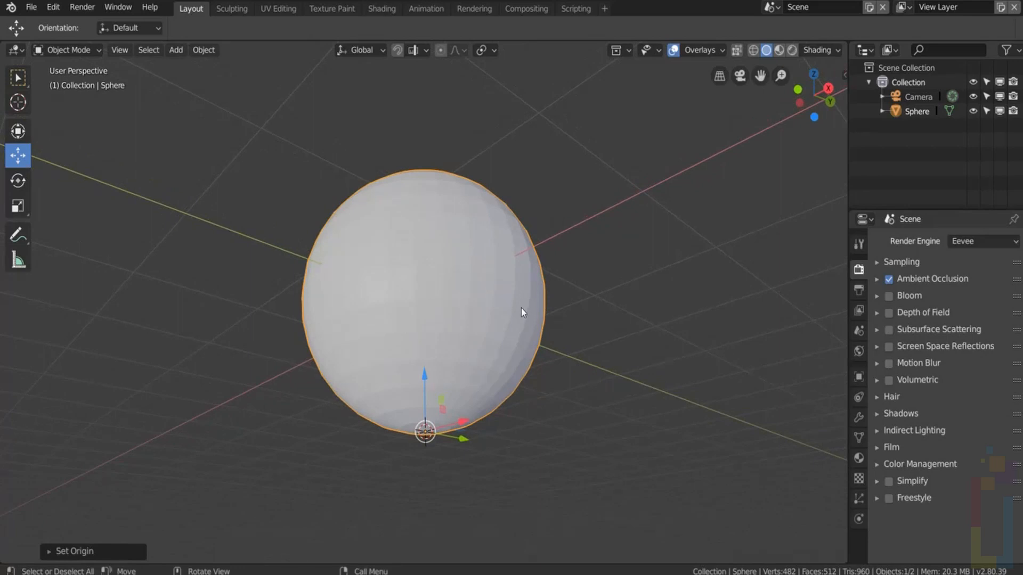
key("n")
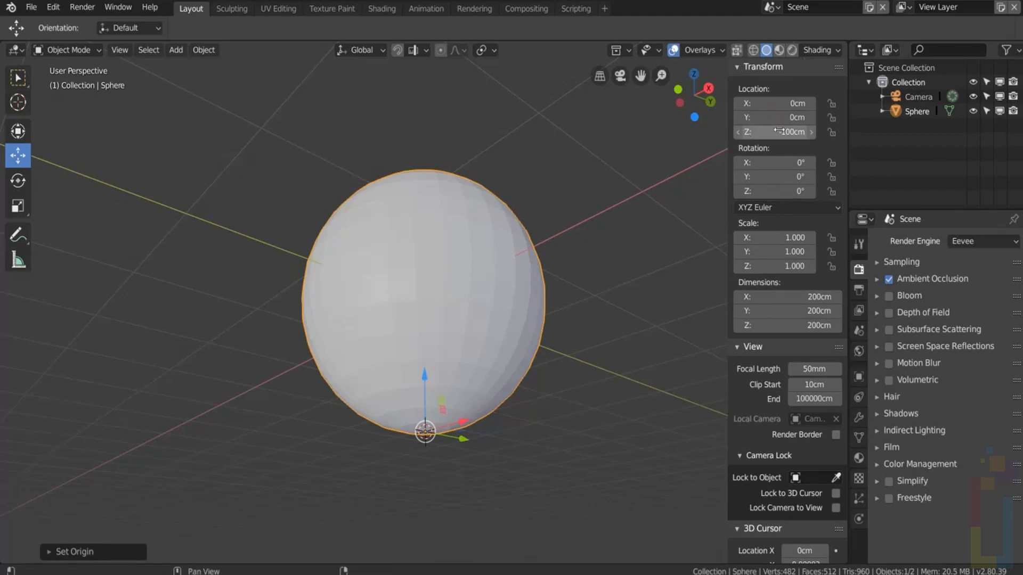
left_click(774, 132)
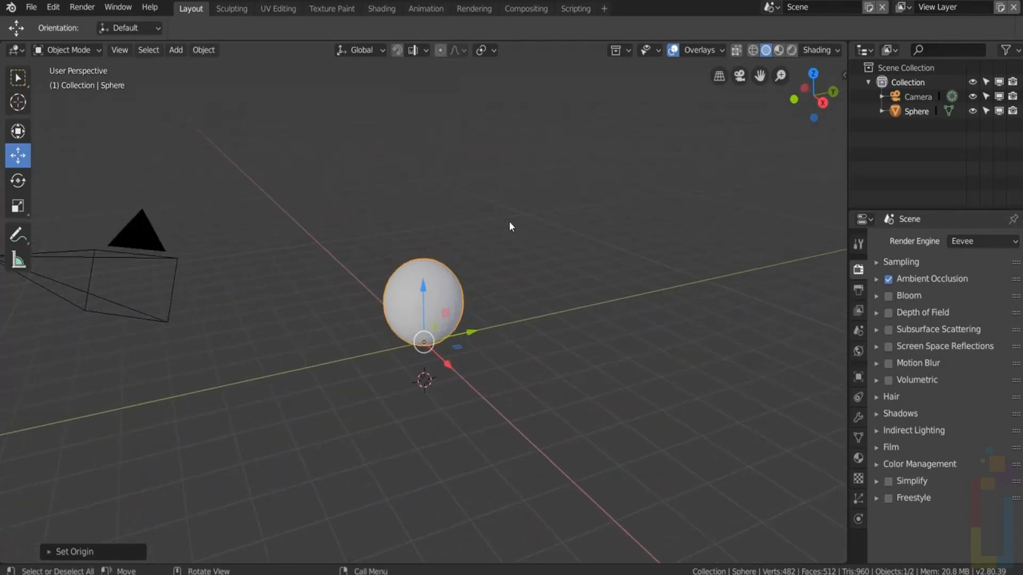
Step: Toggle the four-way Ctrl+Alt+Q view, then split the viewport vertically via F4
key("ctrl+alt+q")
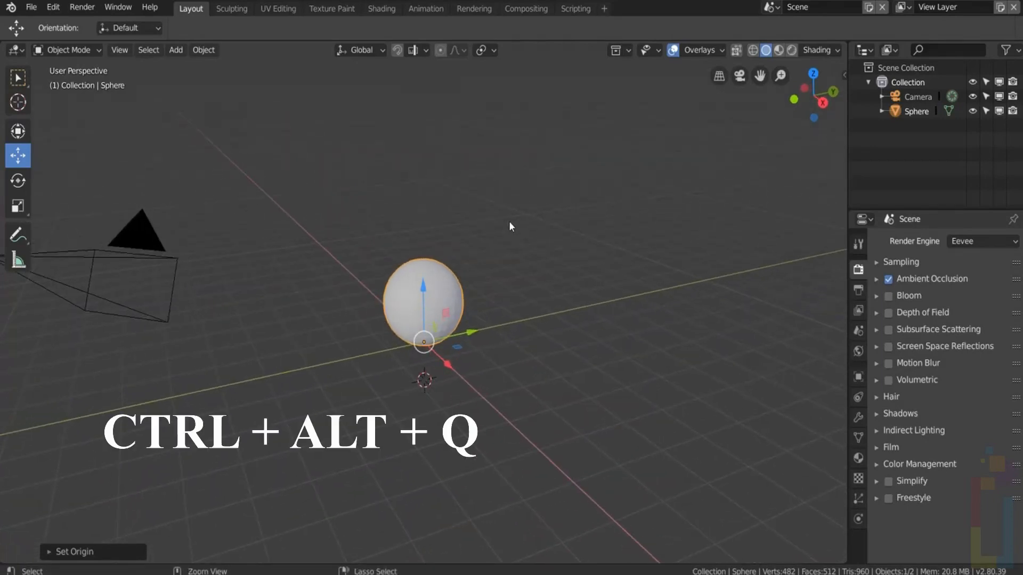
key("ctrl+alt+q")
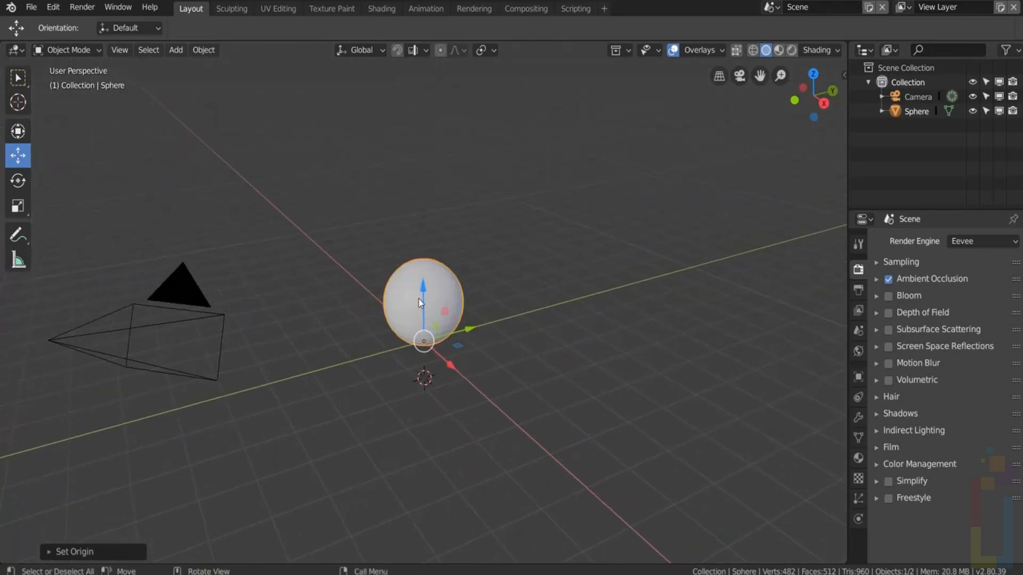
key("F4")
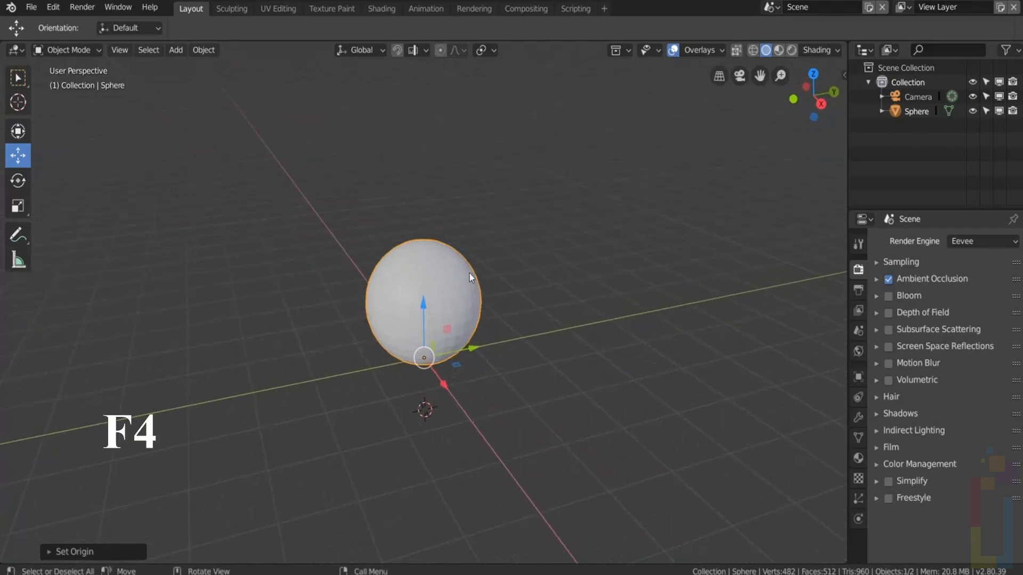
mouse_move(495, 226)
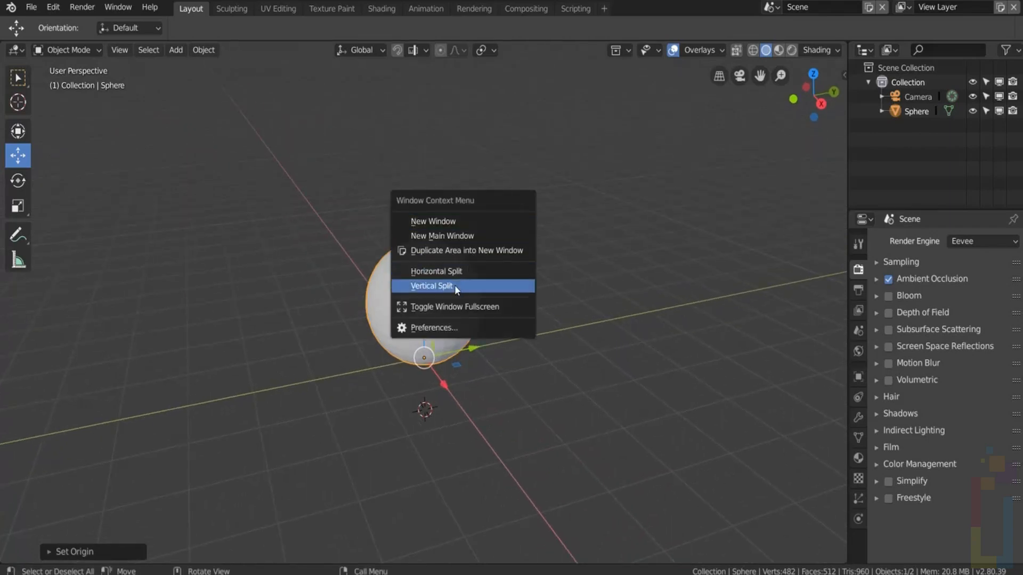
left_click(431, 286)
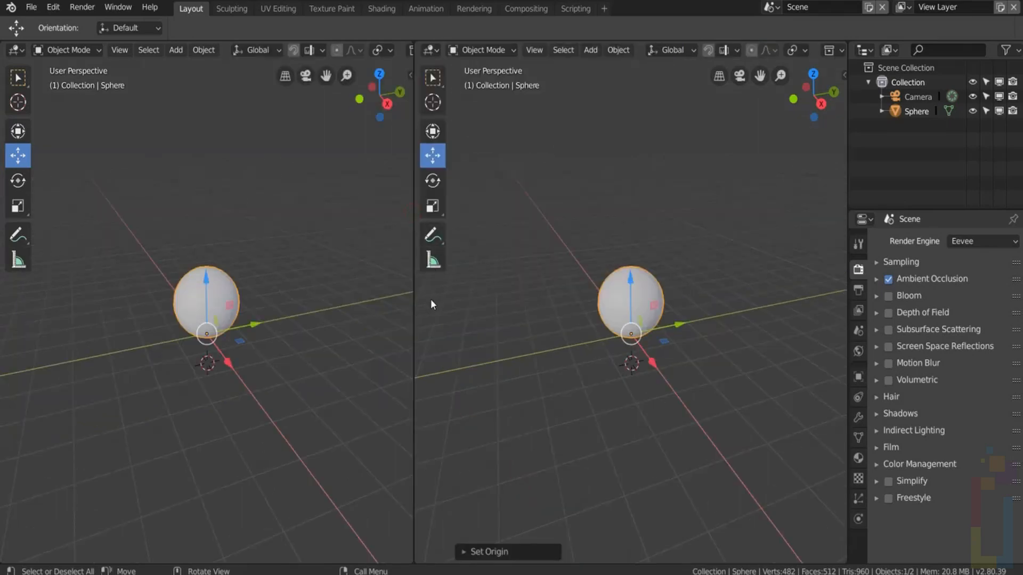
mouse_move(430, 287)
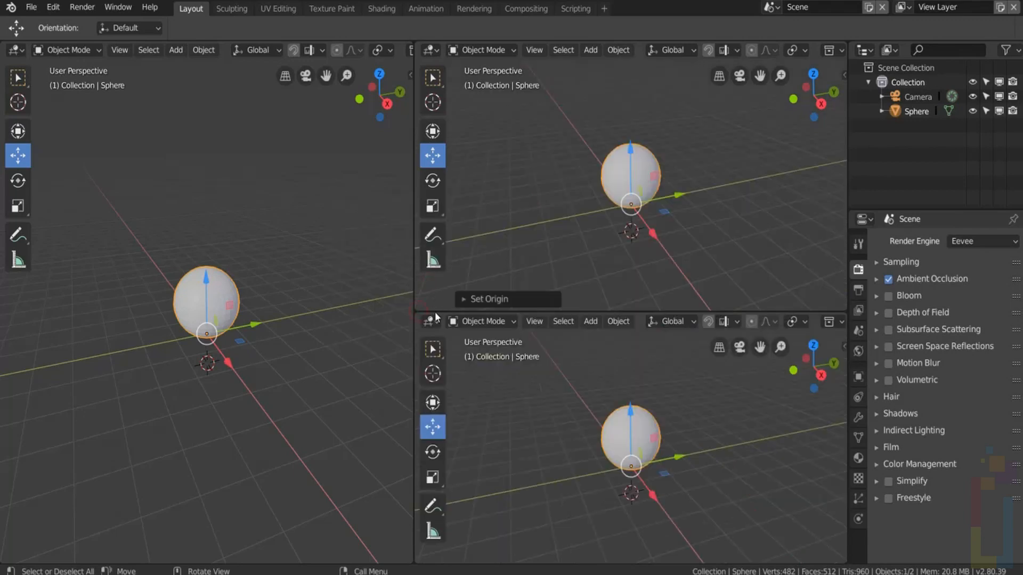
mouse_move(602, 421)
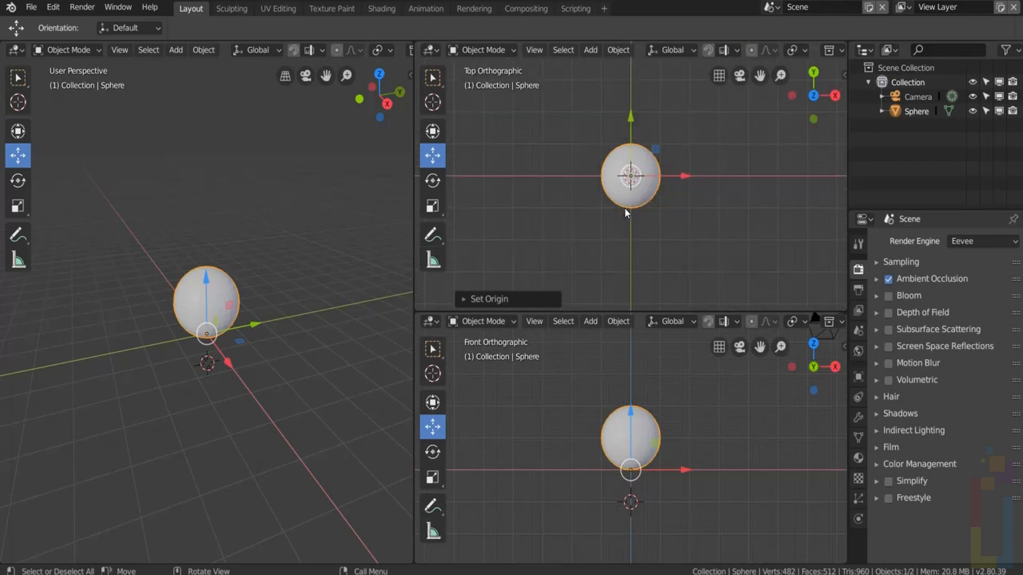
mouse_move(463, 255)
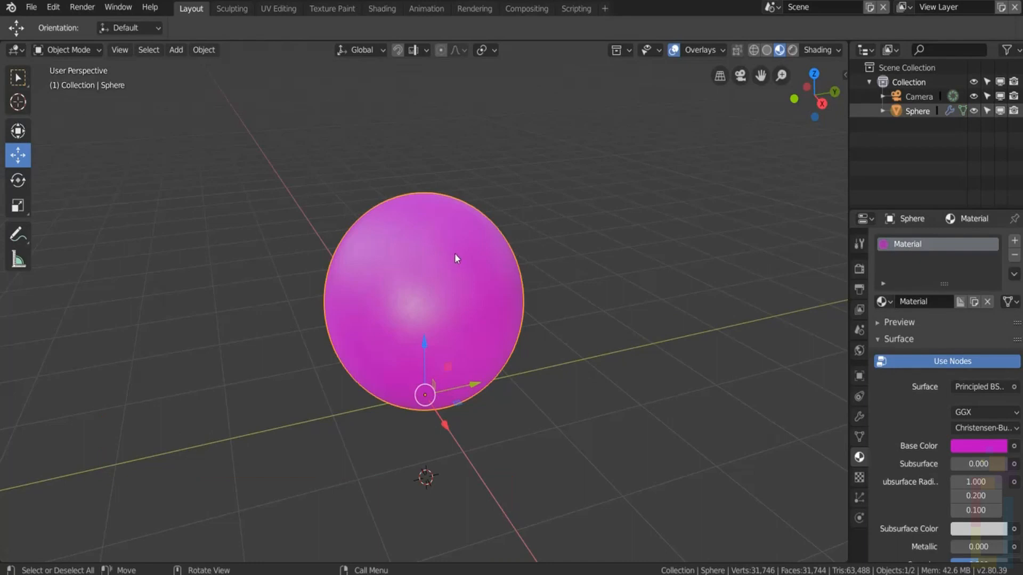
mouse_move(456, 302)
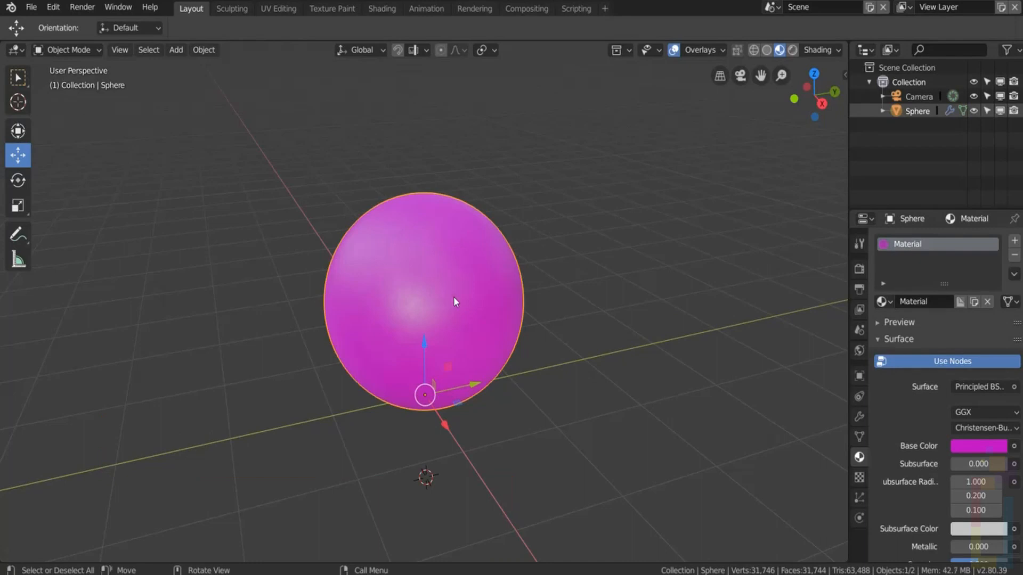
mouse_move(685, 221)
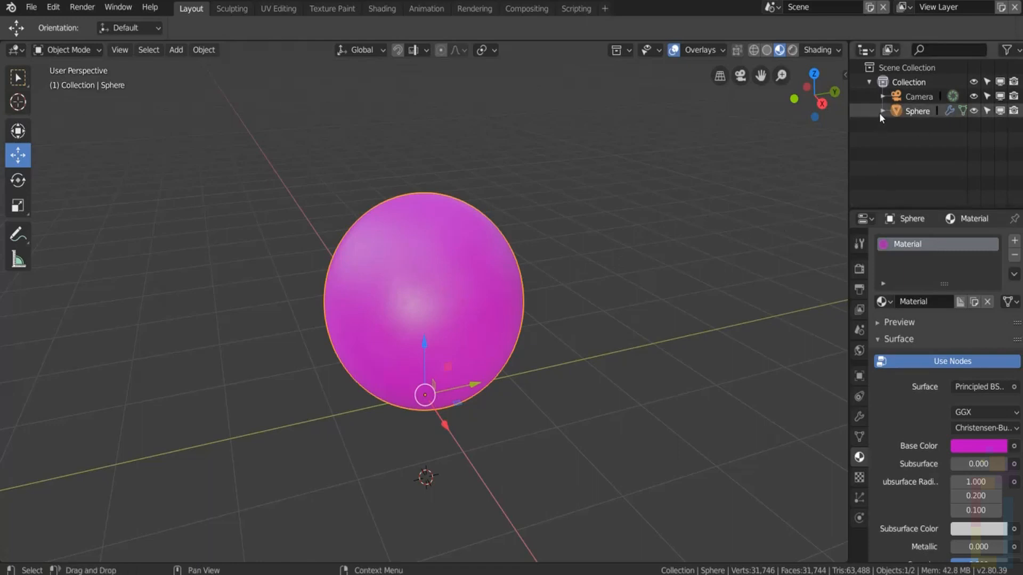
Step: Expand the Sphere mesh in the Outliner and unlink its pink Material
left_click(884, 111)
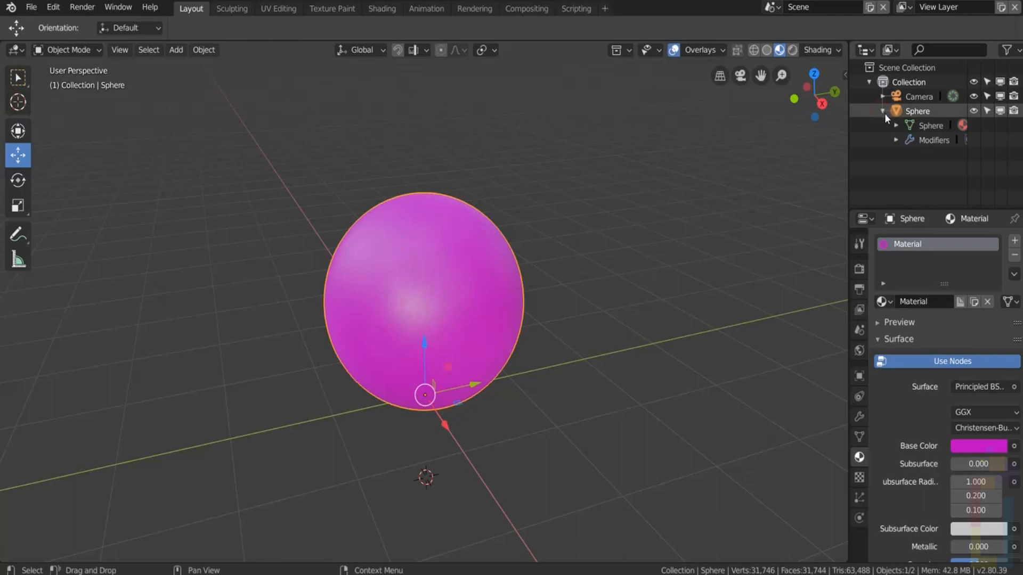
left_click(897, 125)
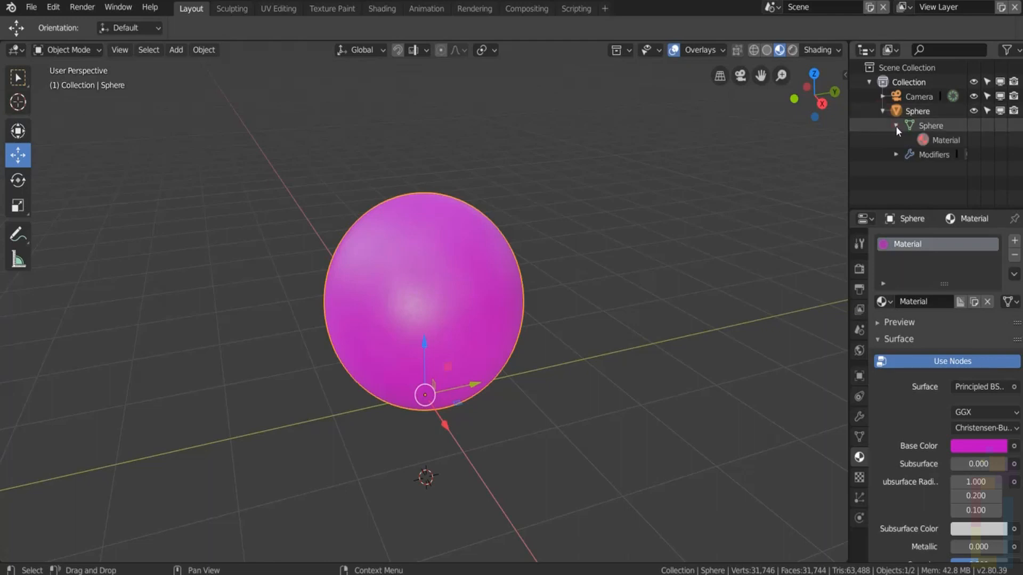
left_click(946, 139)
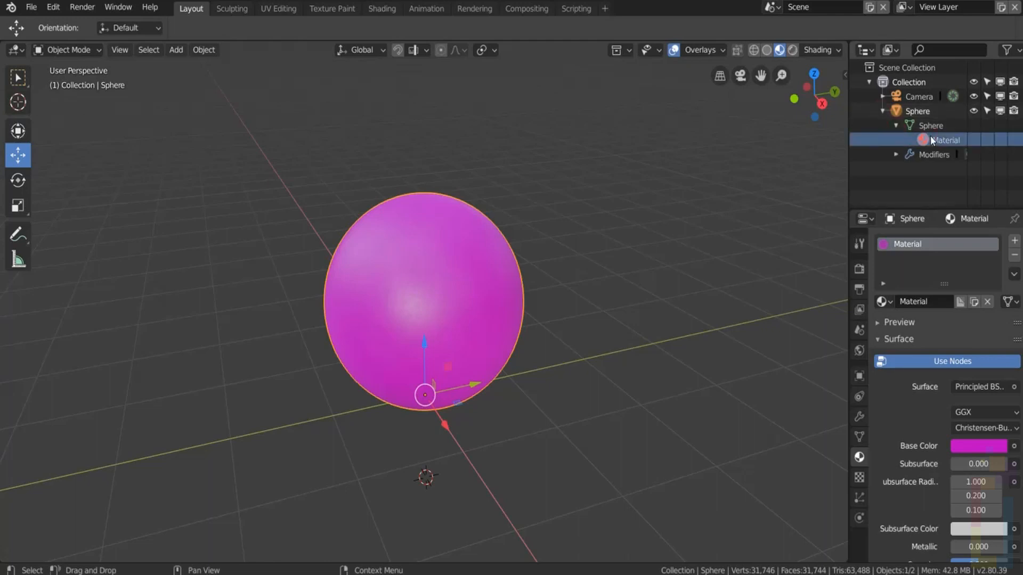
right_click(944, 139)
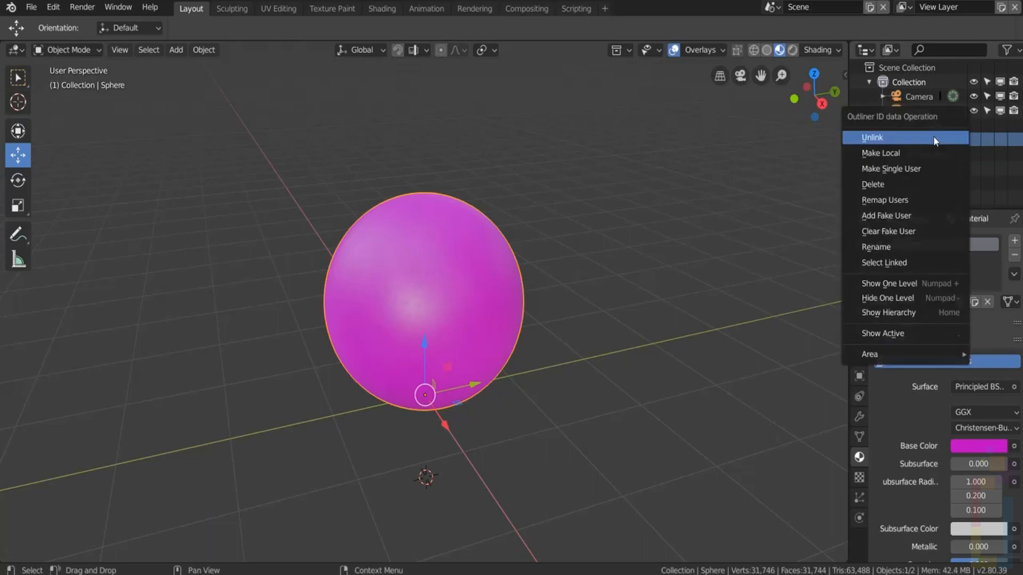
left_click(872, 137)
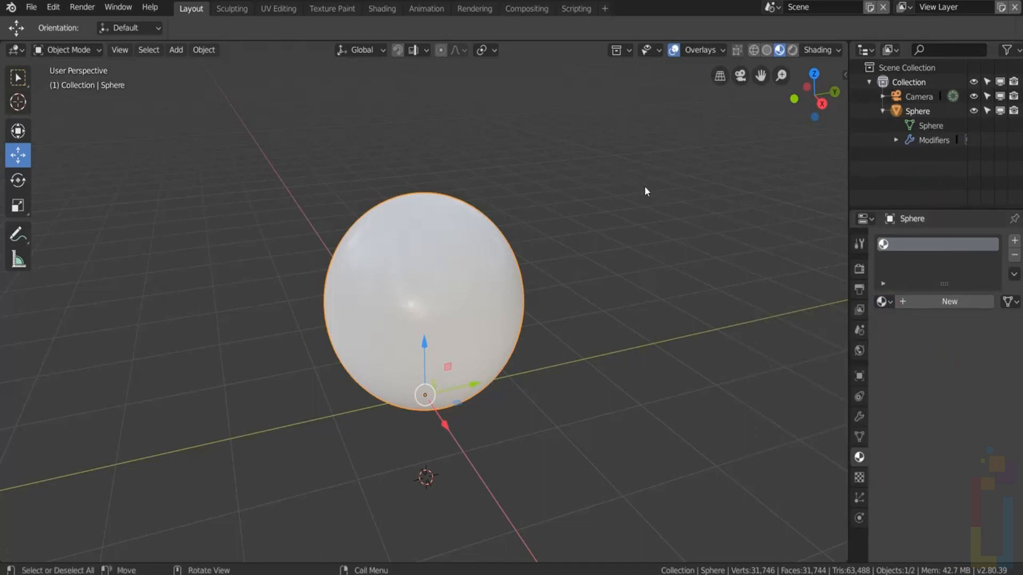
mouse_move(647, 185)
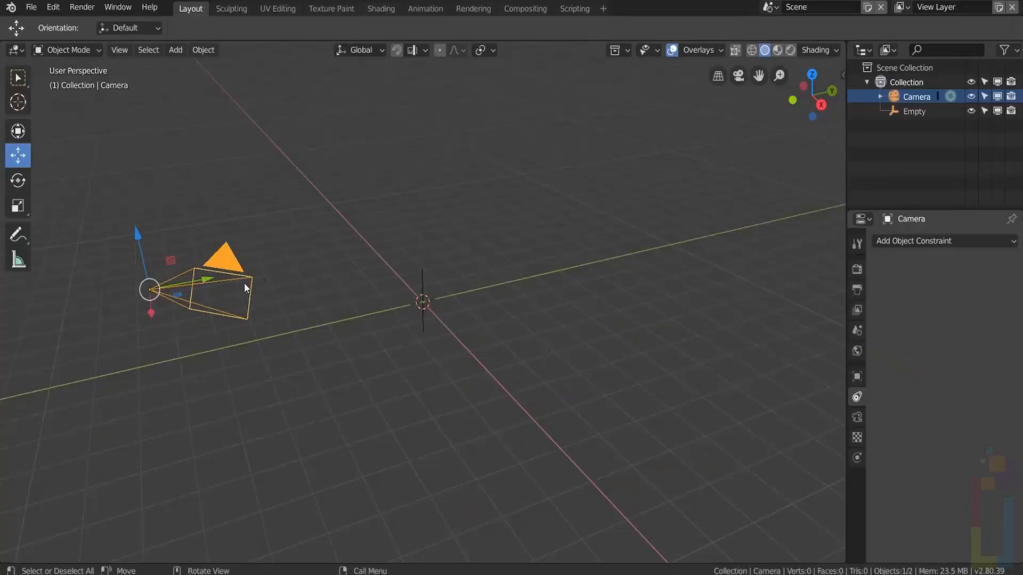
Step: Give the camera a Track To constraint on the Empty, tracking -Z with Y up
left_click(913, 111)
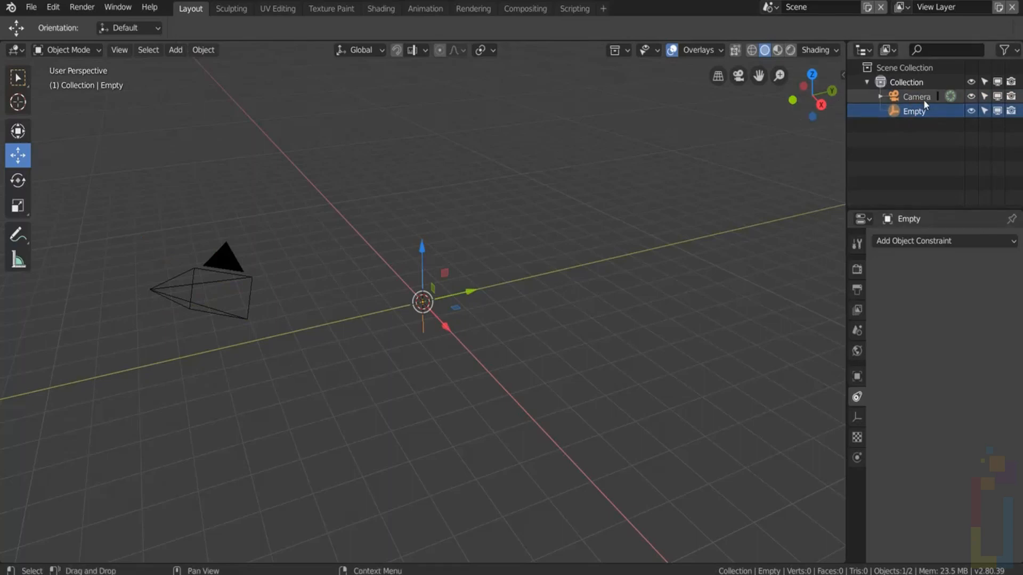
left_click(916, 96)
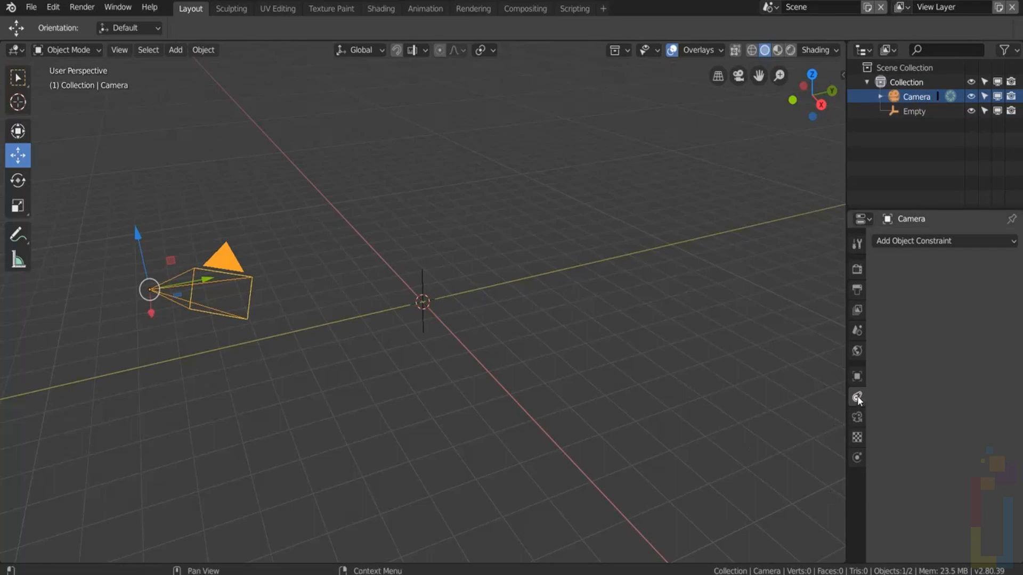
left_click(939, 241)
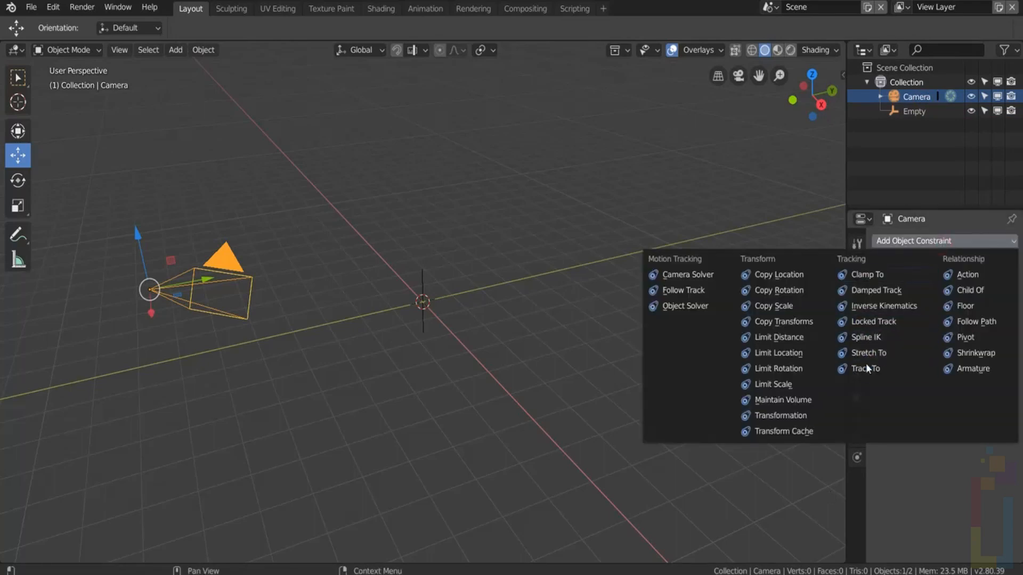
left_click(863, 368)
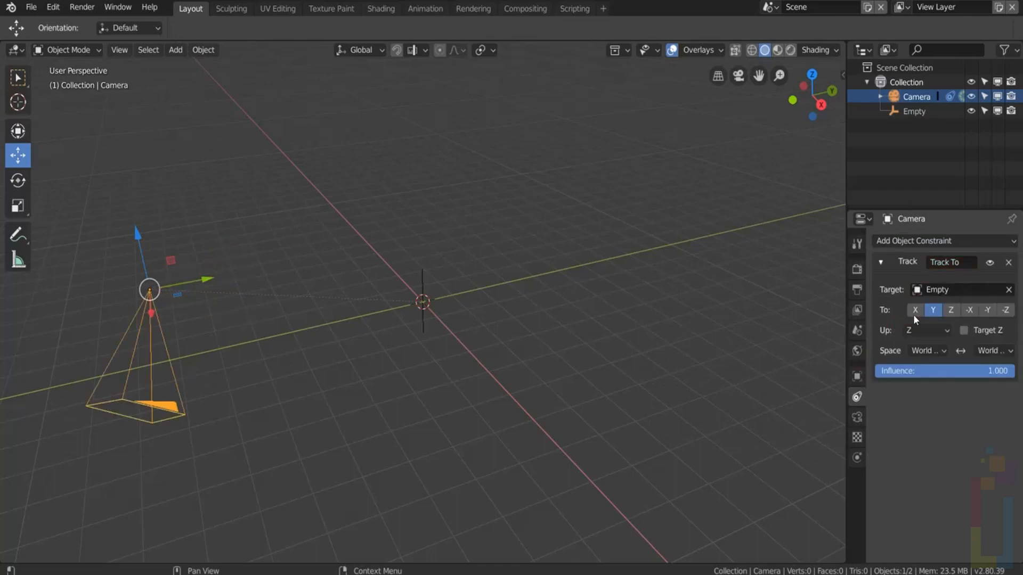
left_click(1005, 310)
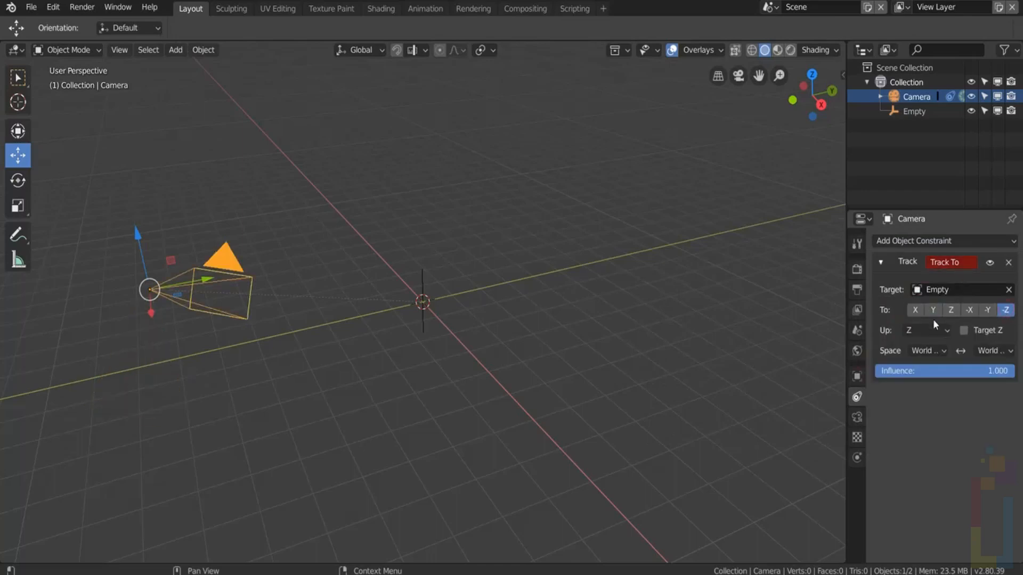
left_click(926, 330)
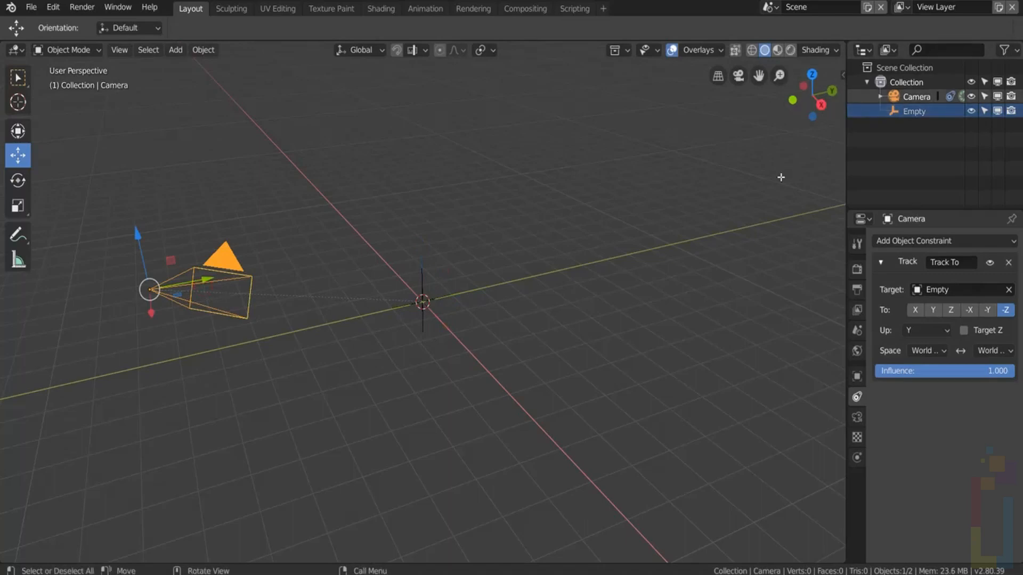
Step: Return the camera to the world origin and show the transform sidebar
key("n")
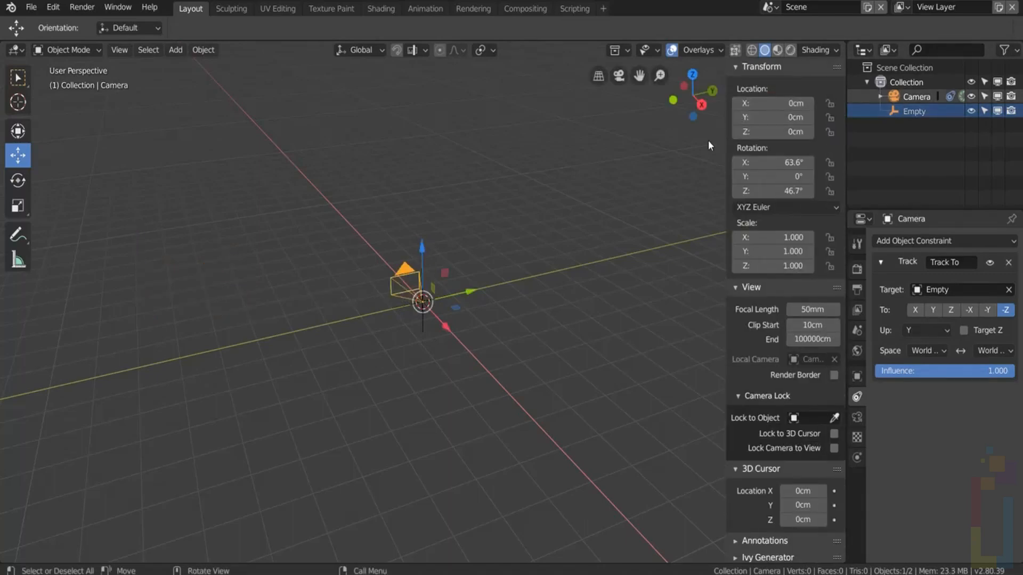
key("g")
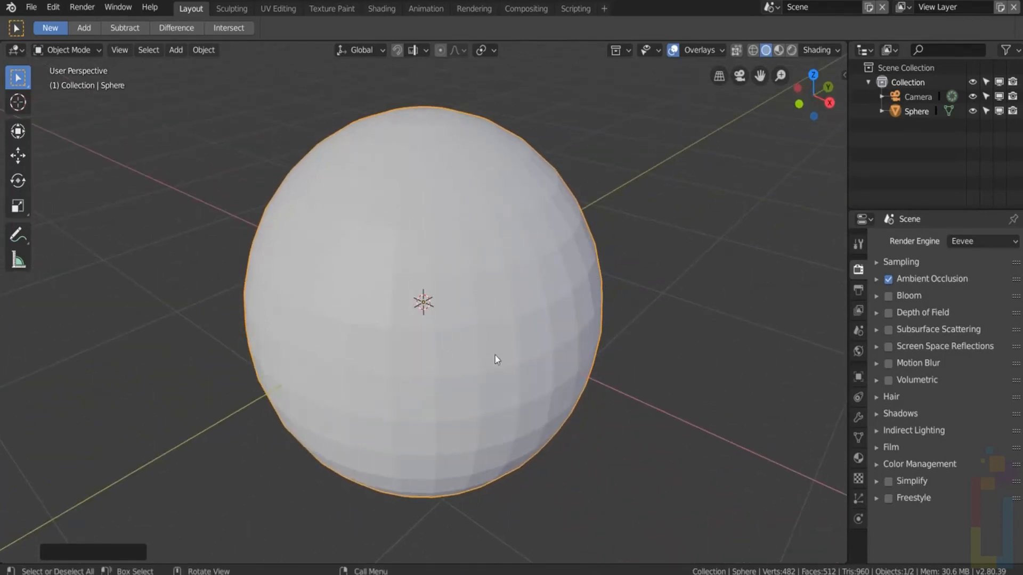
mouse_move(339, 222)
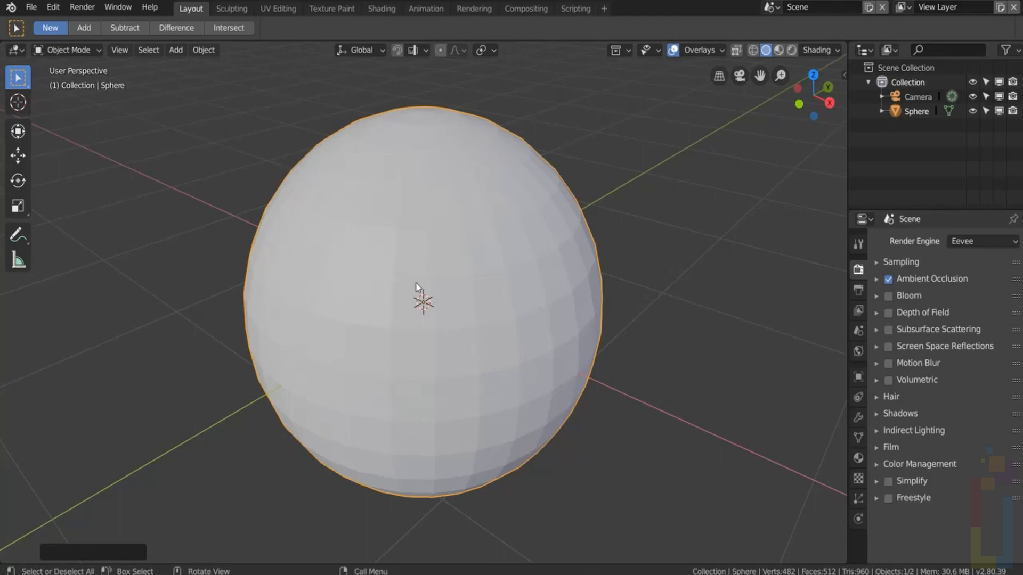
mouse_move(721, 353)
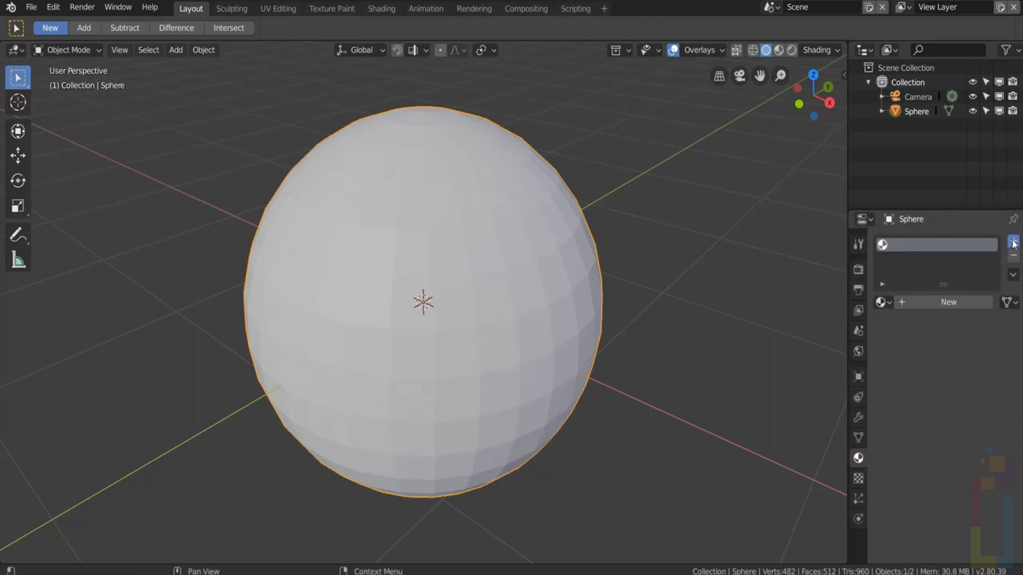
Step: Add material slots with a green Material.001 and a pink Material.002, then browse the slots
left_click(1013, 241)
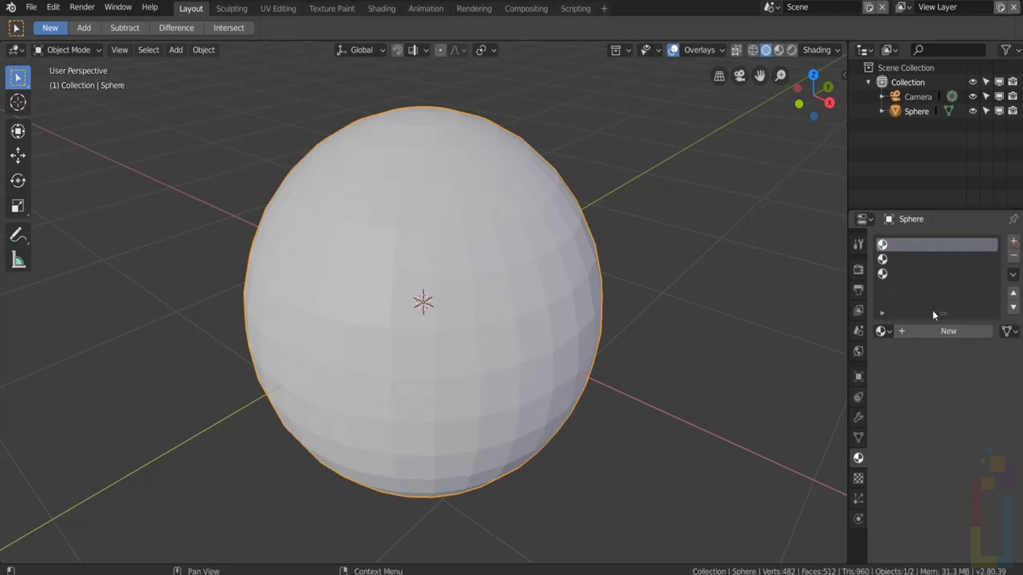
left_click(935, 244)
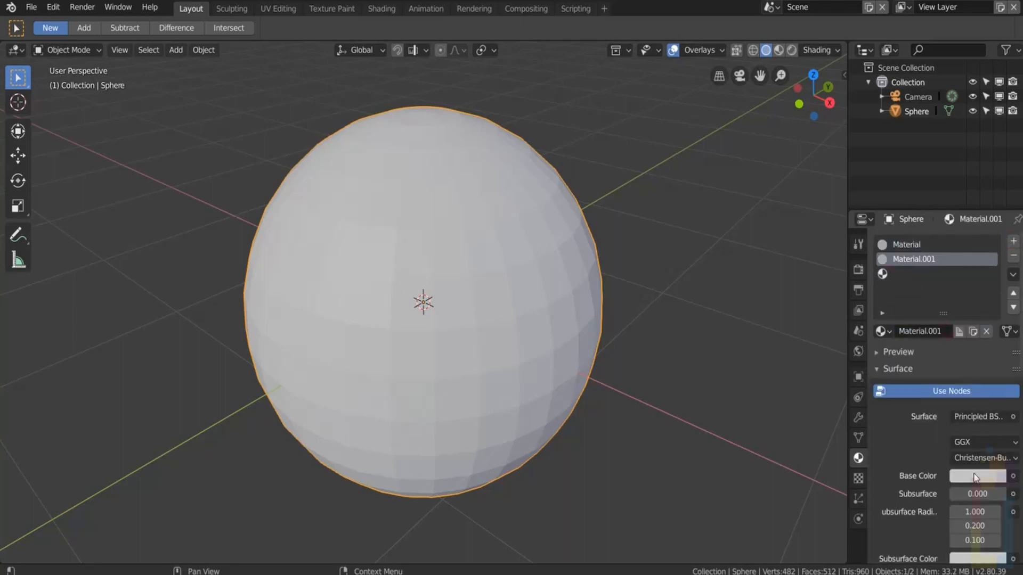
left_click(977, 476)
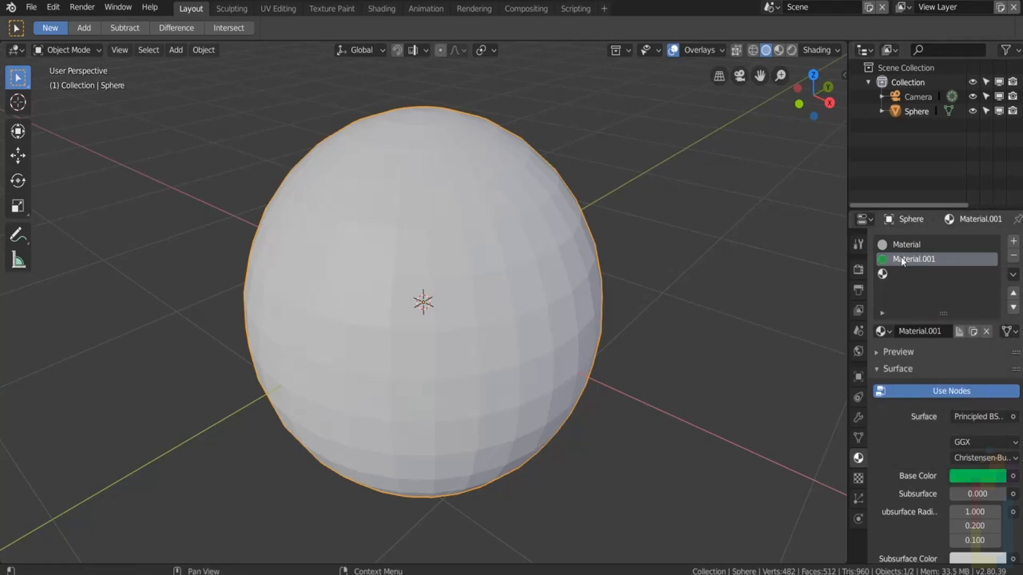
left_click(1012, 241)
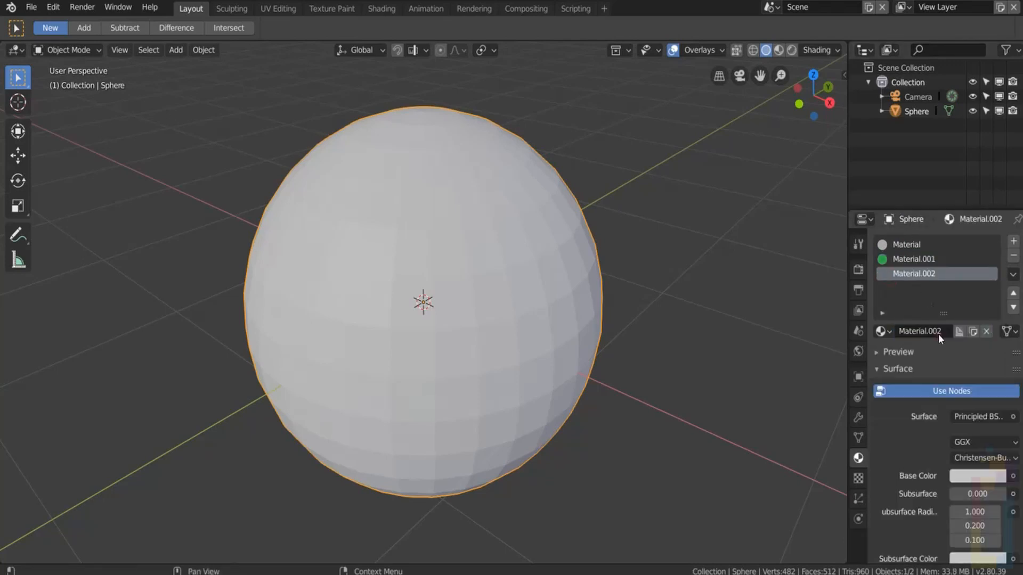
left_click(977, 476)
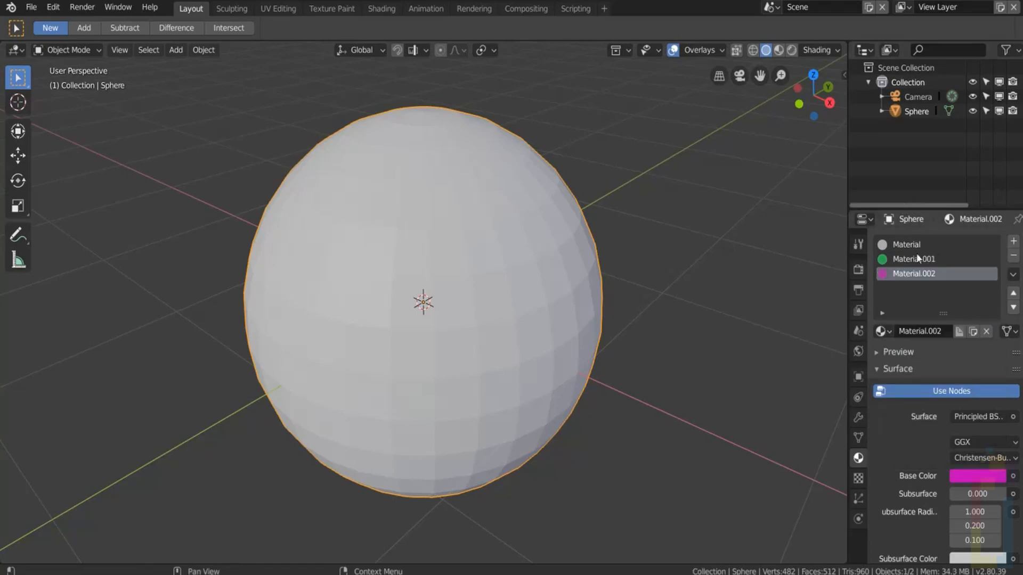
left_click(907, 244)
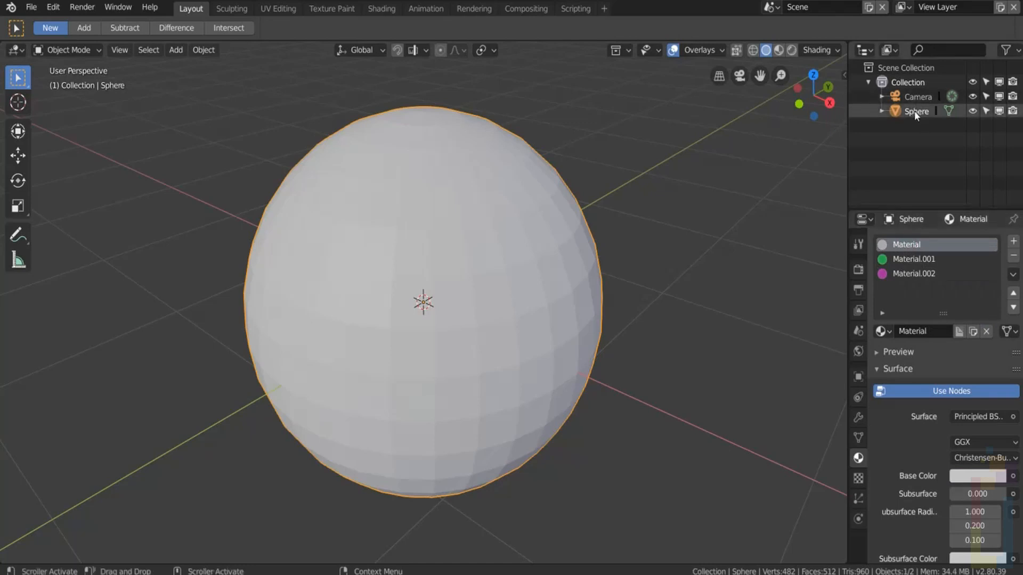
left_click(913, 259)
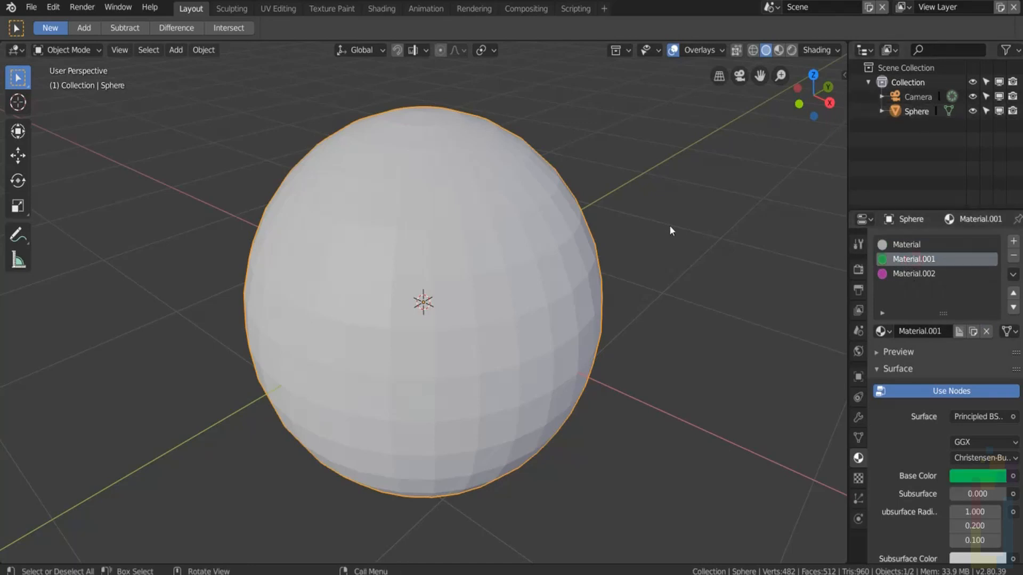
mouse_move(601, 232)
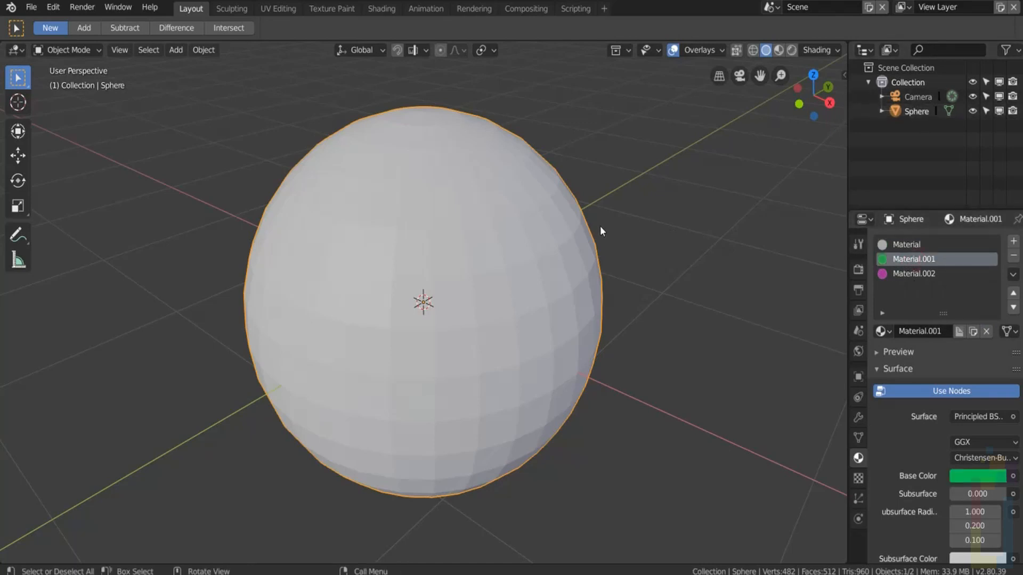
Step: In Edit Mode, assign the green and pink materials to selected patches of sphere faces
key("Tab")
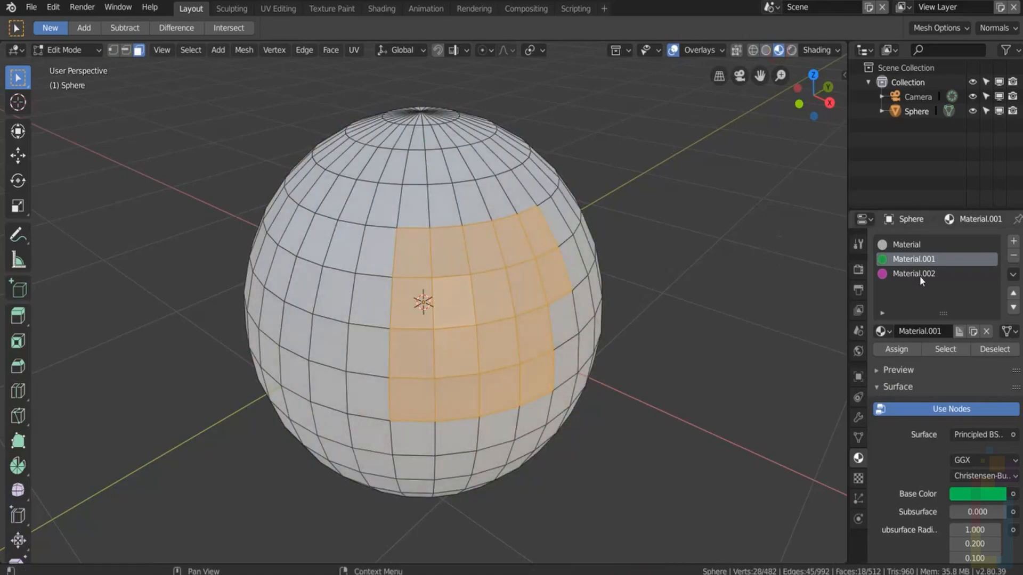
left_click(896, 349)
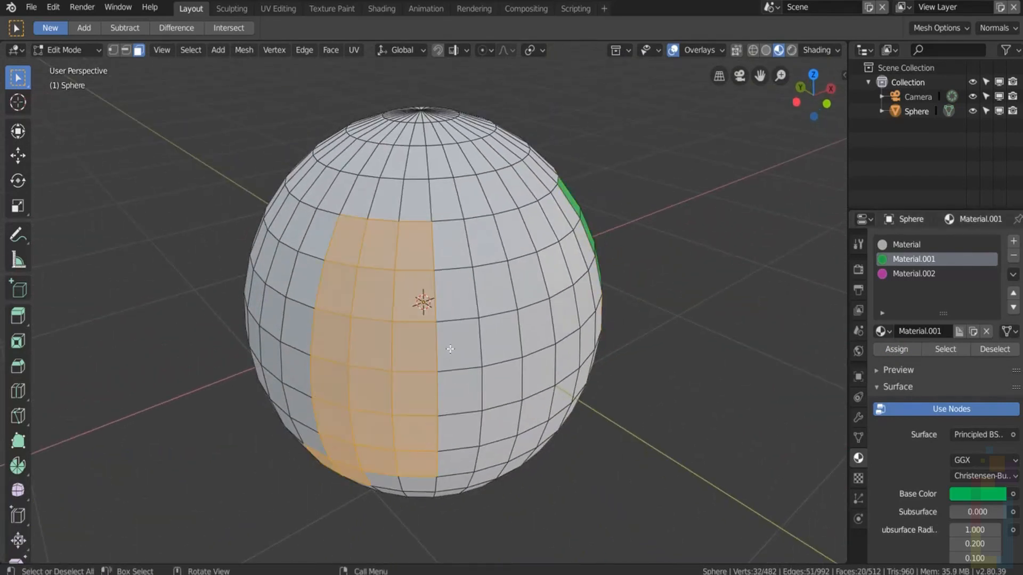
left_click(913, 274)
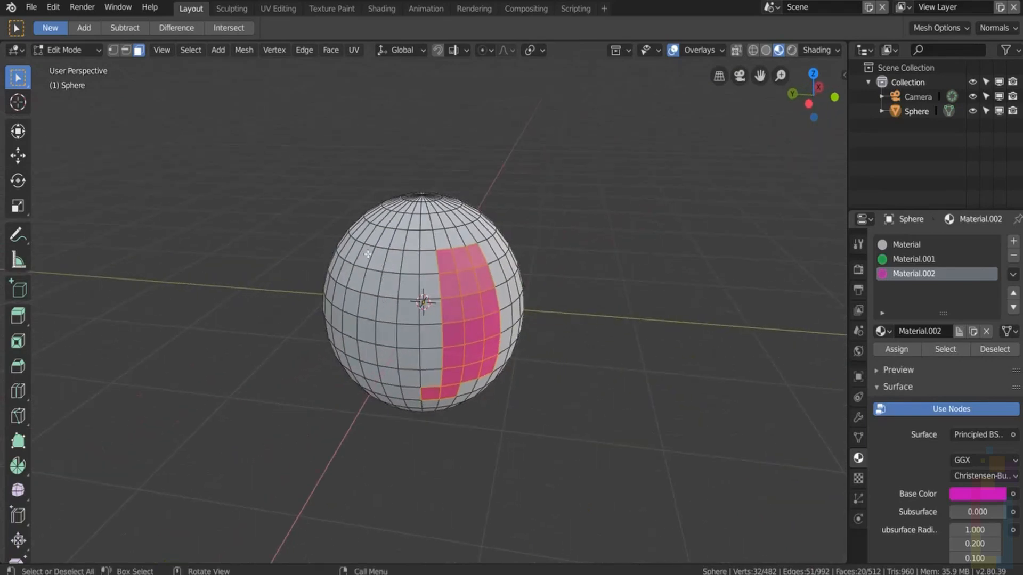
left_click_drag(369, 253, 433, 382)
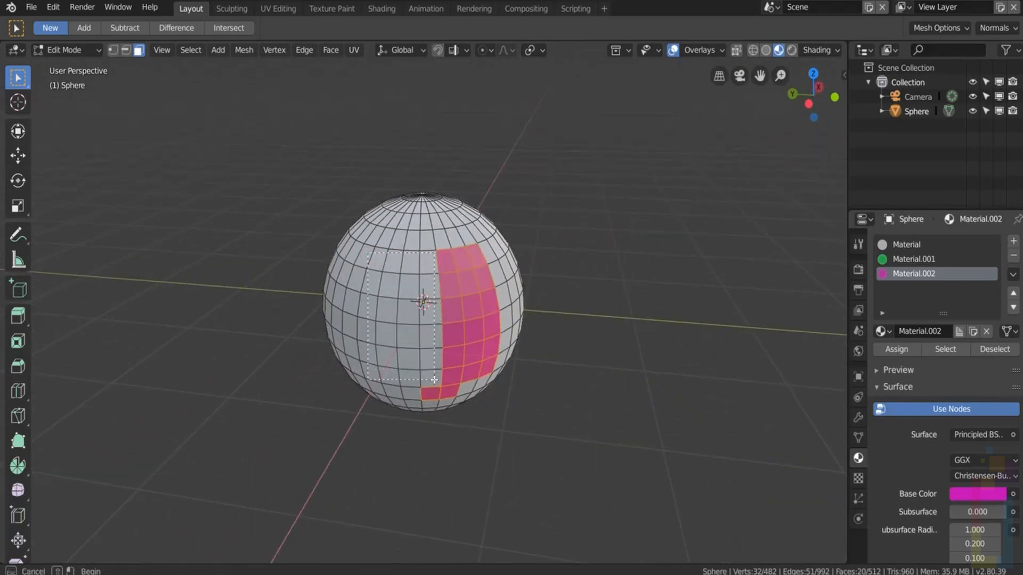
left_click(895, 349)
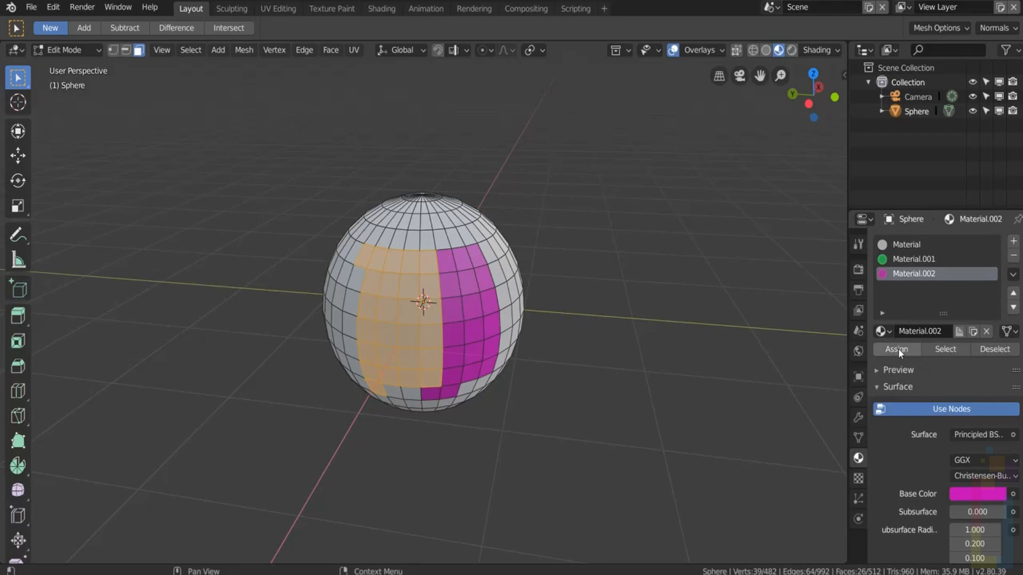
left_click(896, 349)
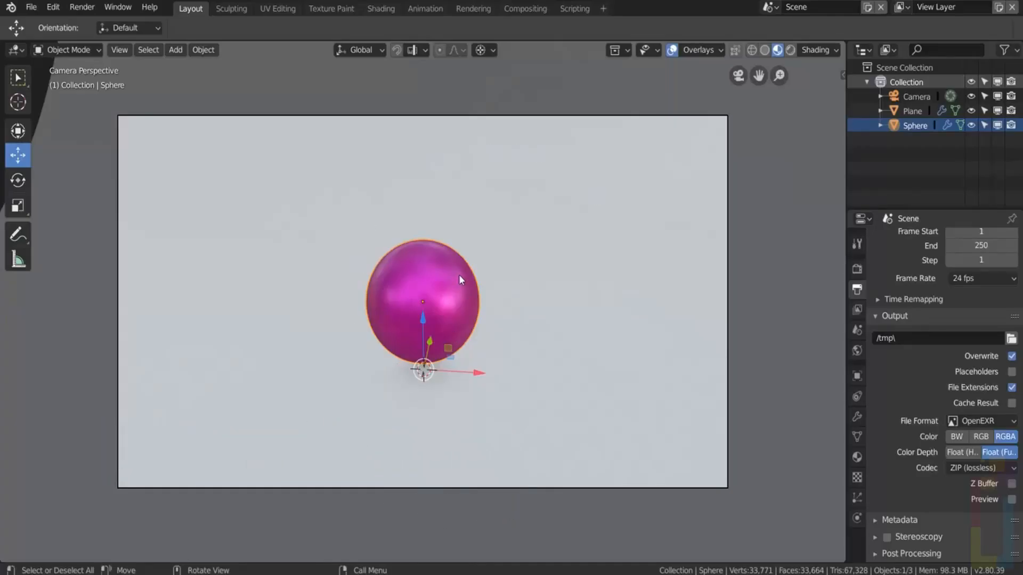
mouse_move(427, 257)
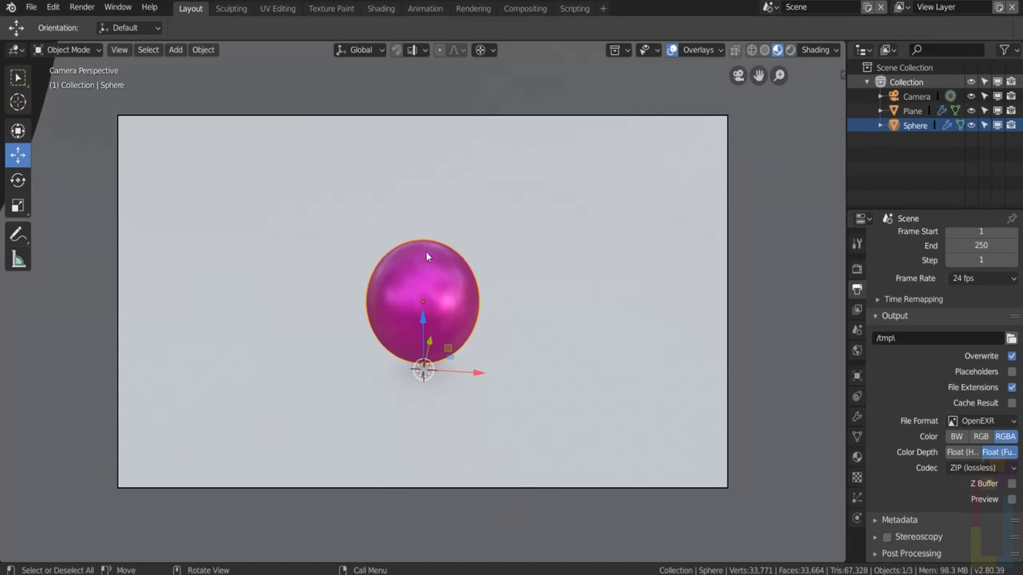
mouse_move(412, 224)
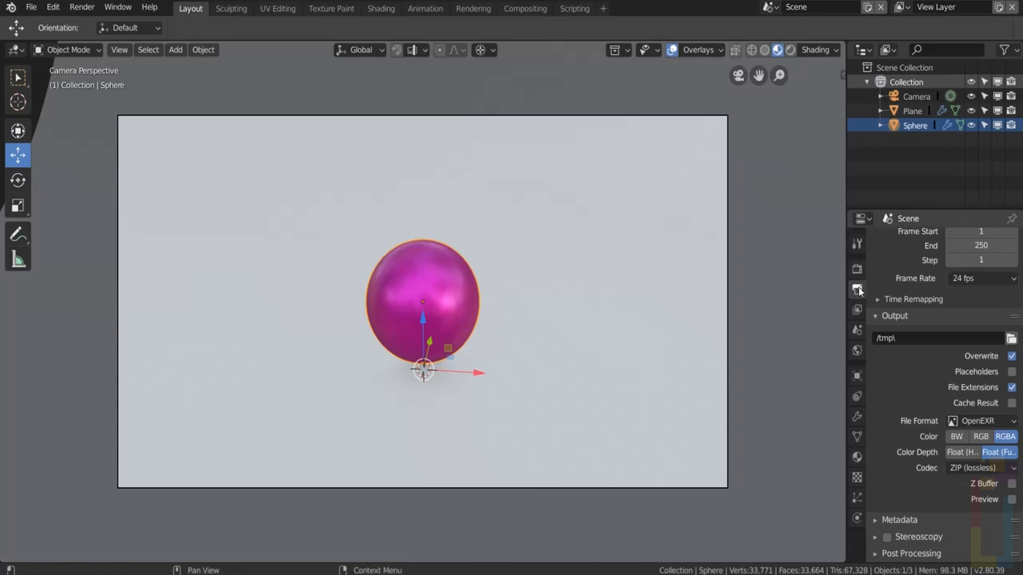
mouse_move(903, 405)
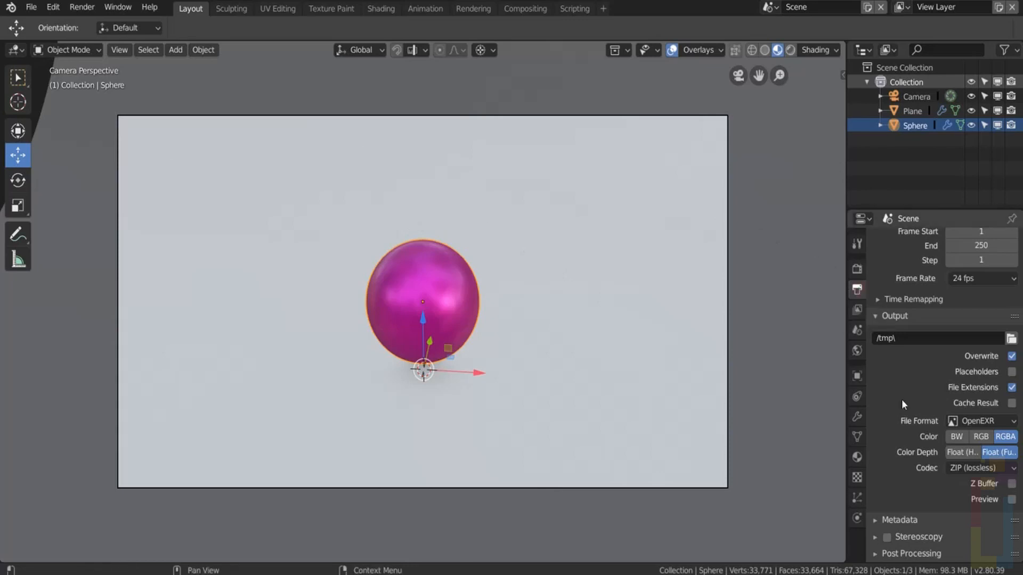
Step: Keep OpenEXR as the output file format and render a still image
left_click(980, 421)
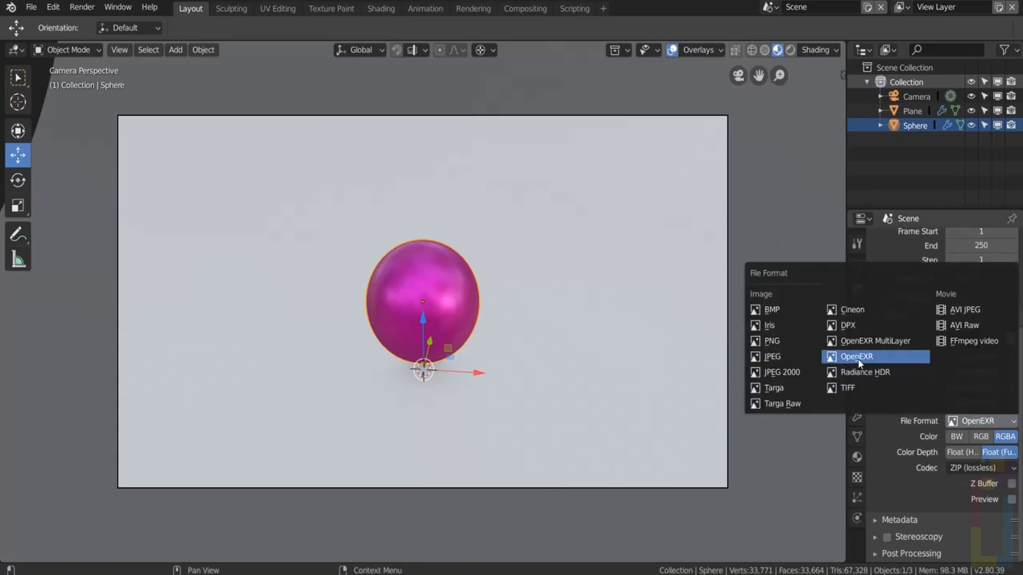
left_click(856, 357)
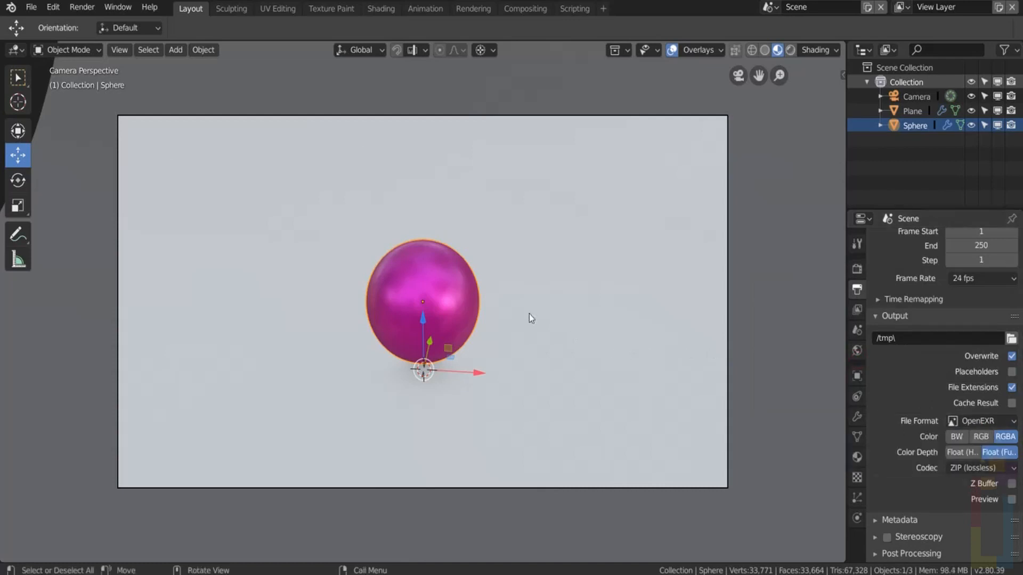
left_click(81, 7)
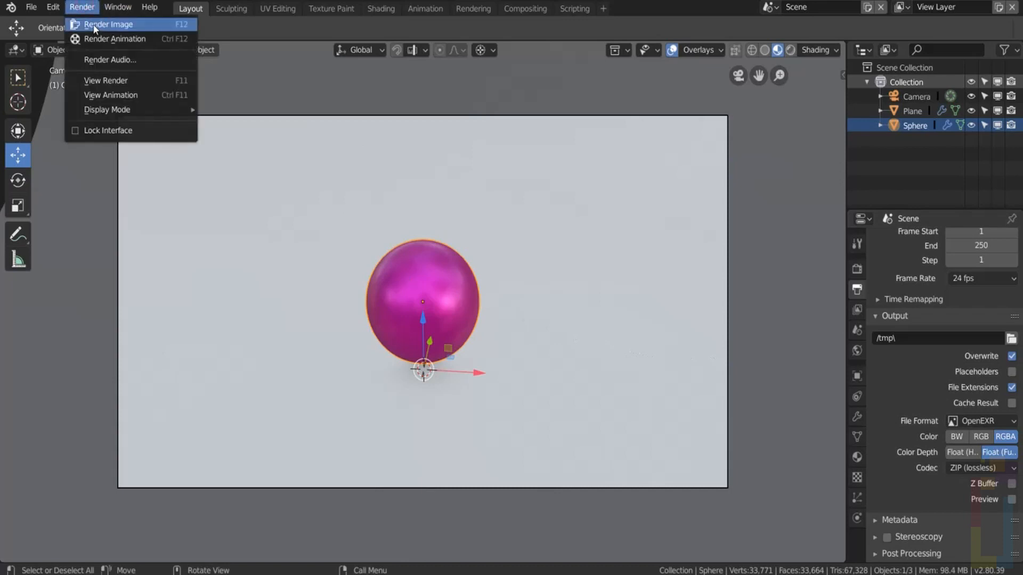
left_click(804, 448)
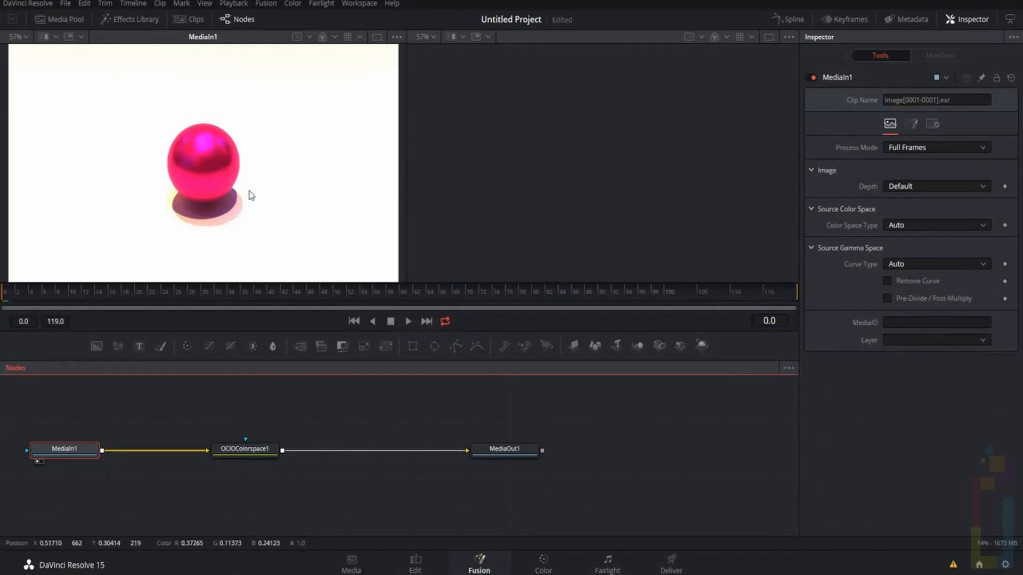
mouse_move(148, 161)
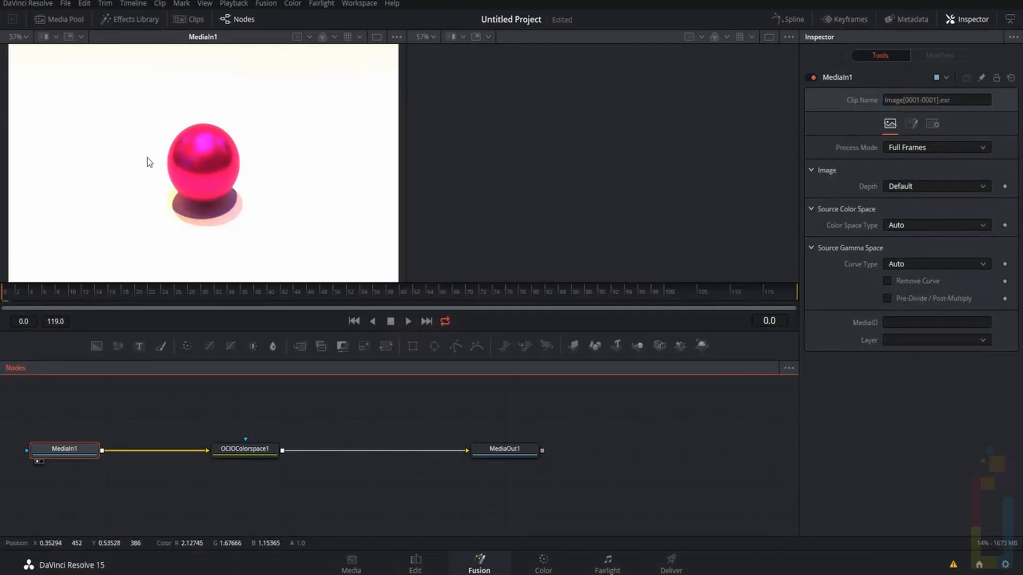
mouse_move(262, 157)
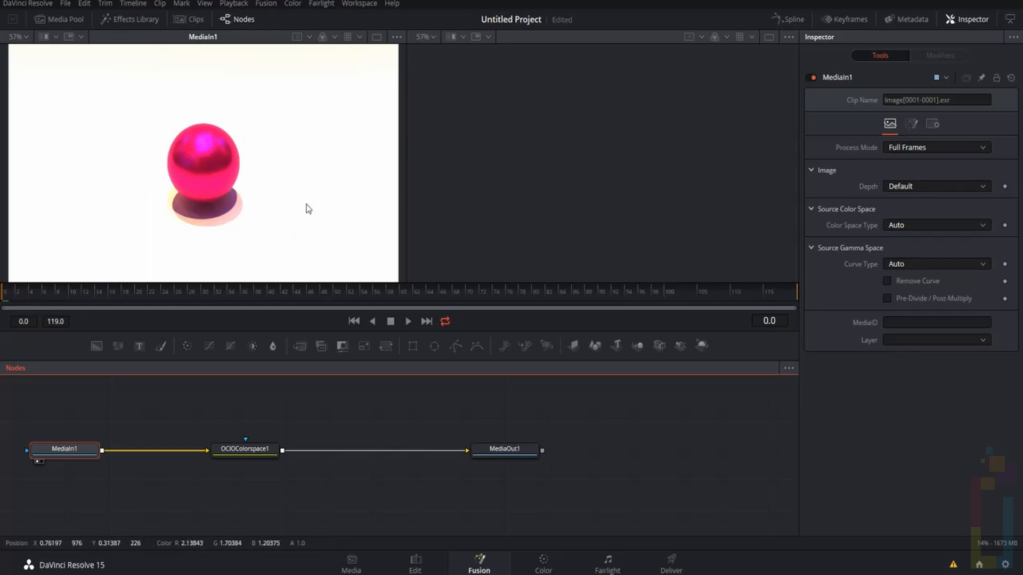
Step: Inspect the OCIOColorspace1 linear-to-sRGB node and show its result in the second viewer
left_click(245, 449)
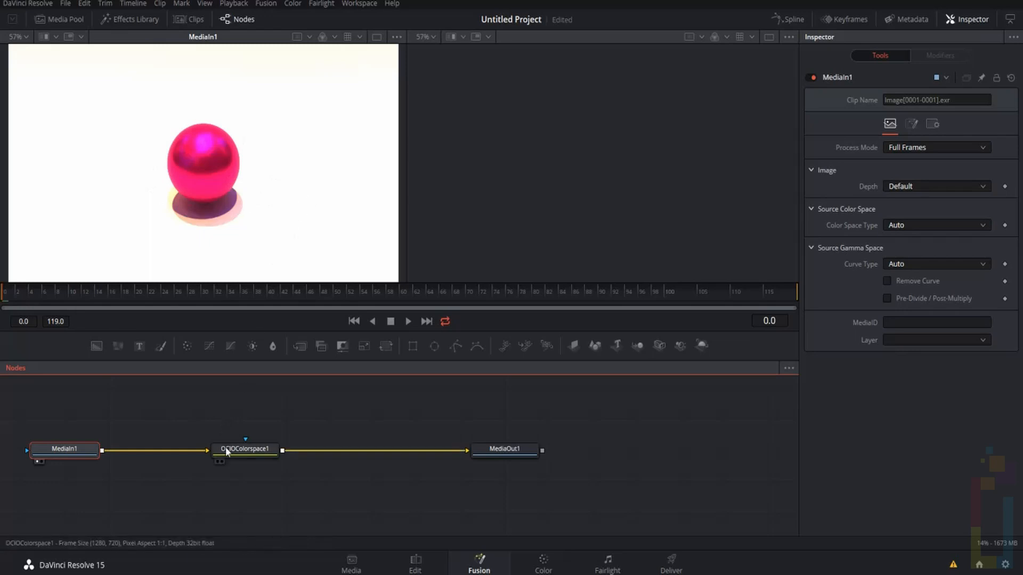
left_click(245, 448)
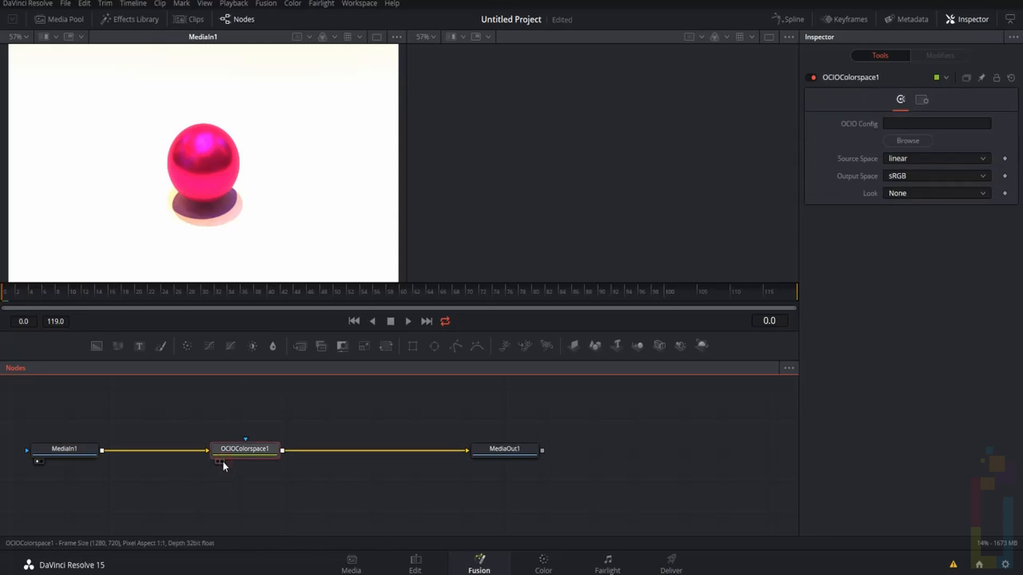
left_click(221, 461)
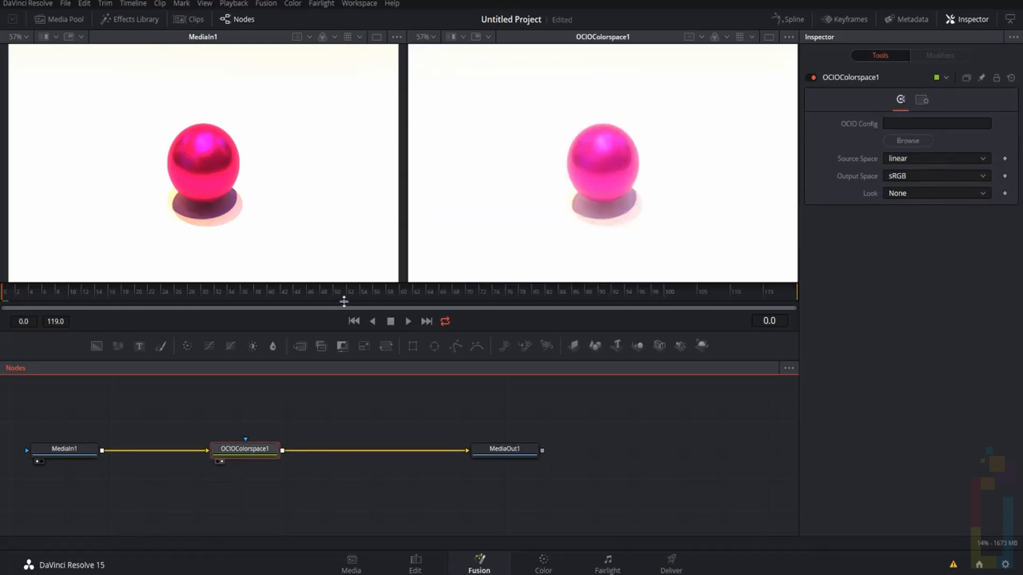
mouse_move(590, 143)
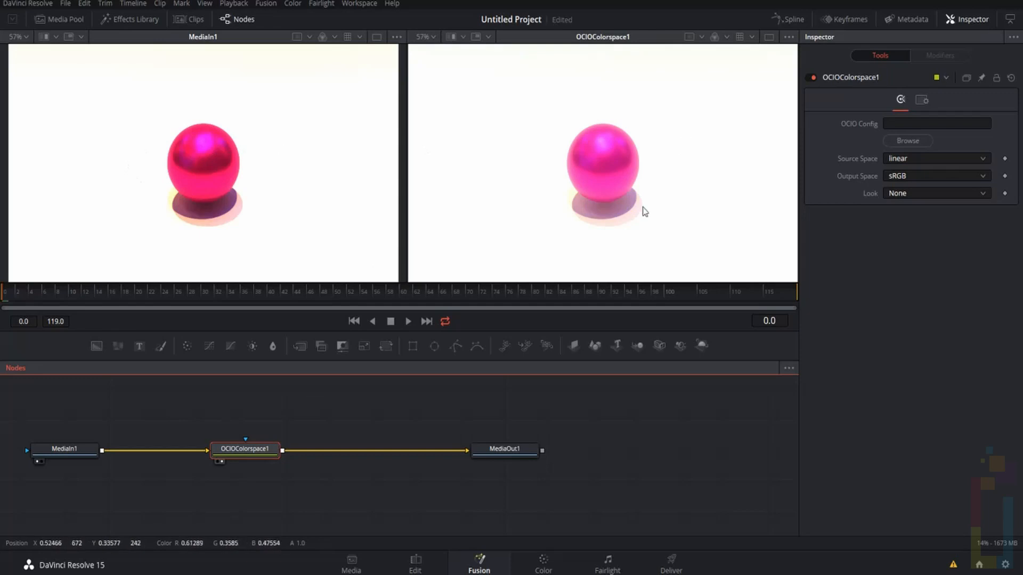
mouse_move(600, 332)
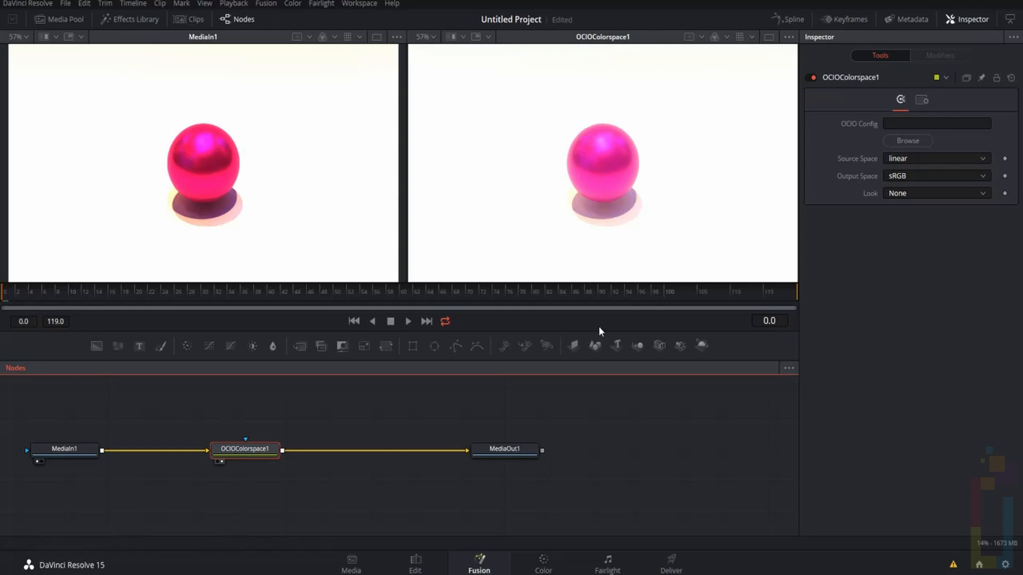
mouse_move(602, 320)
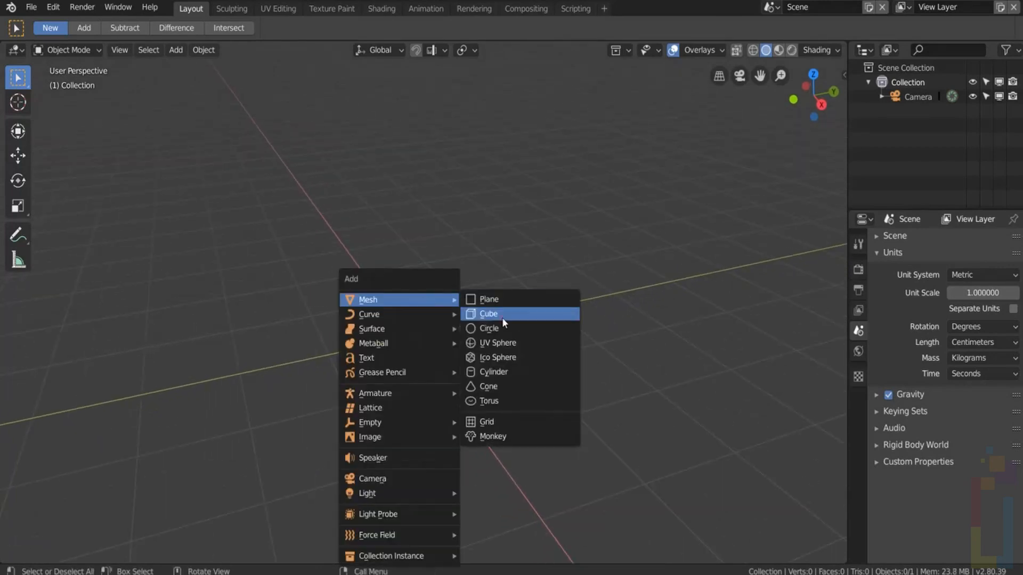
Step: Add a cube and repeat it with three Array modifiers along X, Y and Z (Z offset 1.2)
left_click(488, 314)
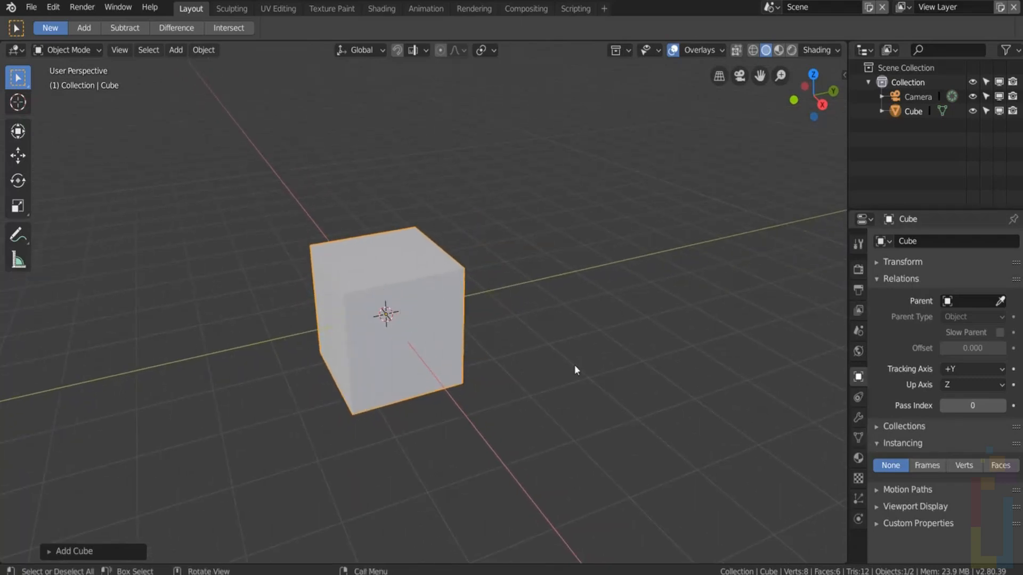
left_click(858, 417)
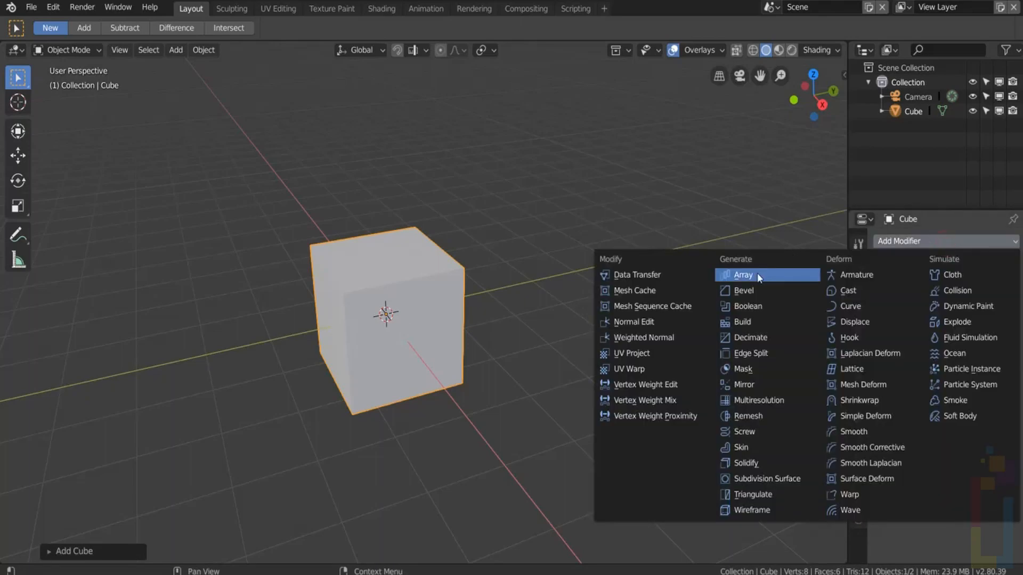
left_click(744, 275)
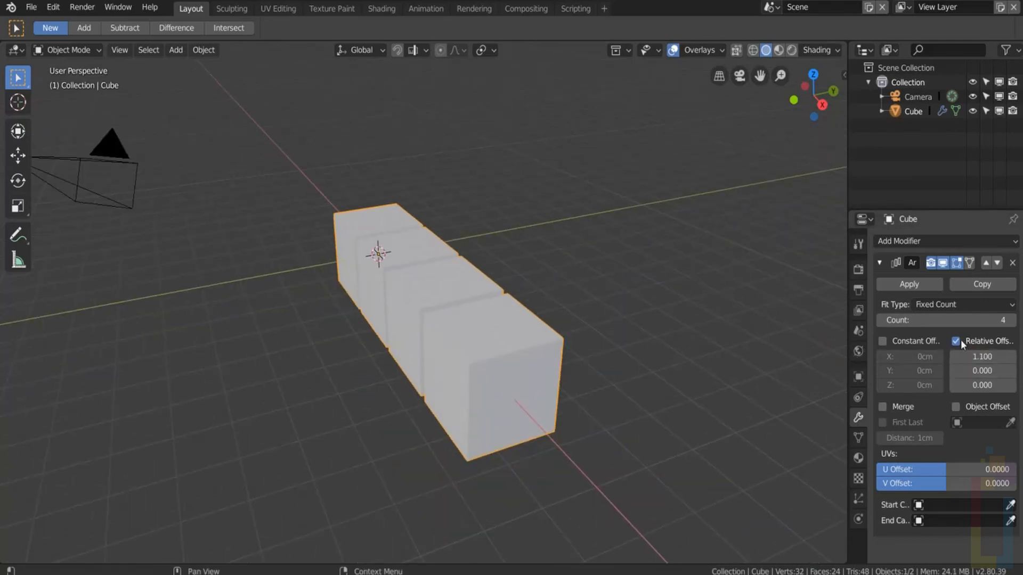
left_click(945, 241)
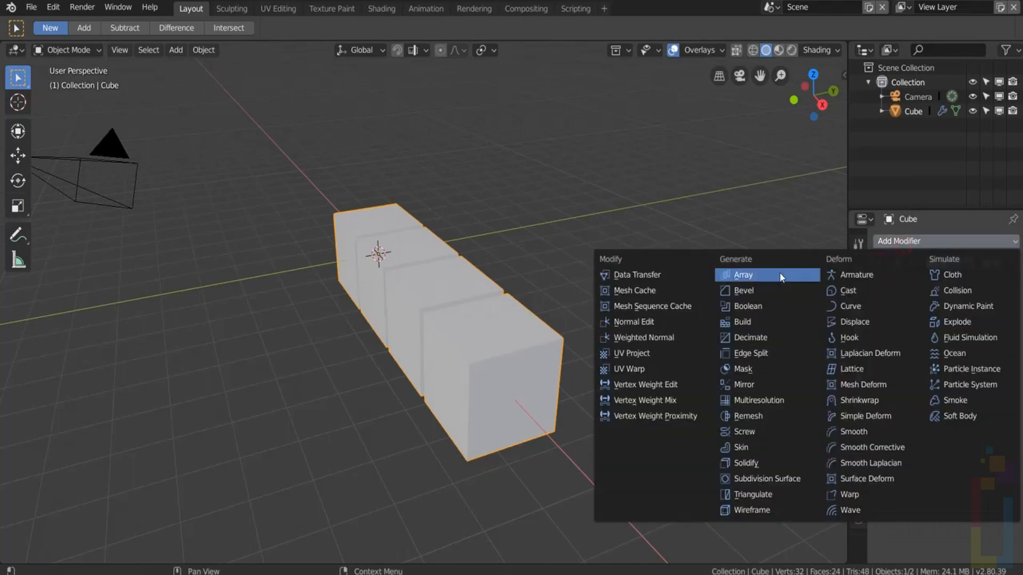
left_click(743, 274)
type("0")
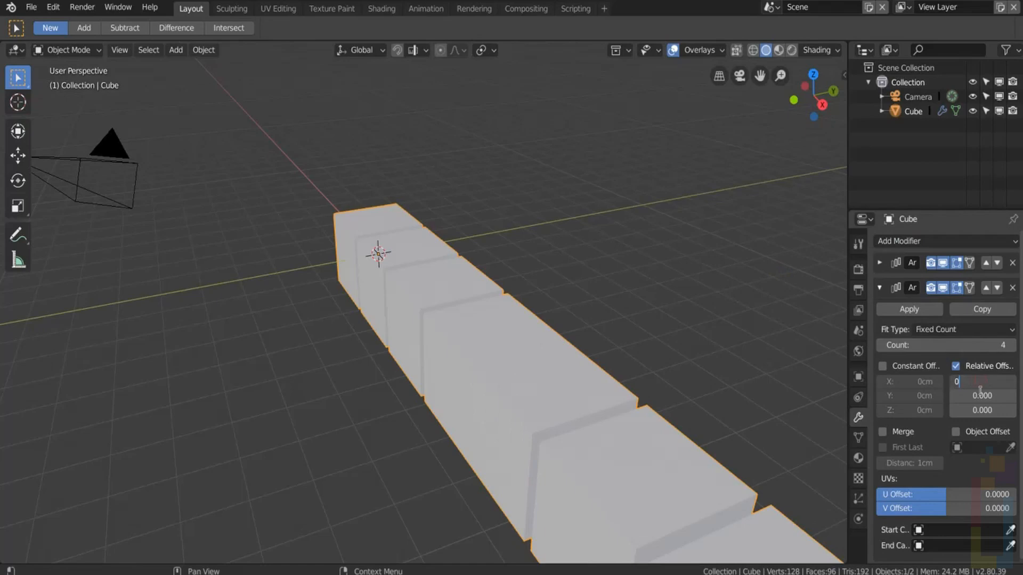
type("1.000")
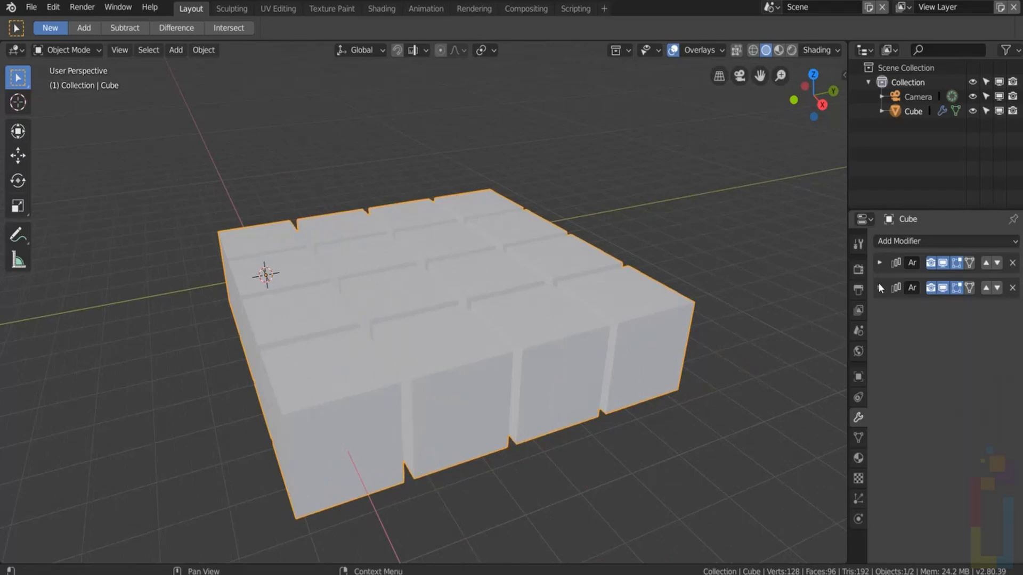
left_click(879, 313)
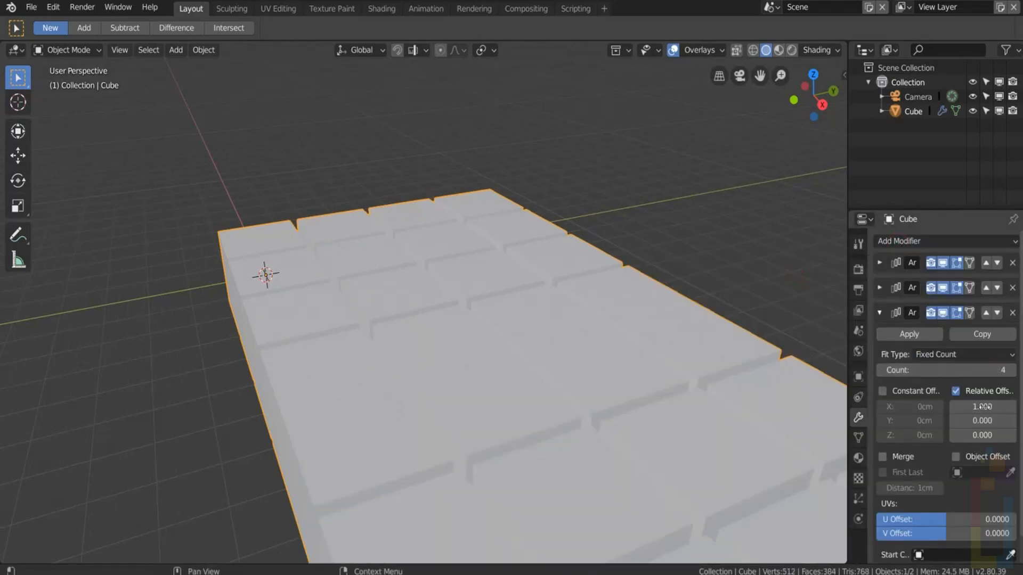
left_click(982, 435)
type("1.200")
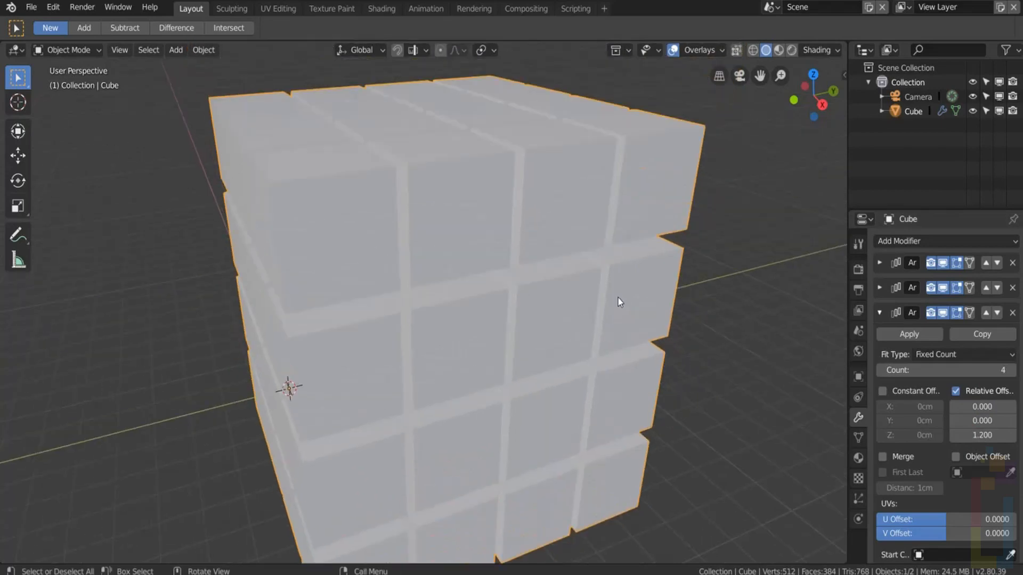
left_click_drag(620, 302, 567, 314)
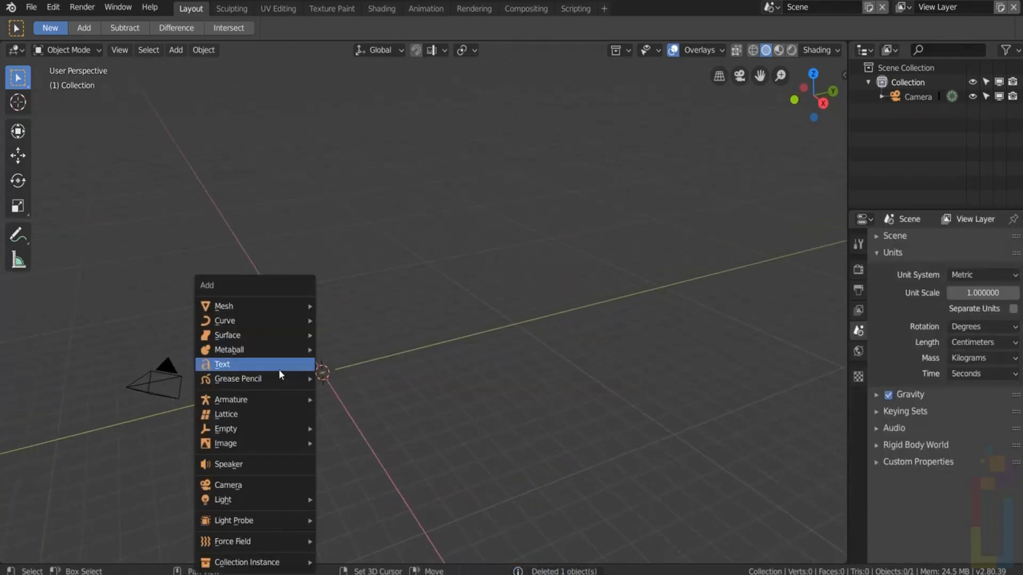
mouse_move(223, 306)
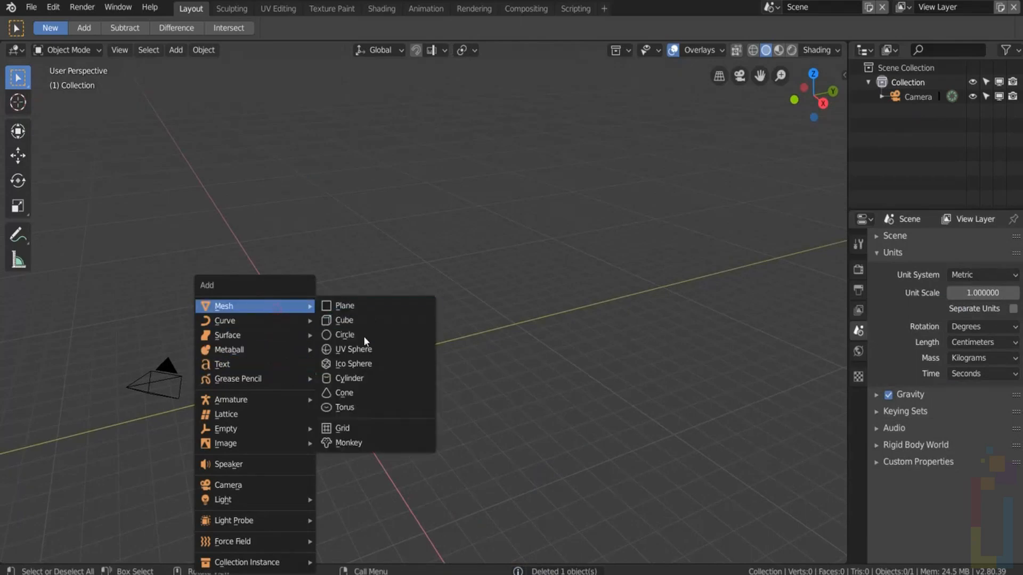
Step: Add a UV sphere and a thin vertical cylinder through it, then select the Sphere
left_click(354, 349)
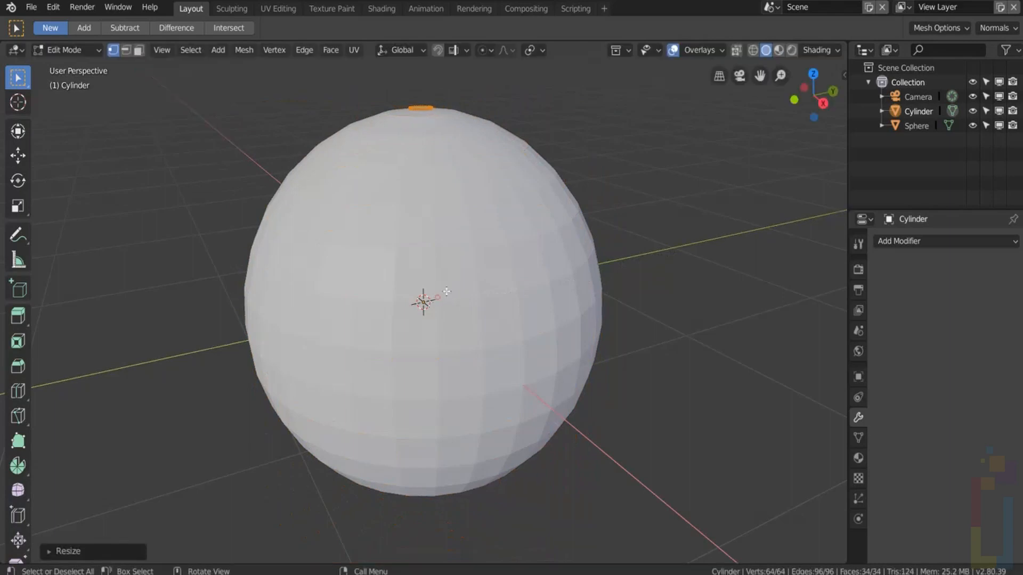
key("Tab")
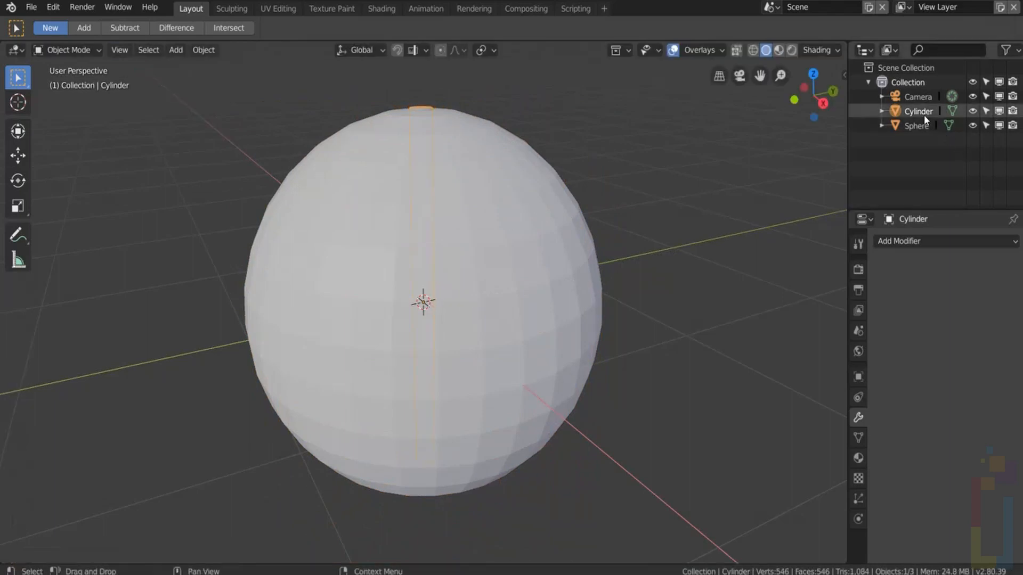
left_click(919, 111)
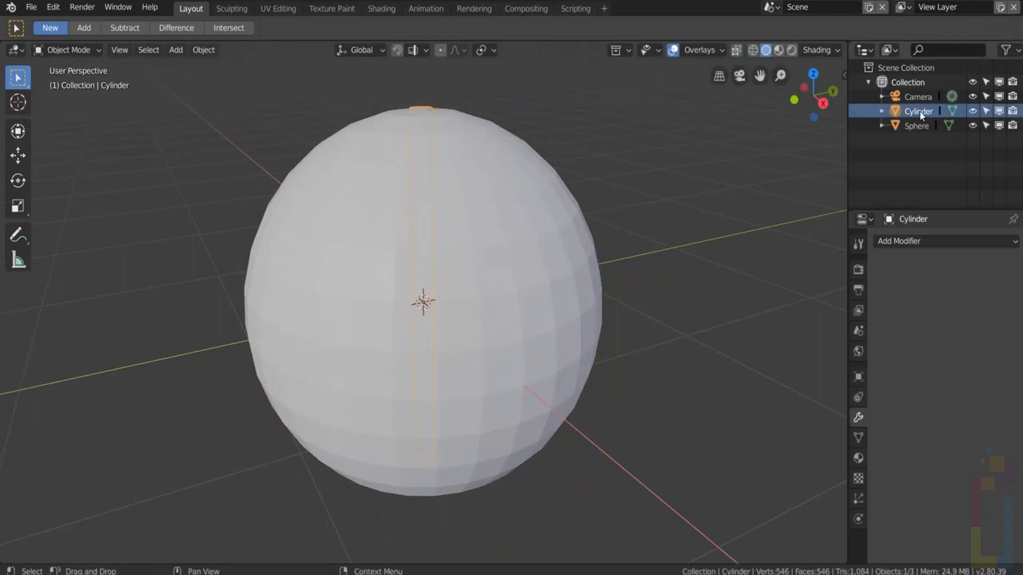
left_click(859, 377)
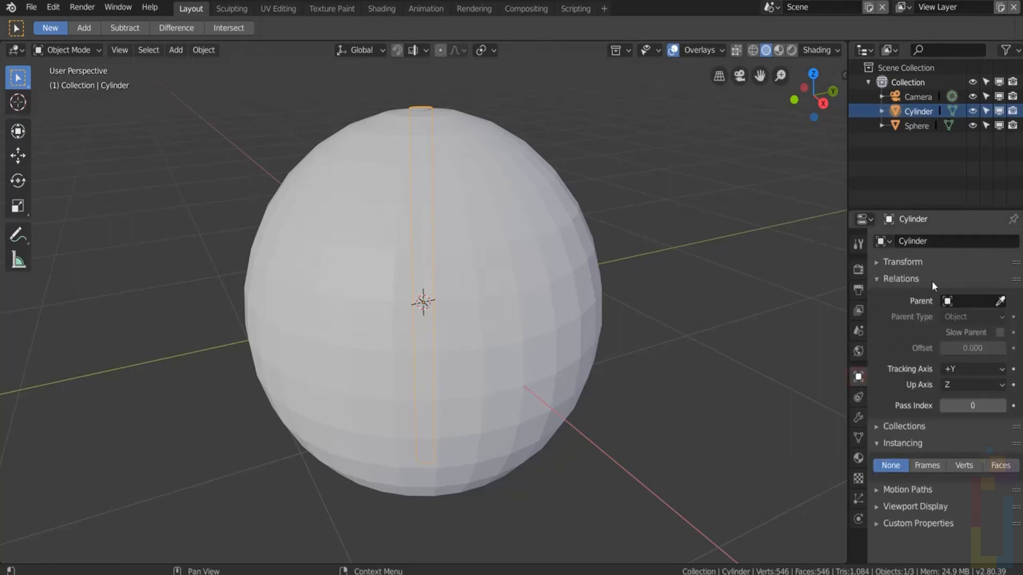
left_click(971, 301)
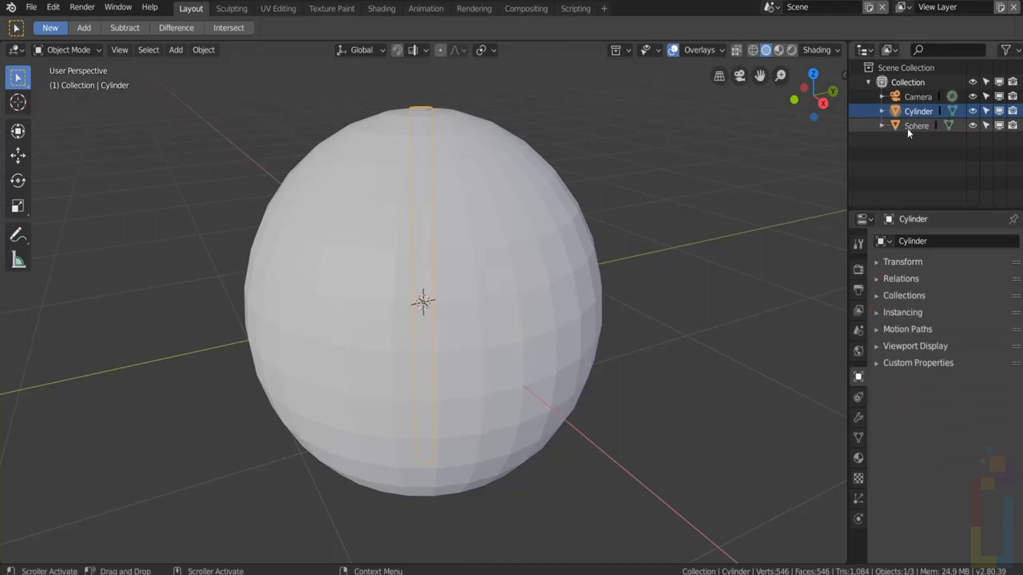
left_click(916, 126)
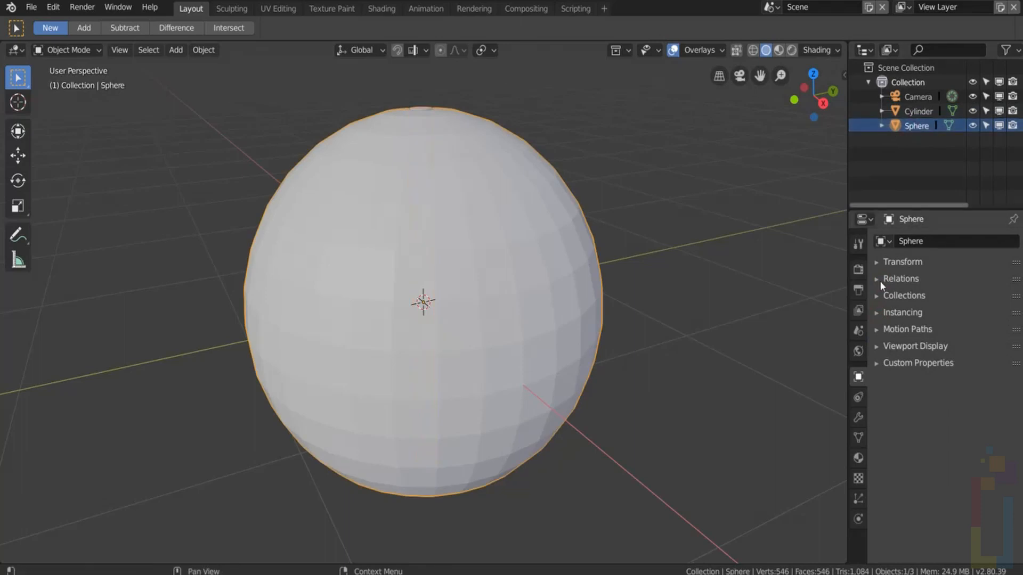
mouse_move(881, 308)
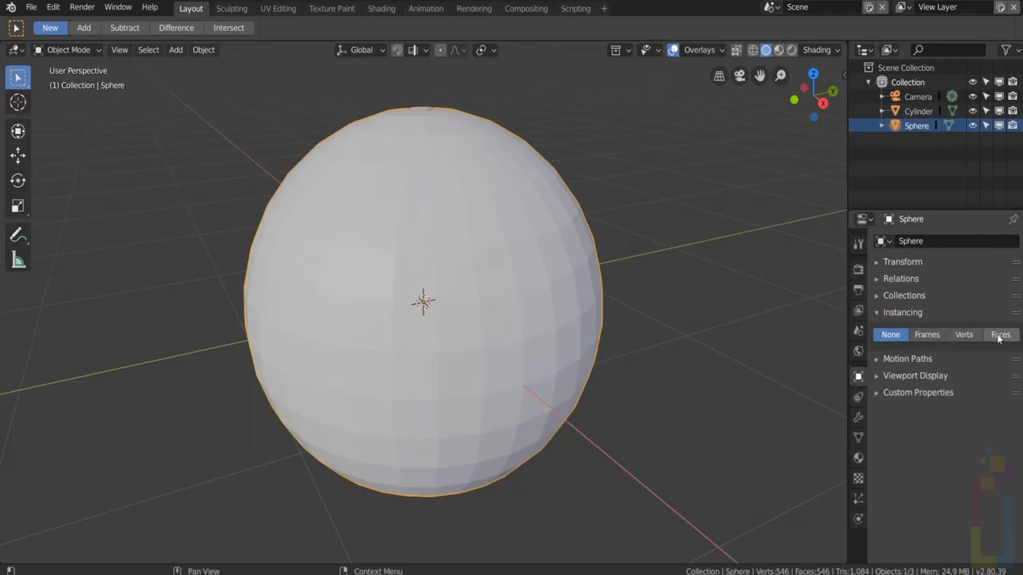
Step: Set the sphere's Instancing to Faces to show cylinder copies, then back to None
left_click(1002, 335)
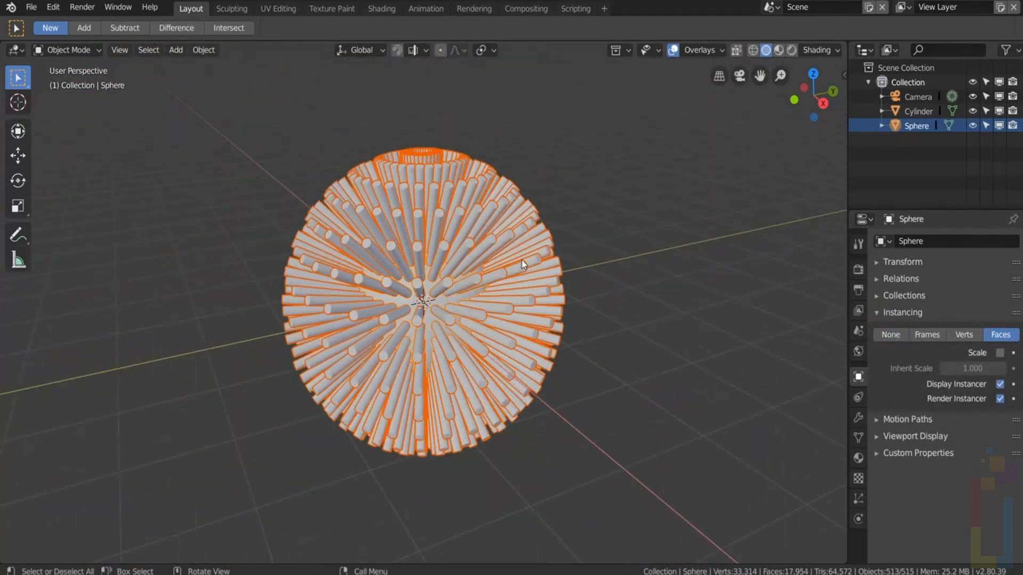
left_click_drag(522, 267, 541, 264)
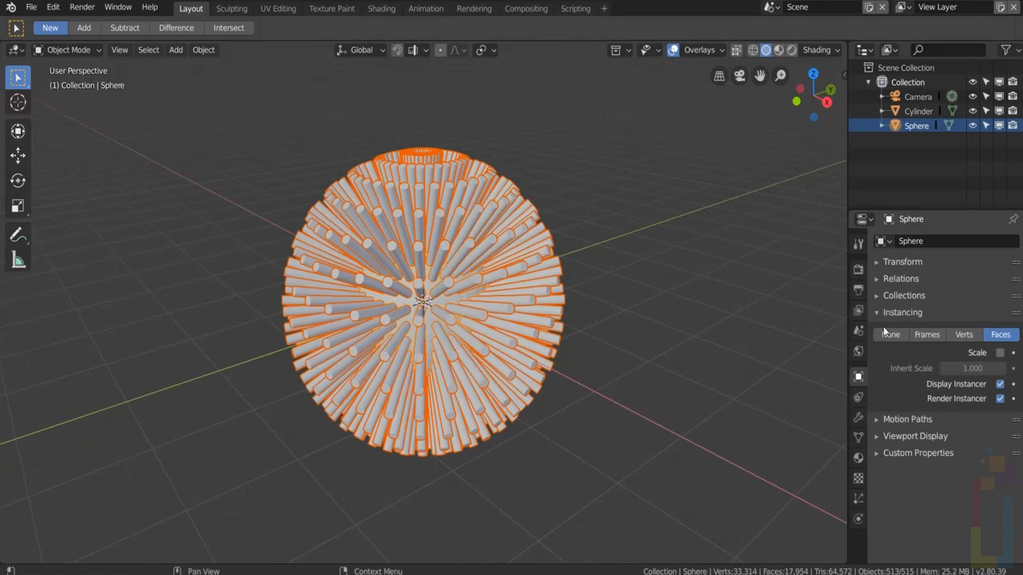
left_click(890, 335)
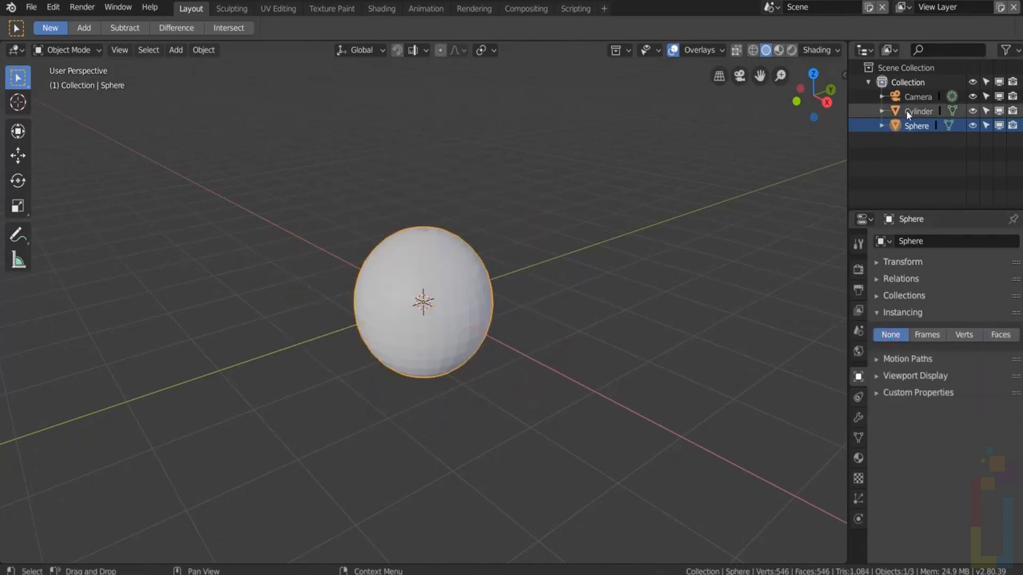
Step: Select the Cylinder, view its Relations settings, then reselect the Sphere
left_click(918, 111)
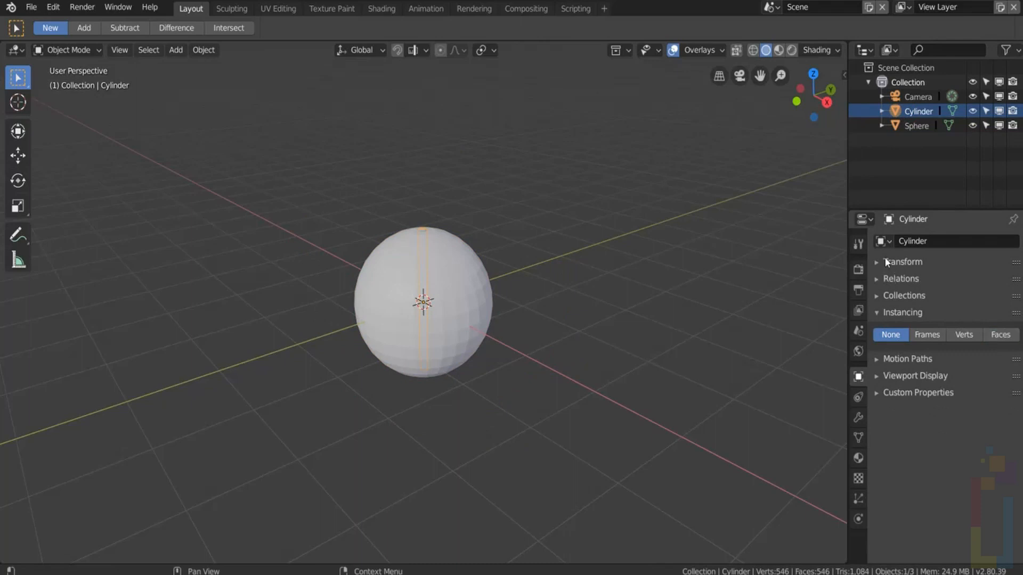
left_click(901, 278)
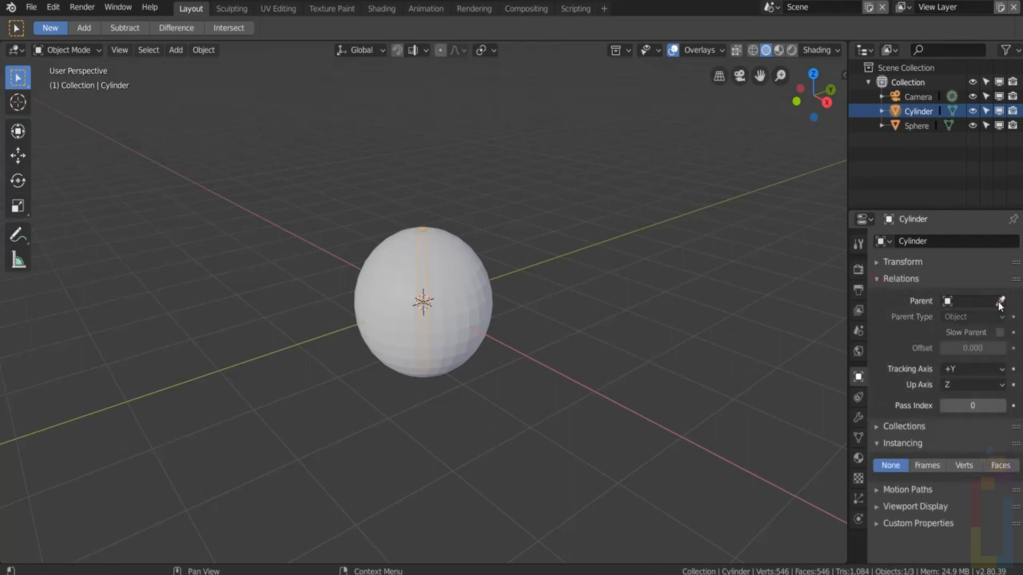
left_click(916, 125)
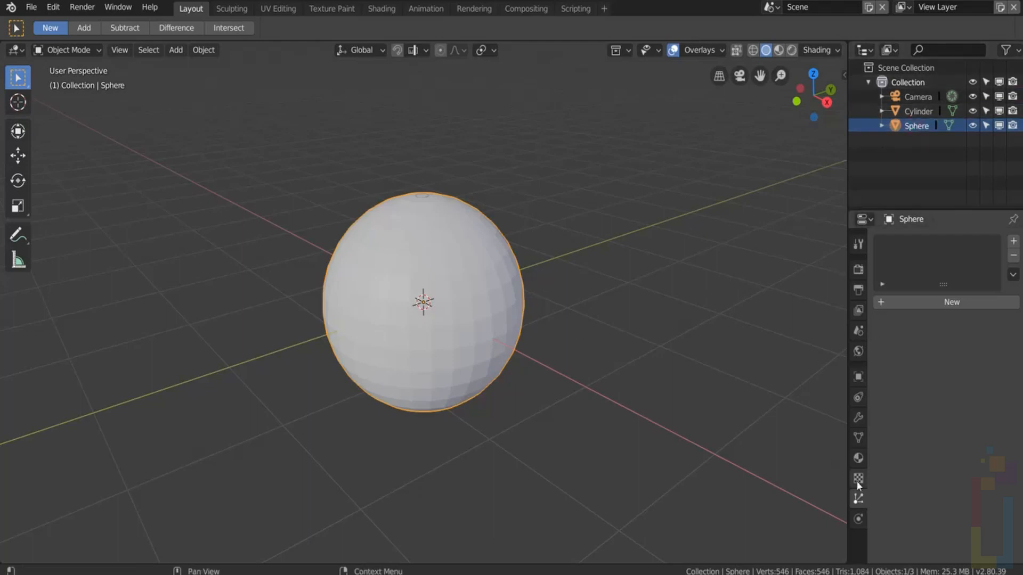
Step: Add a Hair particle system to the sphere, rendered as Cylinder object copies
left_click(858, 480)
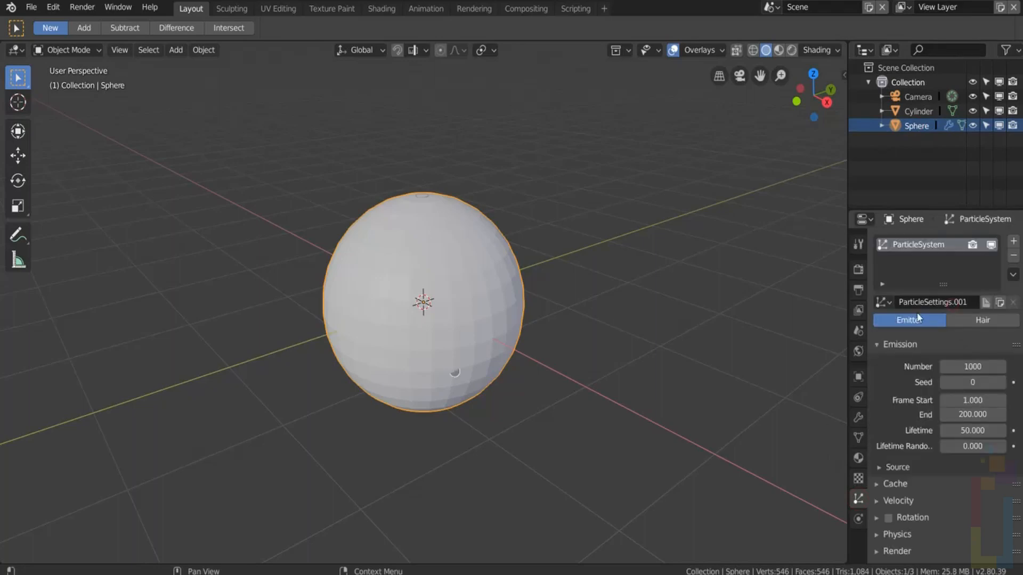
left_click(981, 320)
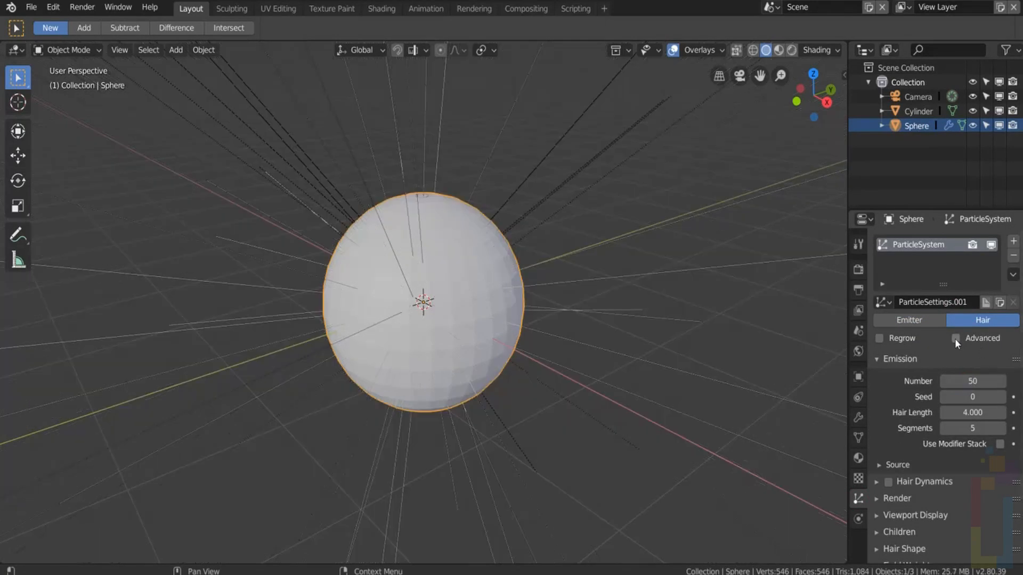
left_click(878, 359)
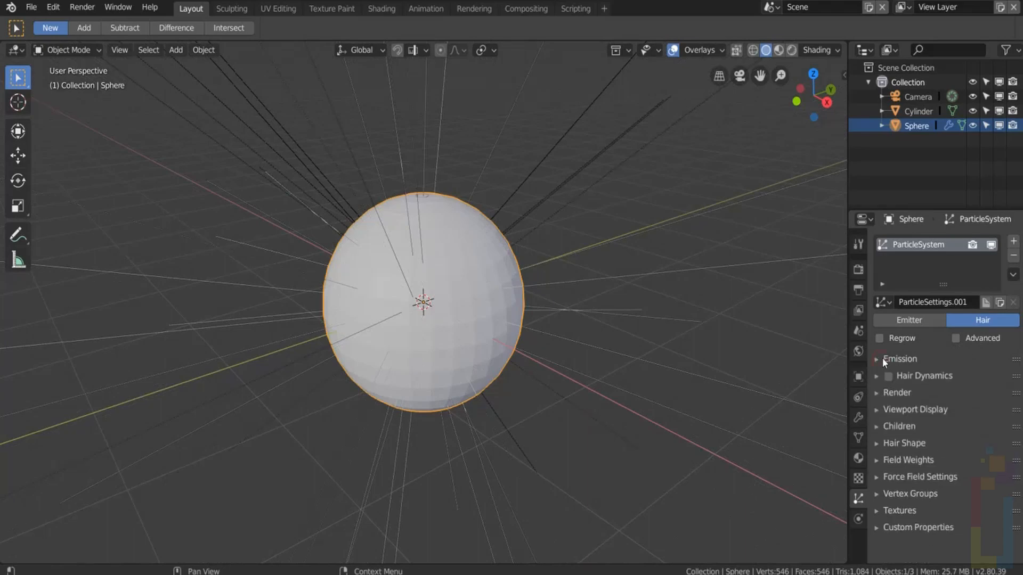
left_click(897, 393)
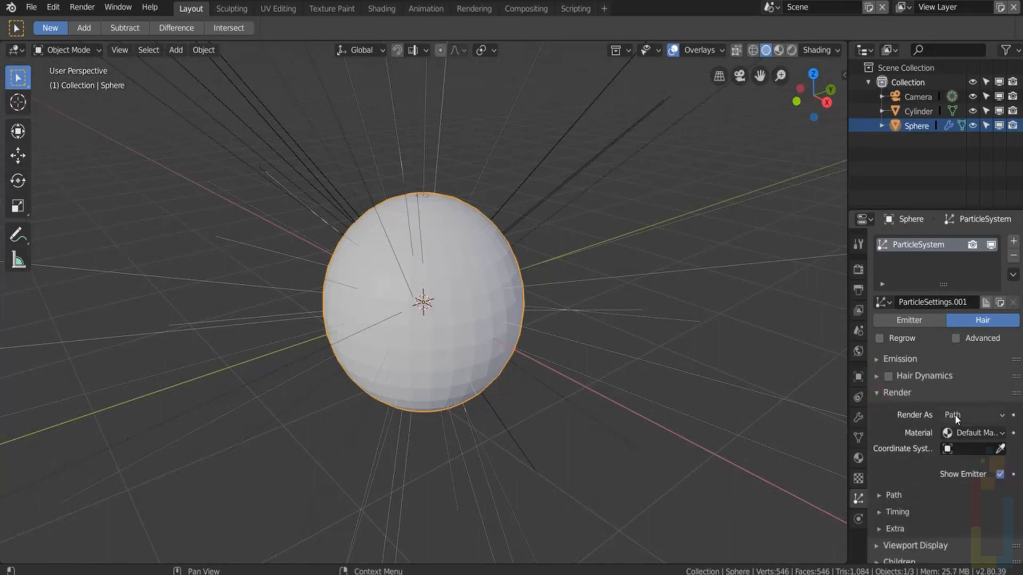
left_click(972, 415)
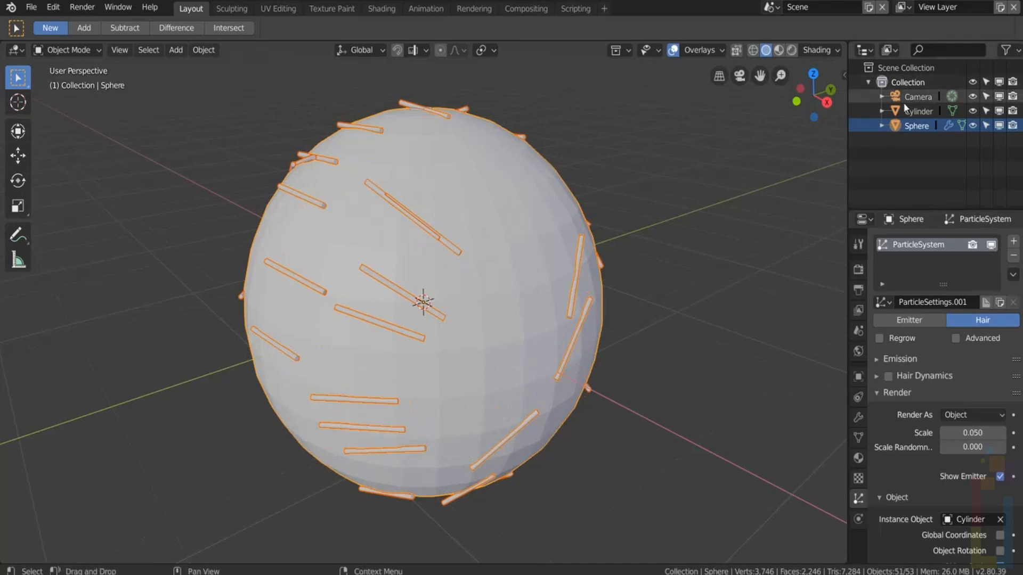
Step: Select the Cylinder, enter Edit Mode and rotate its mesh
left_click(919, 111)
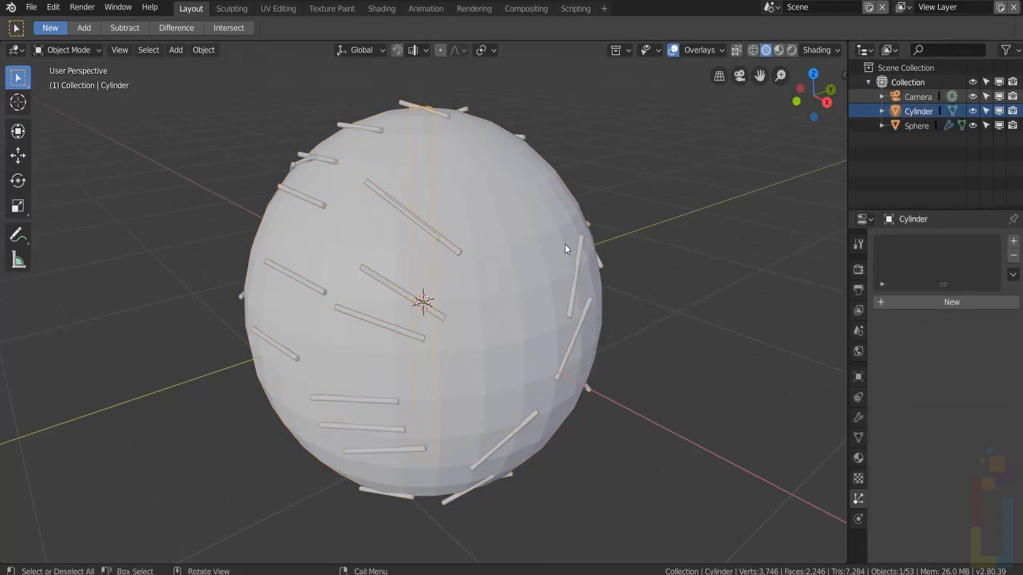
key("Tab")
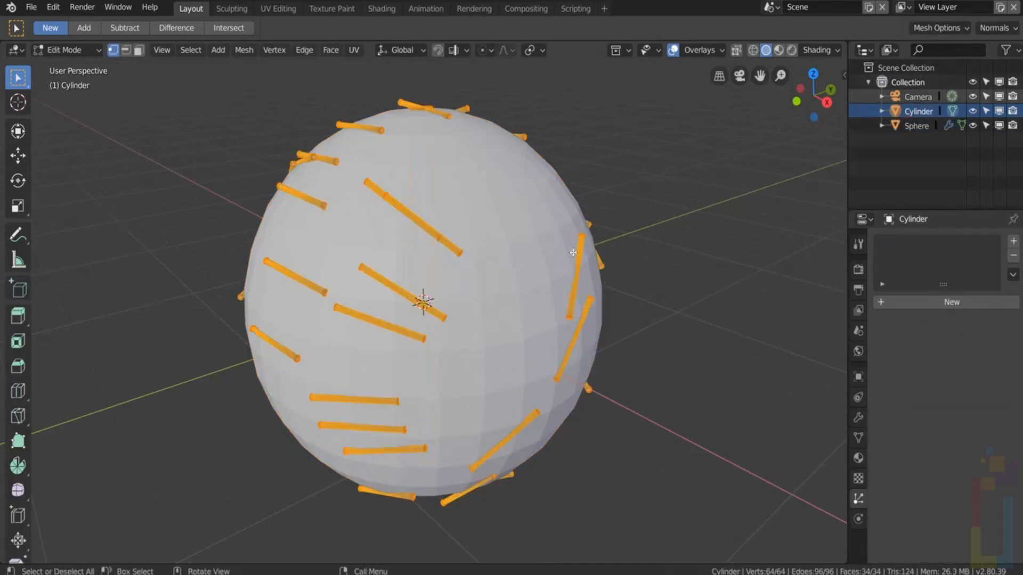
key("r")
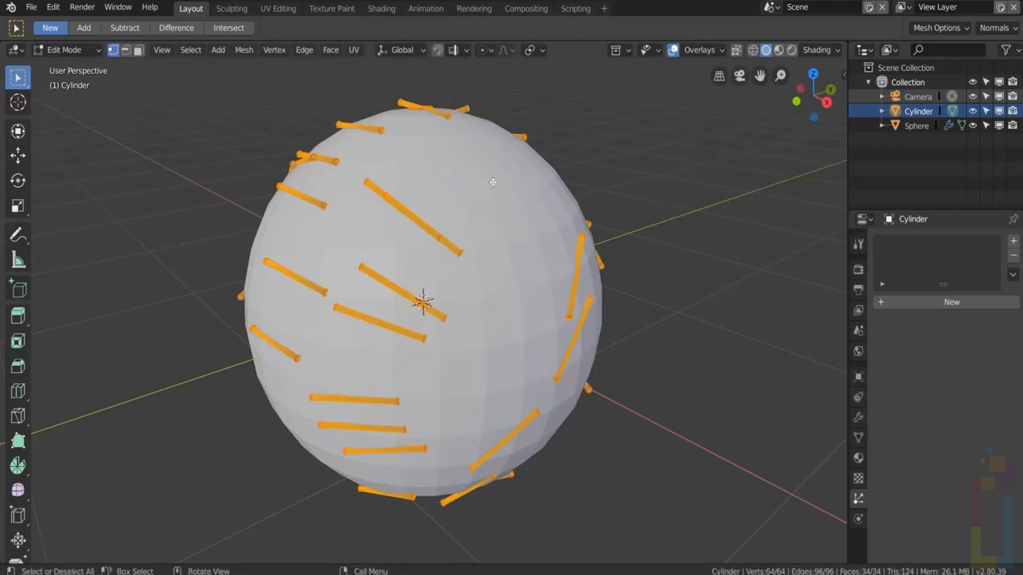
key("r")
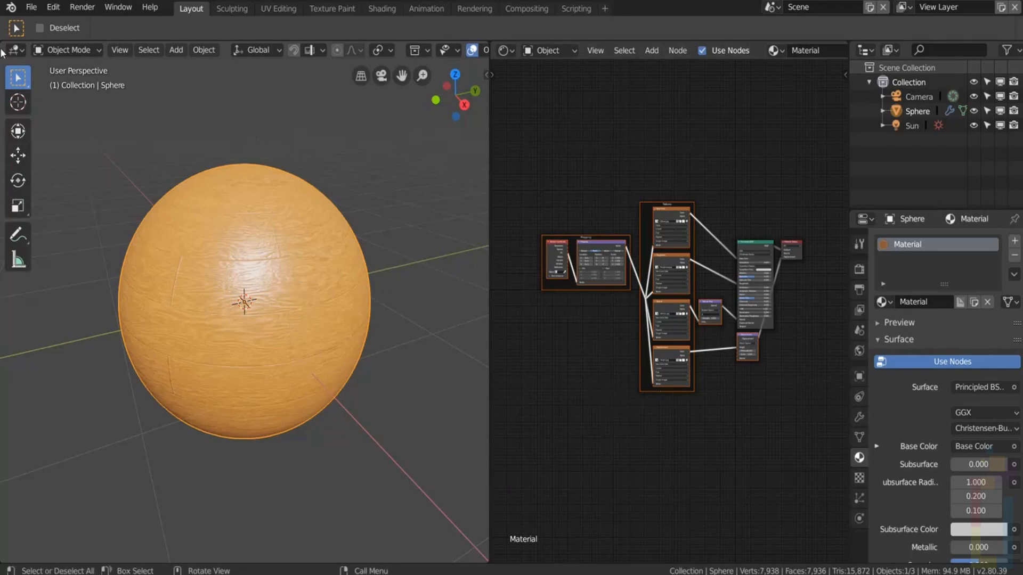
Step: Save the scene as Sphere.blend in the Screenshots folder
left_click(31, 7)
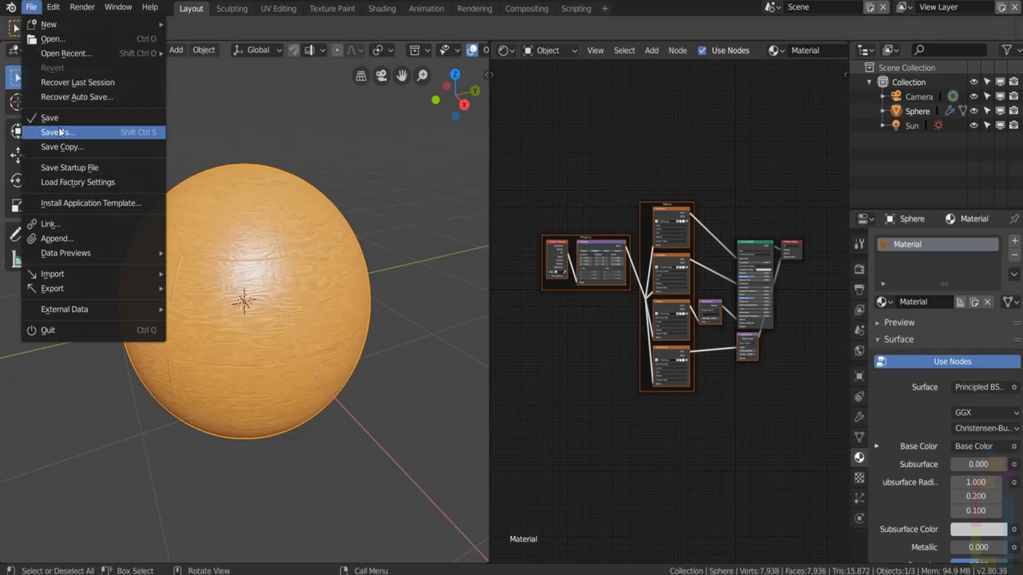
left_click(58, 132)
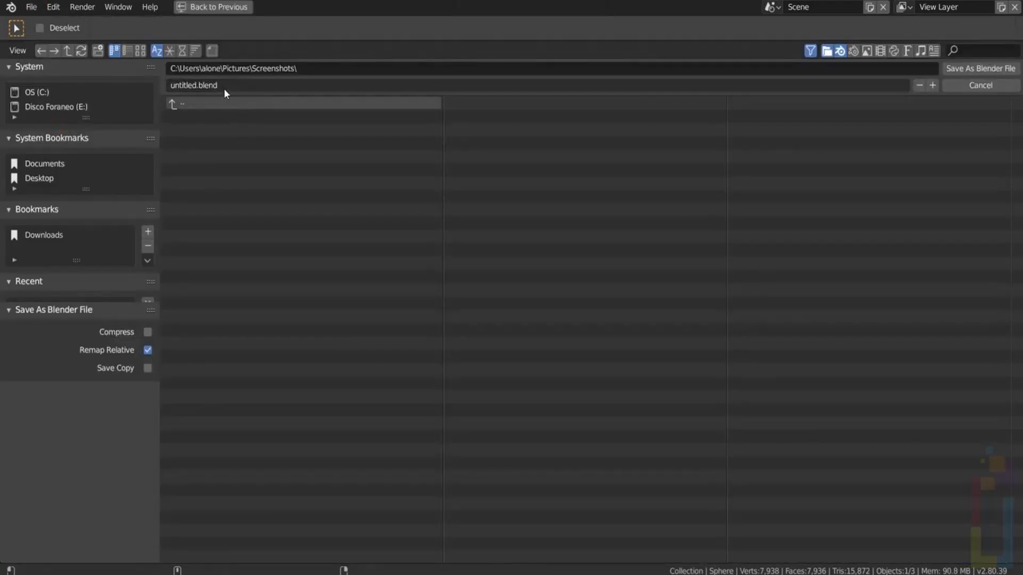
type("s")
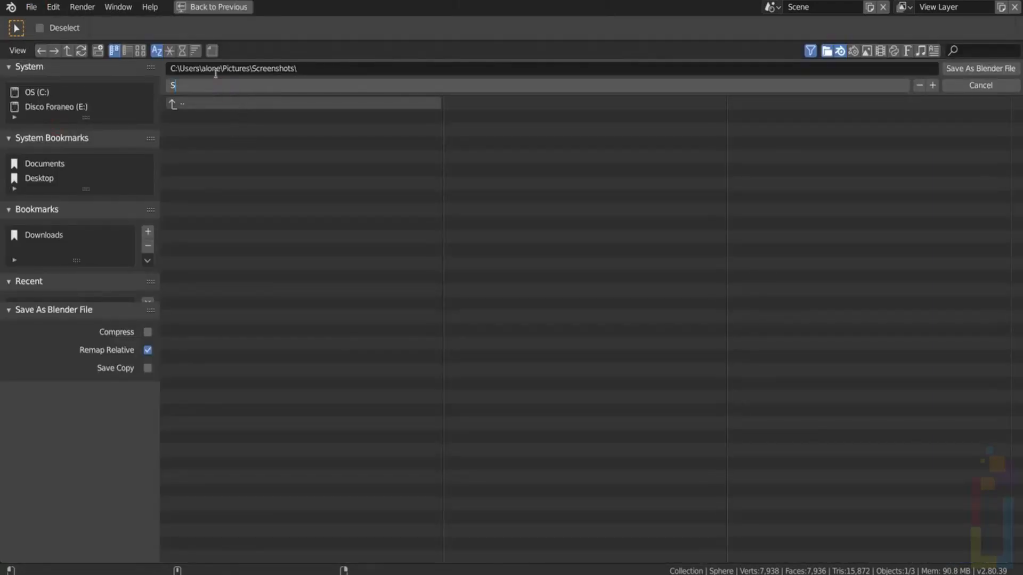
type("phere.blend")
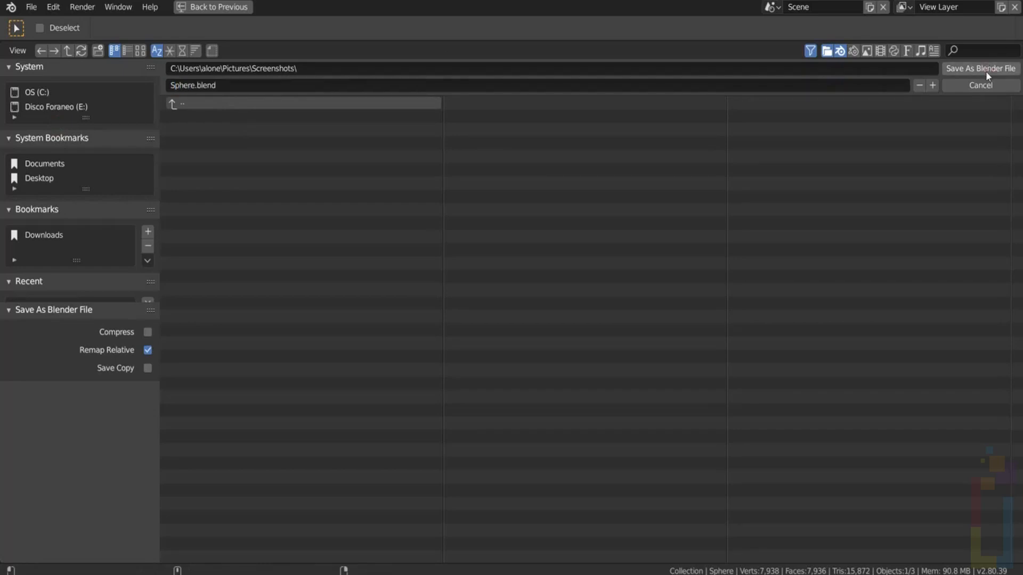
left_click(979, 84)
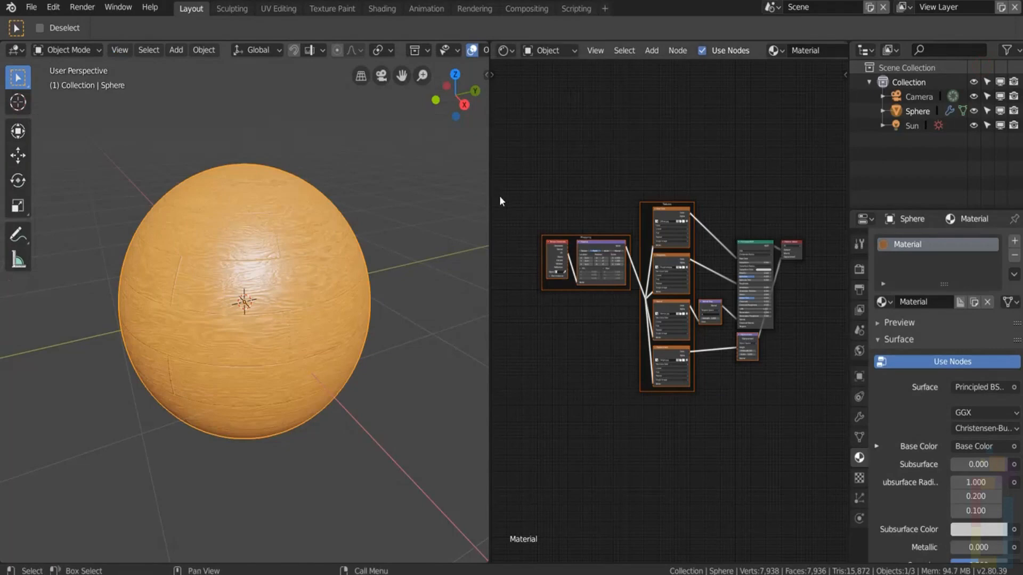
Step: Pack all external files into the blend file and reopen Sphere.blend from the folder
left_click(31, 6)
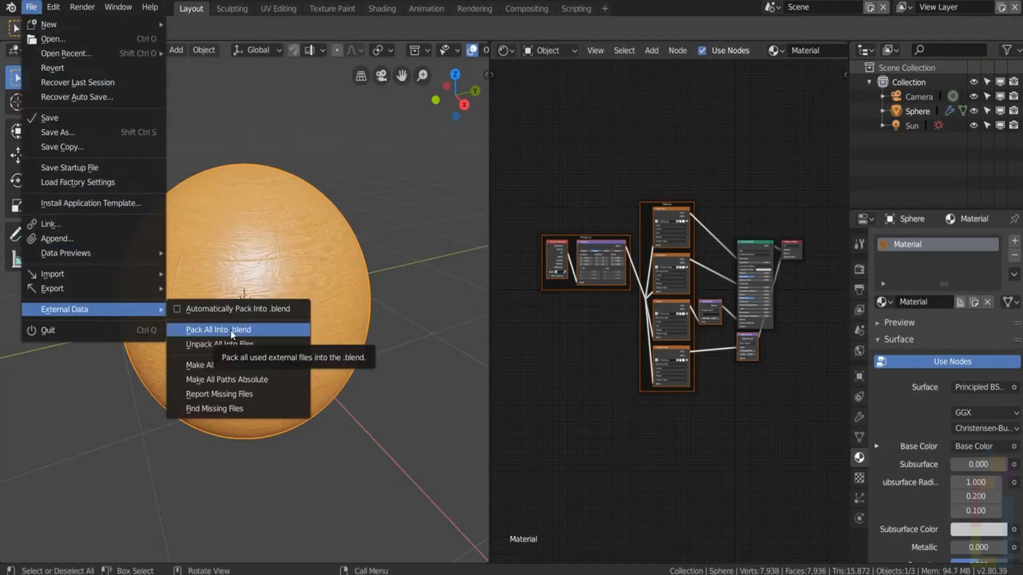
mouse_move(266, 337)
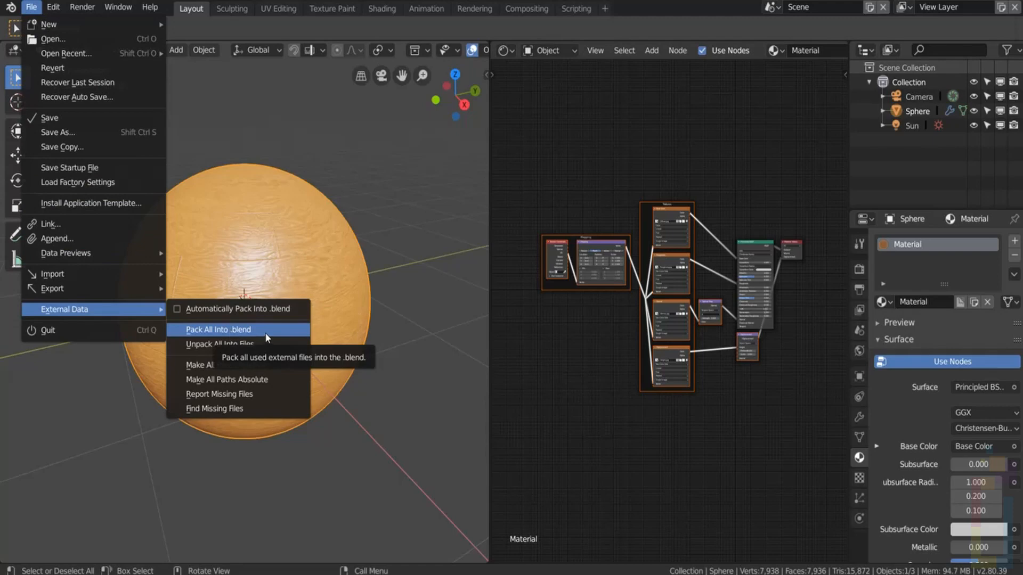
left_click(221, 329)
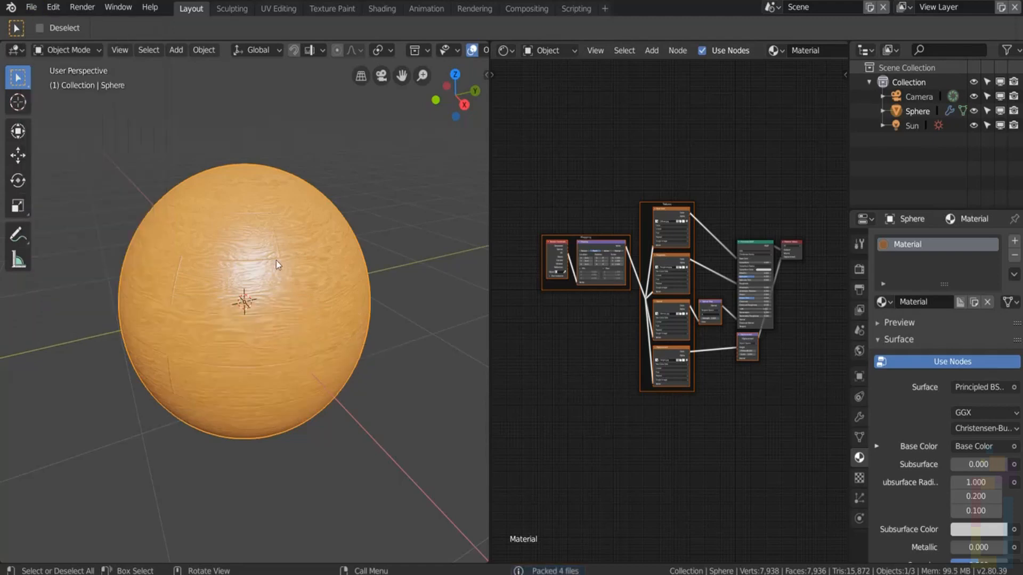
mouse_move(334, 521)
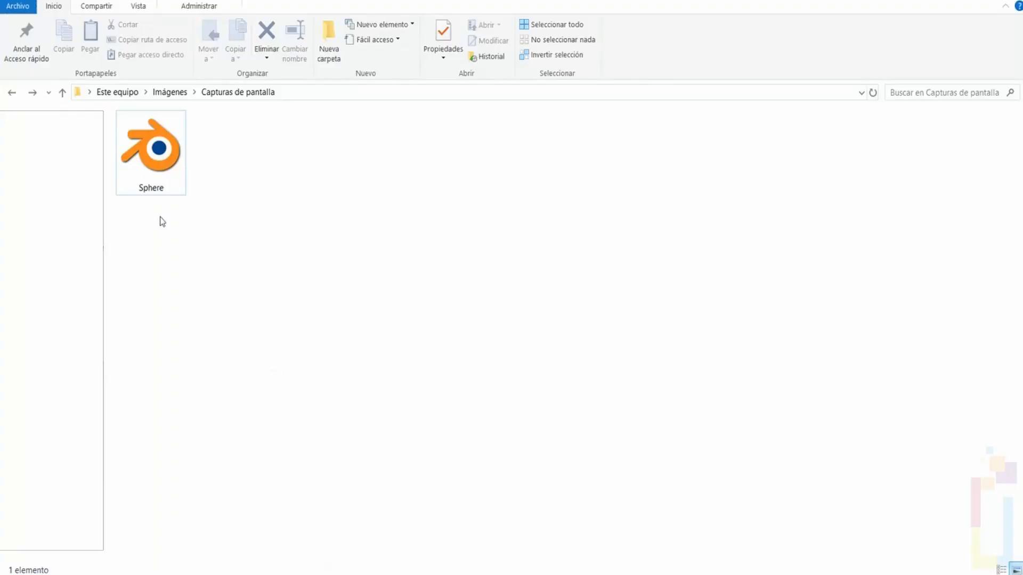
left_click(151, 150)
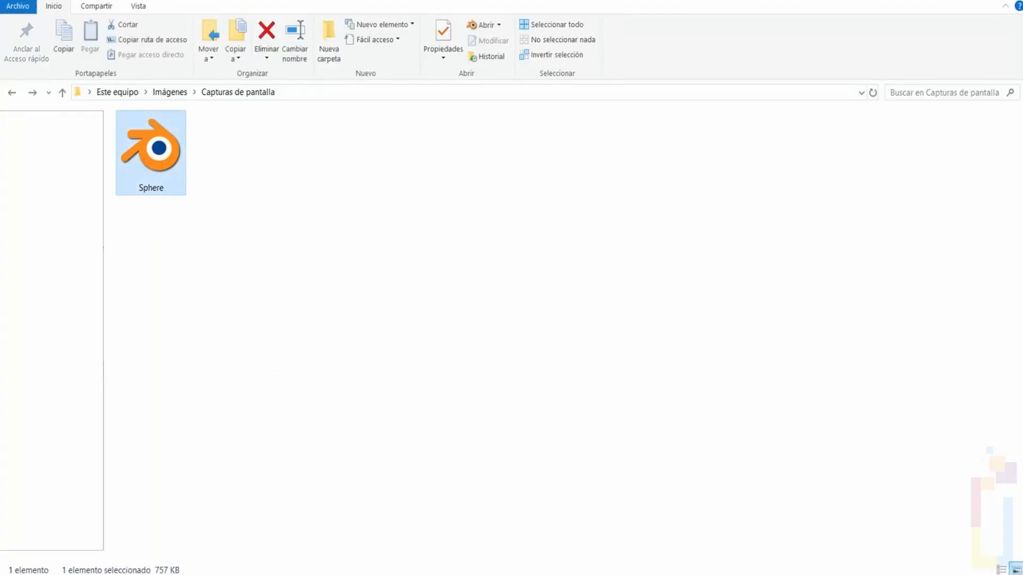
double_click(151, 149)
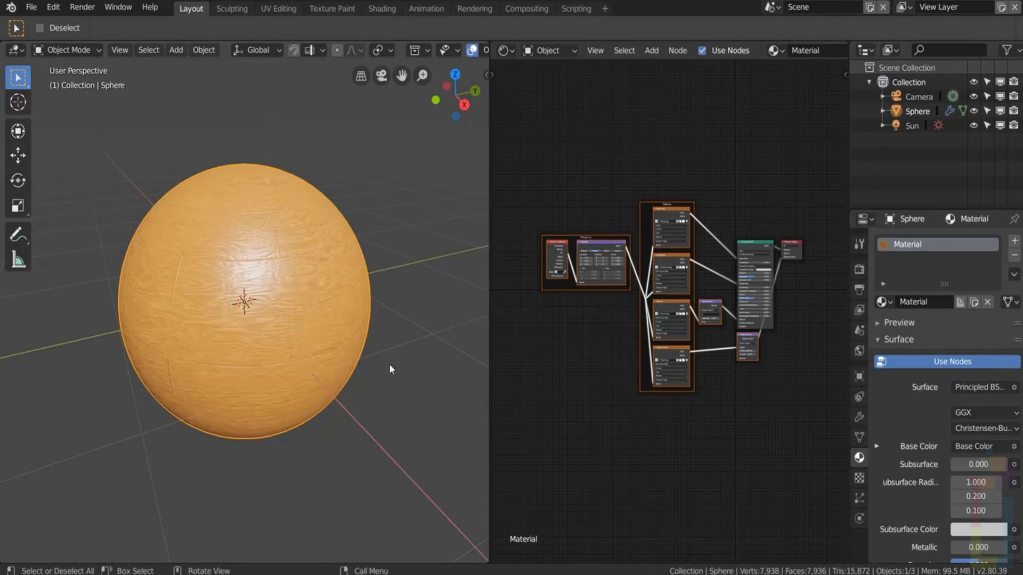
mouse_move(328, 269)
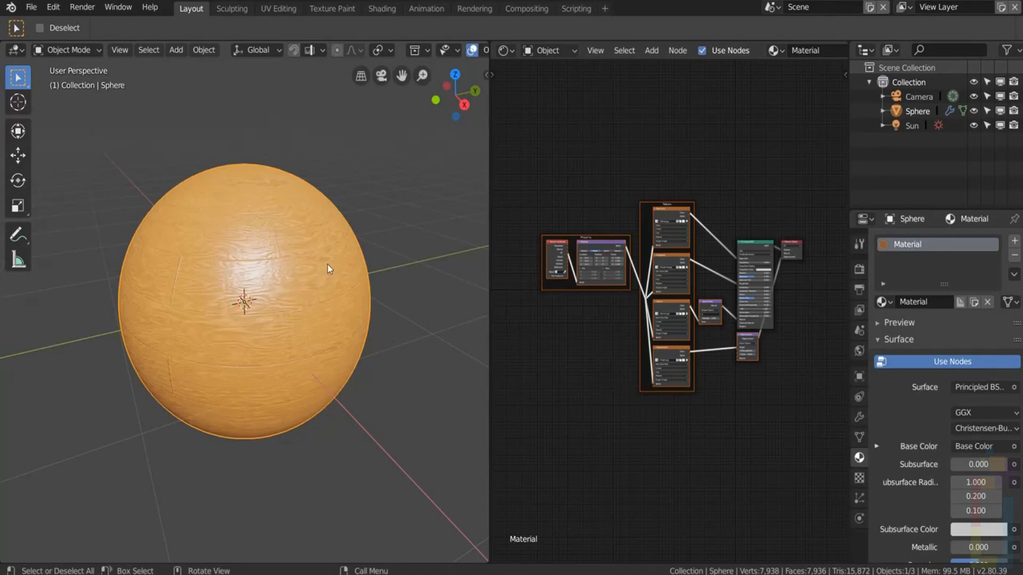
mouse_move(222, 197)
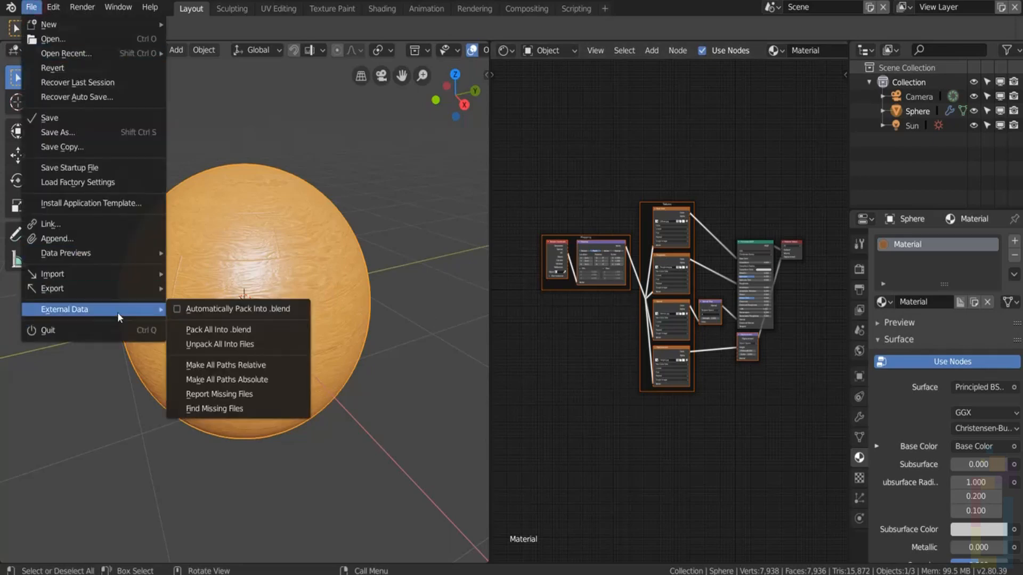
Step: Unpack all packed files using files in the current directory
left_click(219, 344)
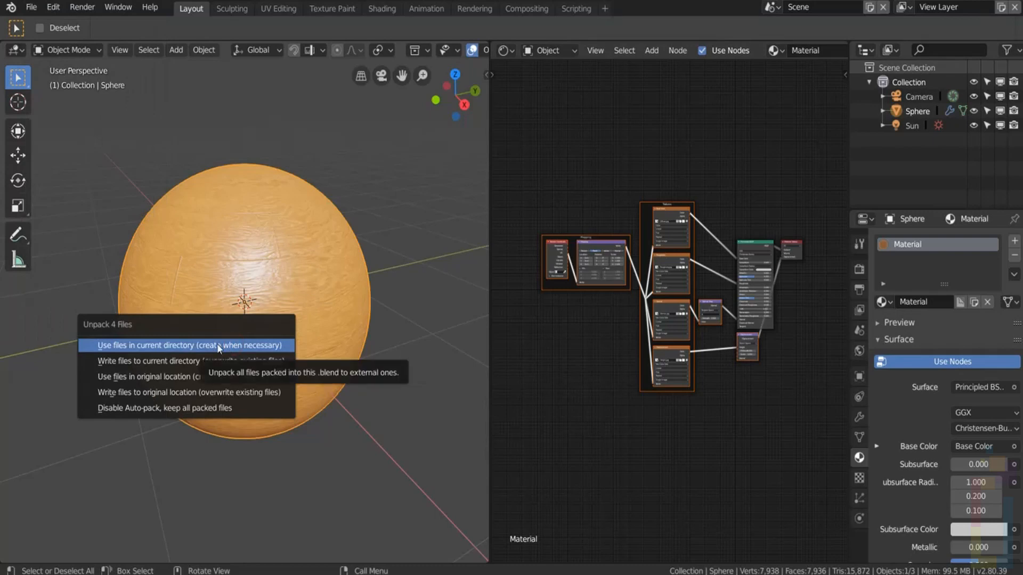
left_click(189, 345)
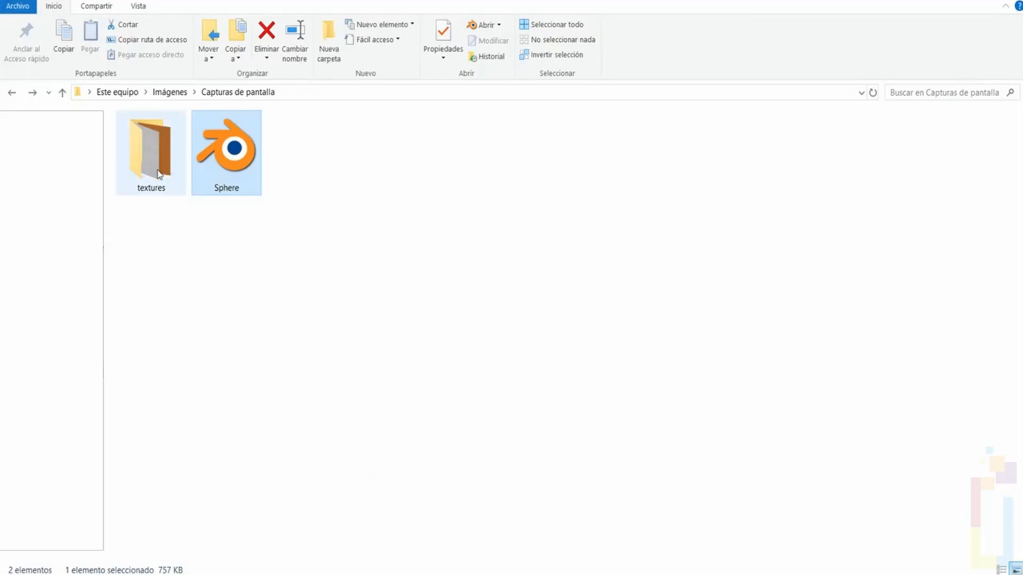
Step: Open Sphere.blend from the Capturas de pantalla folder in Blender
double_click(151, 151)
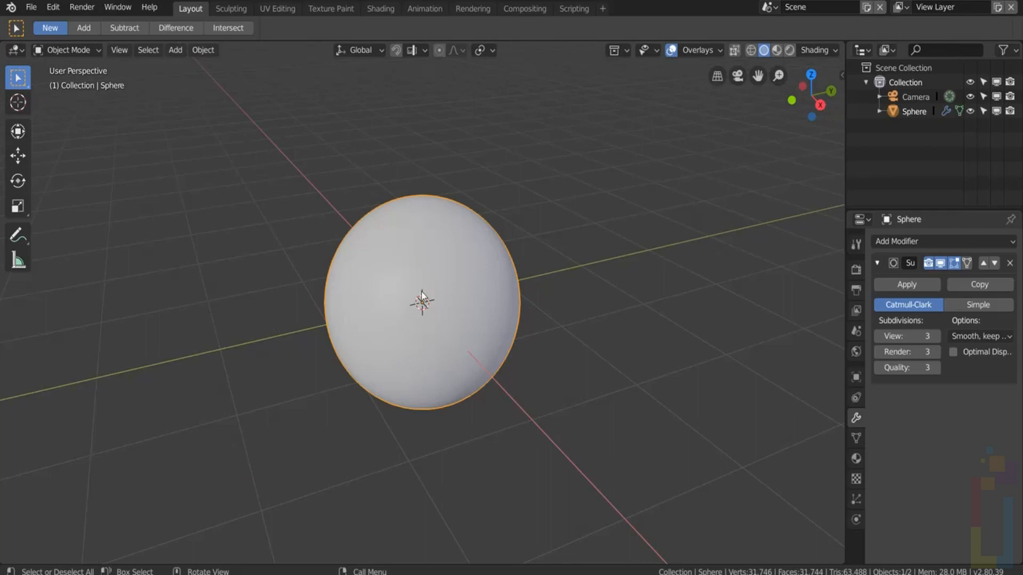
mouse_move(405, 290)
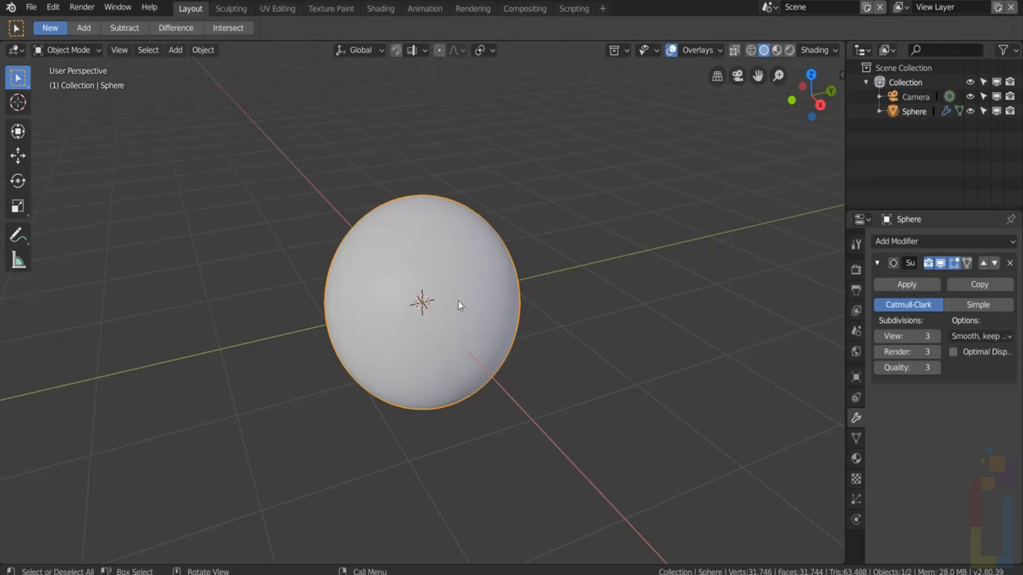
mouse_move(457, 340)
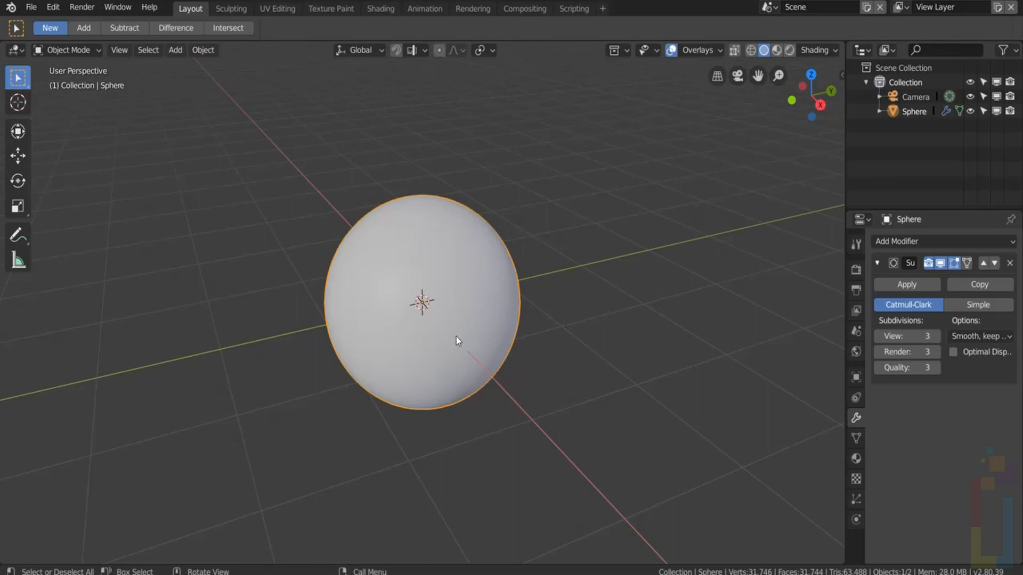
Step: Enable the Node Wrangler add-on in Preferences > Add-ons and save the preferences
left_click(52, 7)
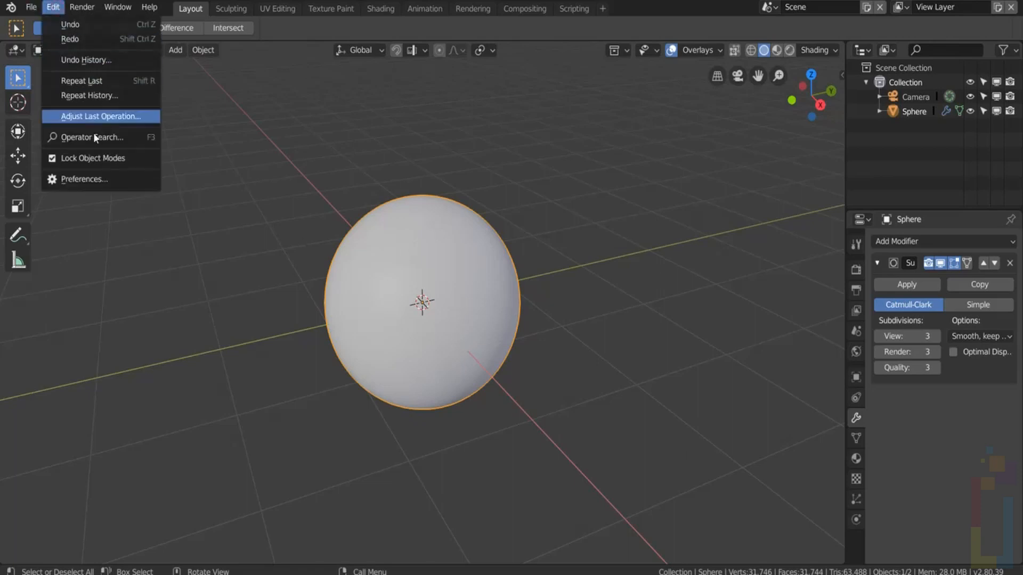
left_click(84, 179)
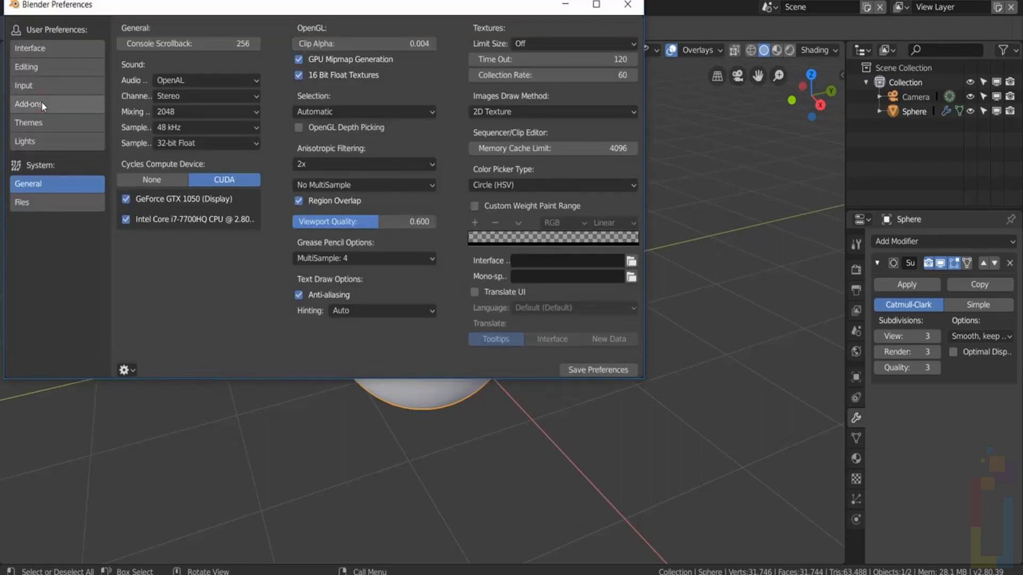
left_click(29, 103)
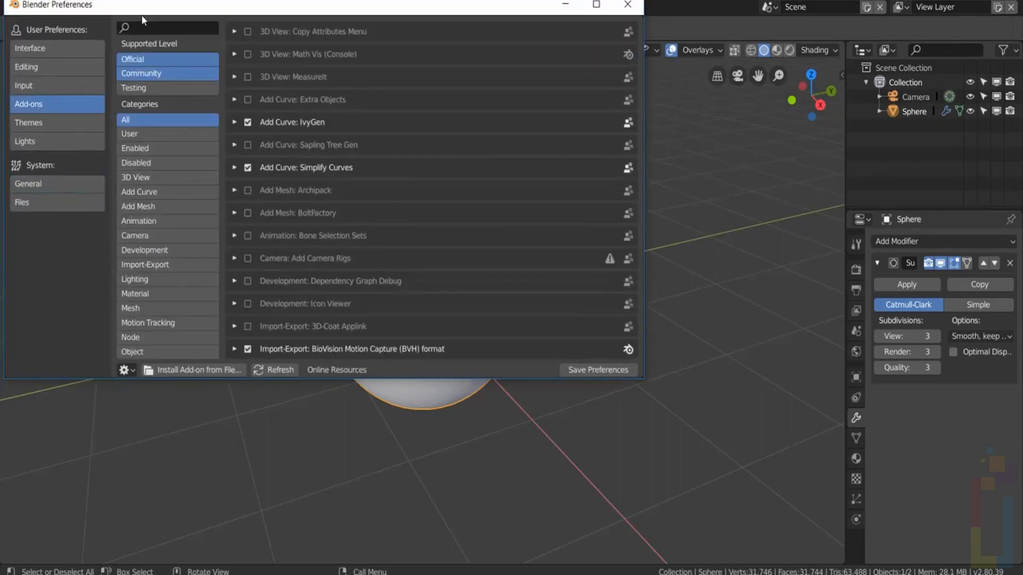
left_click(166, 27)
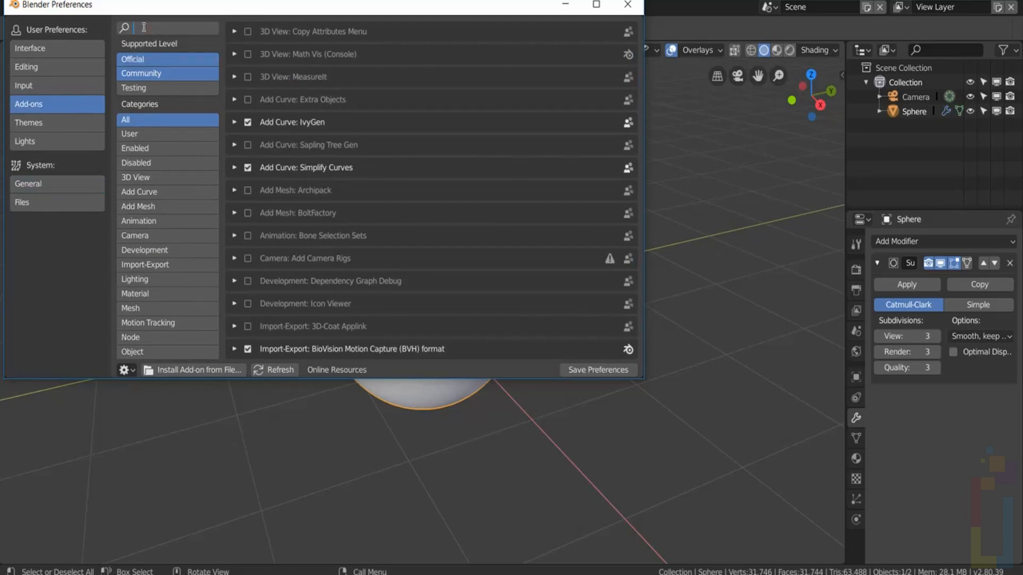
type("w")
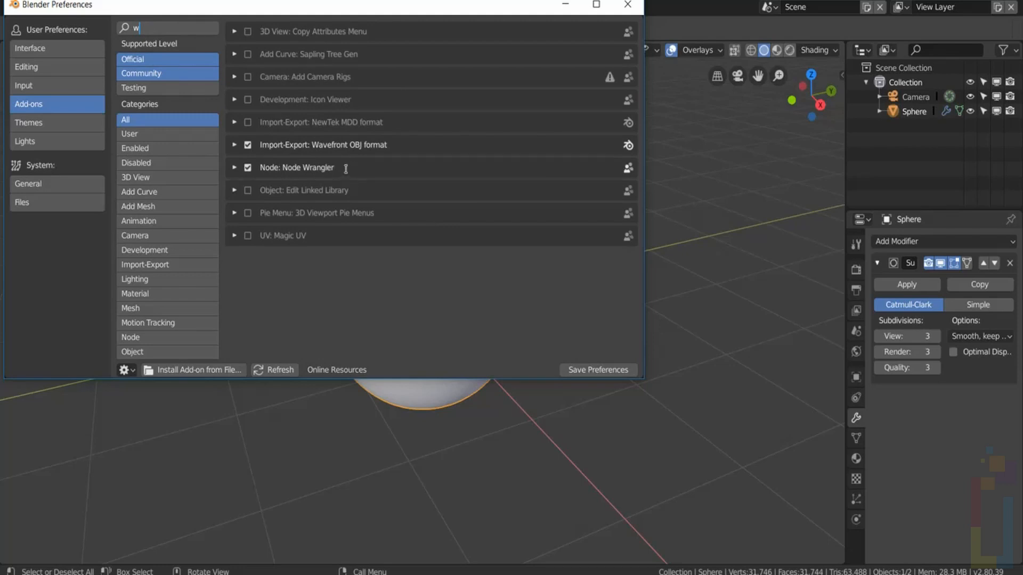
mouse_move(573, 331)
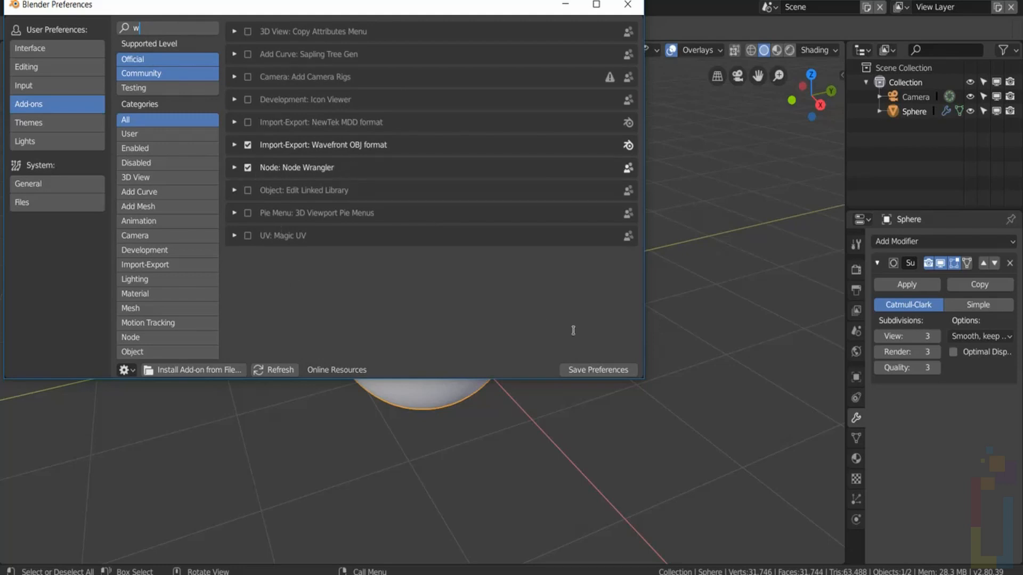
left_click(627, 5)
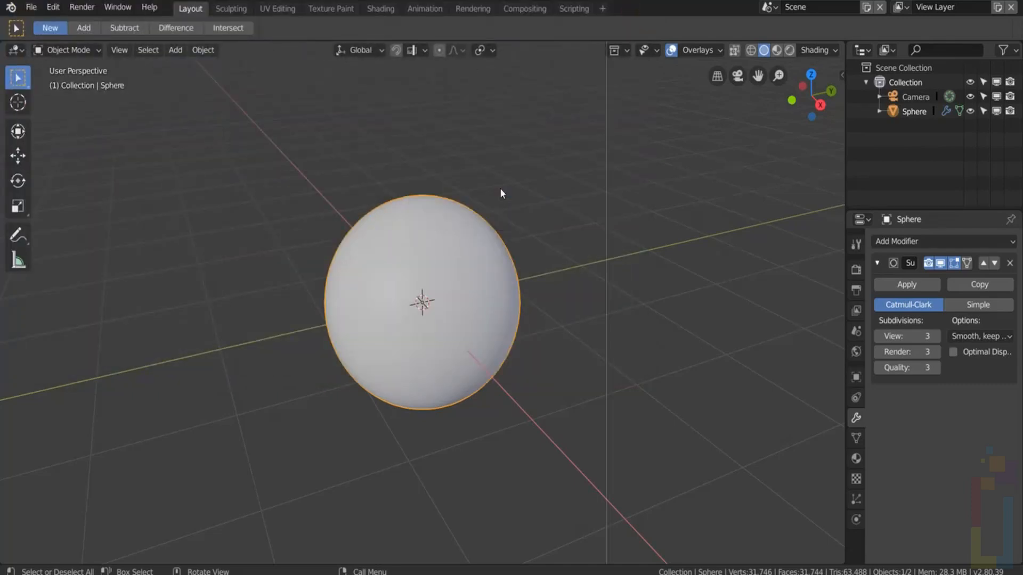
Step: Switch an area to the Shader Editor and create a new material for the sphere
left_click(463, 49)
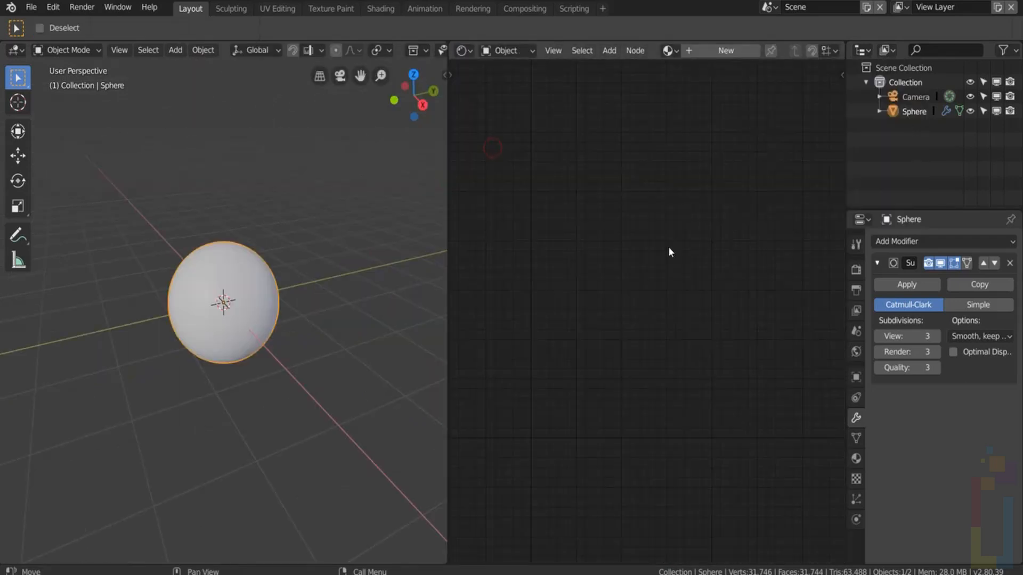
left_click(855, 458)
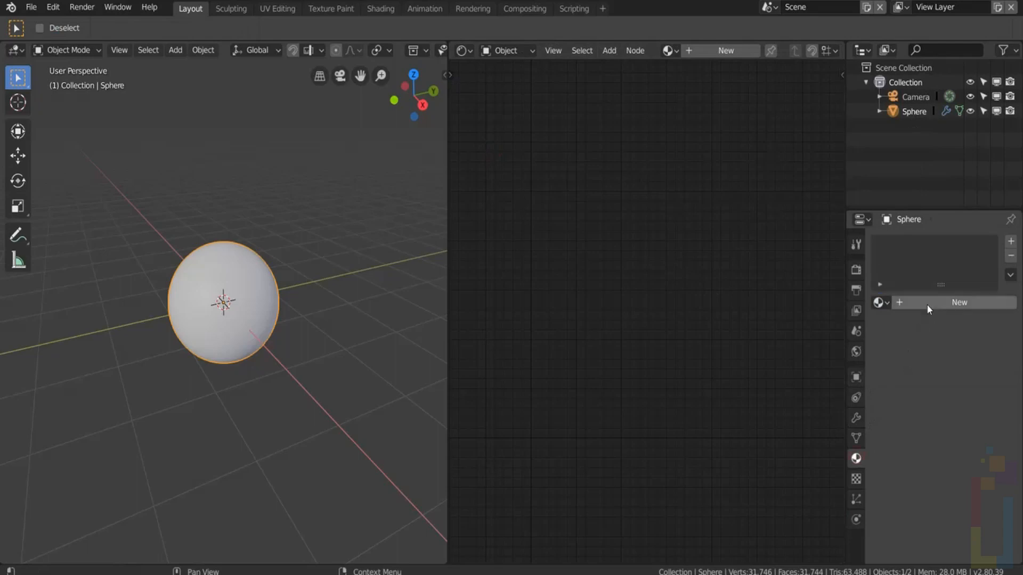
left_click(959, 302)
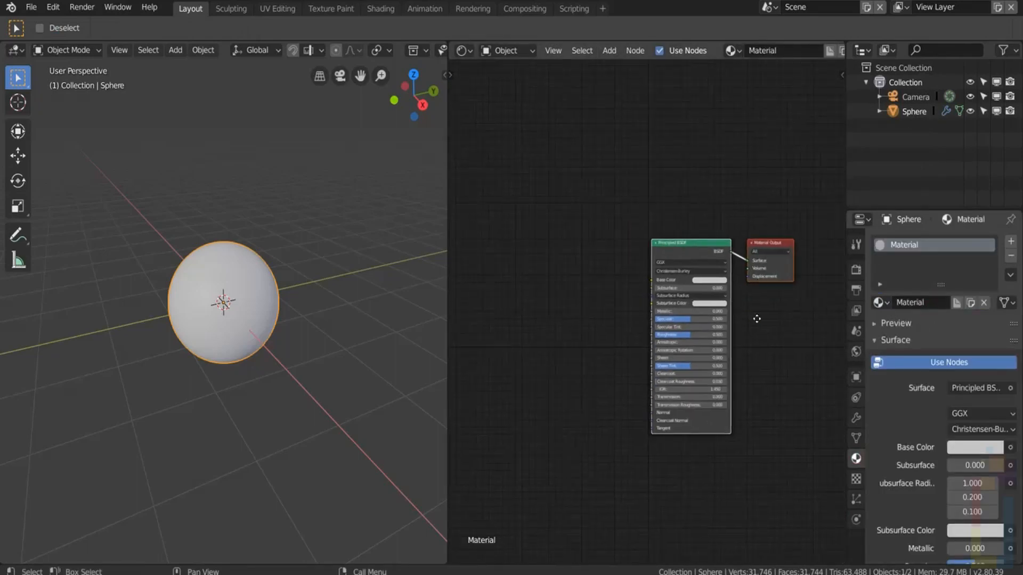
left_click_drag(689, 243, 682, 250)
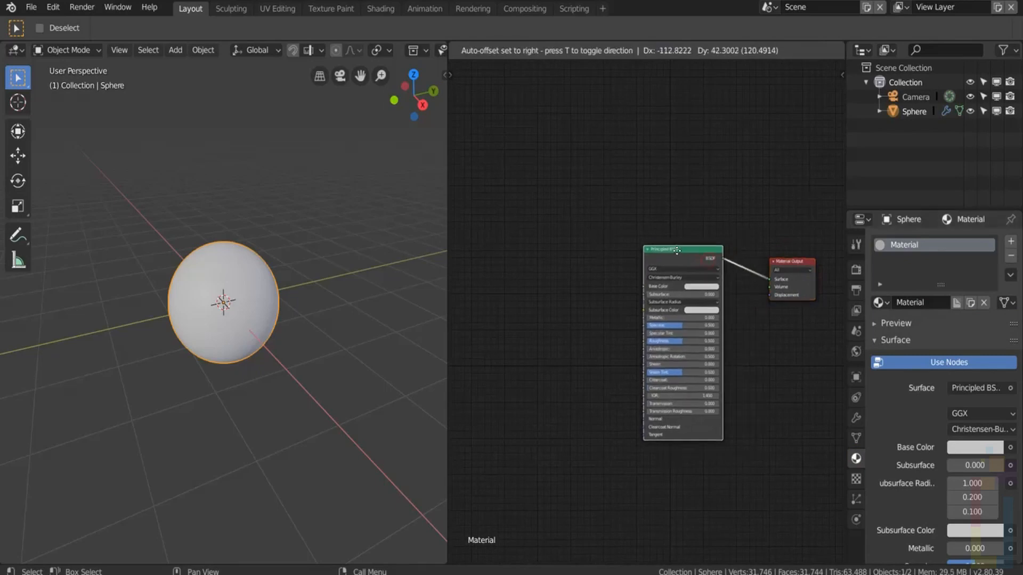
Step: Add a Ctrl+T image texture setup loading Diffuse.jpg from Wood_plank01
key("ctrl+t")
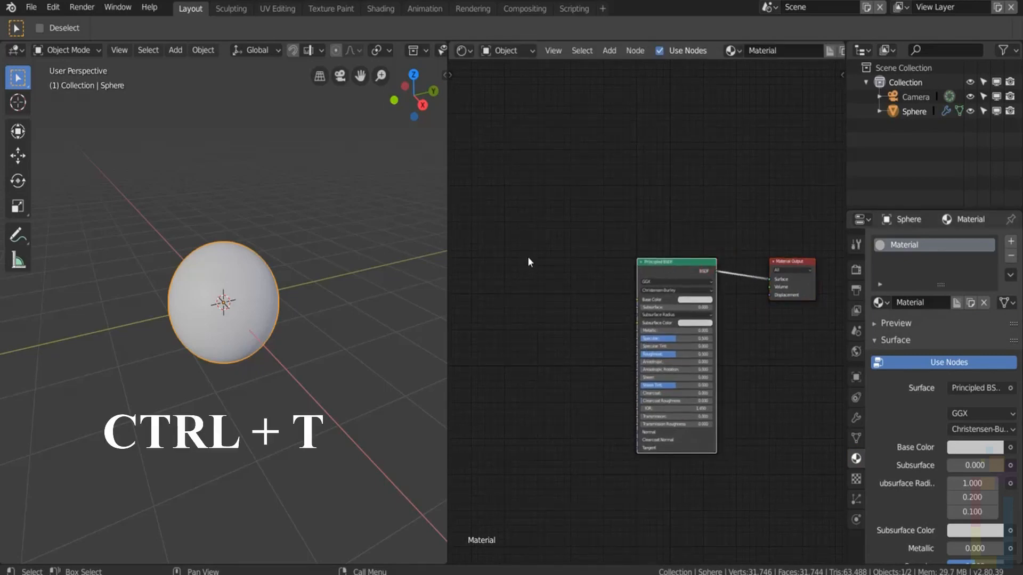
key("ctrl+t")
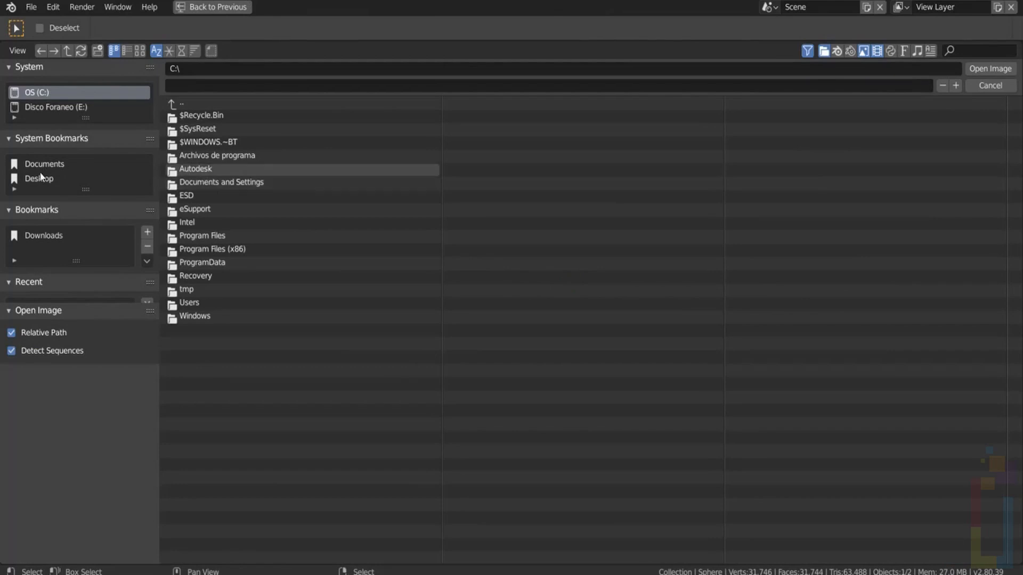
left_click(38, 178)
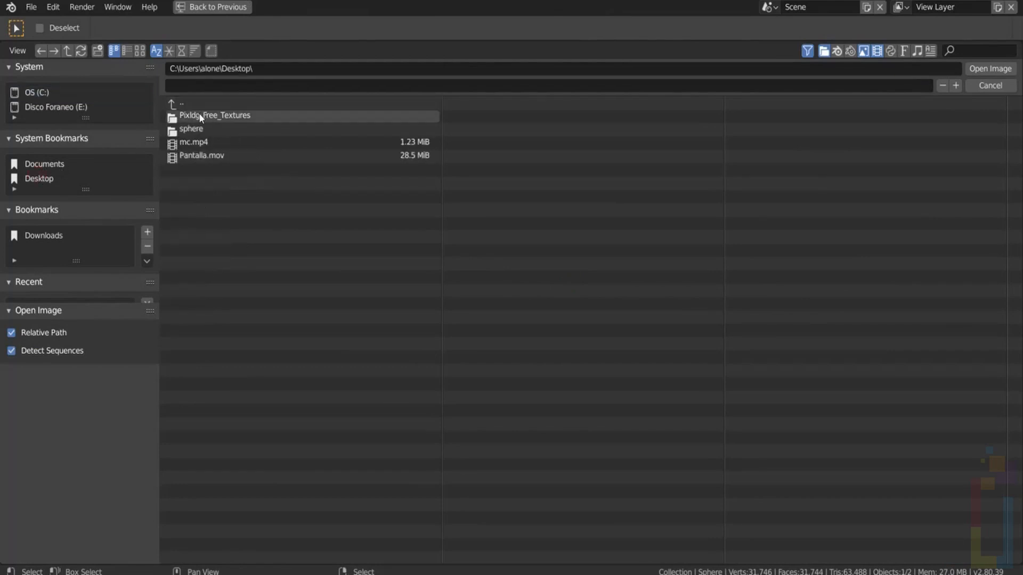
double_click(214, 116)
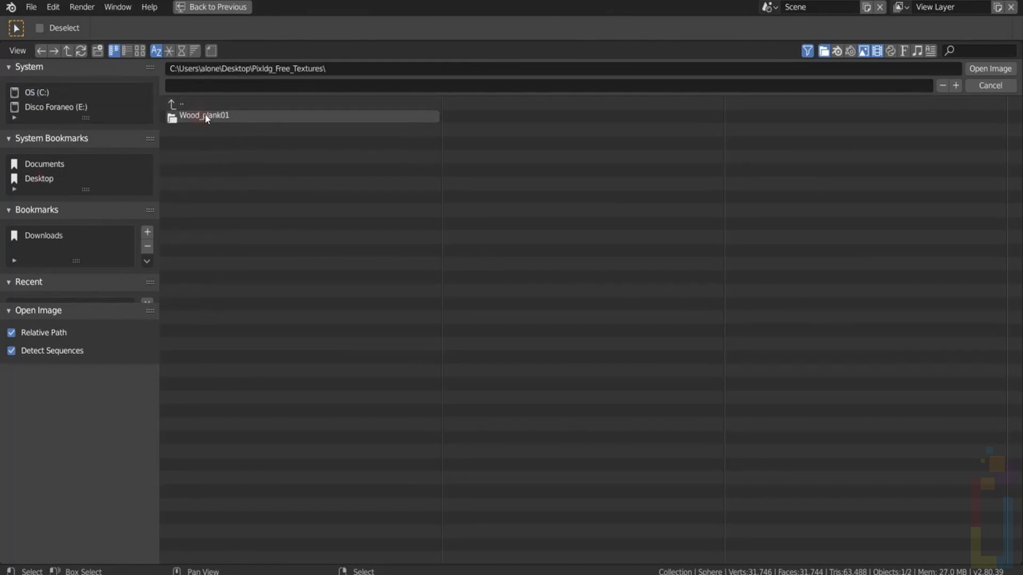
double_click(203, 115)
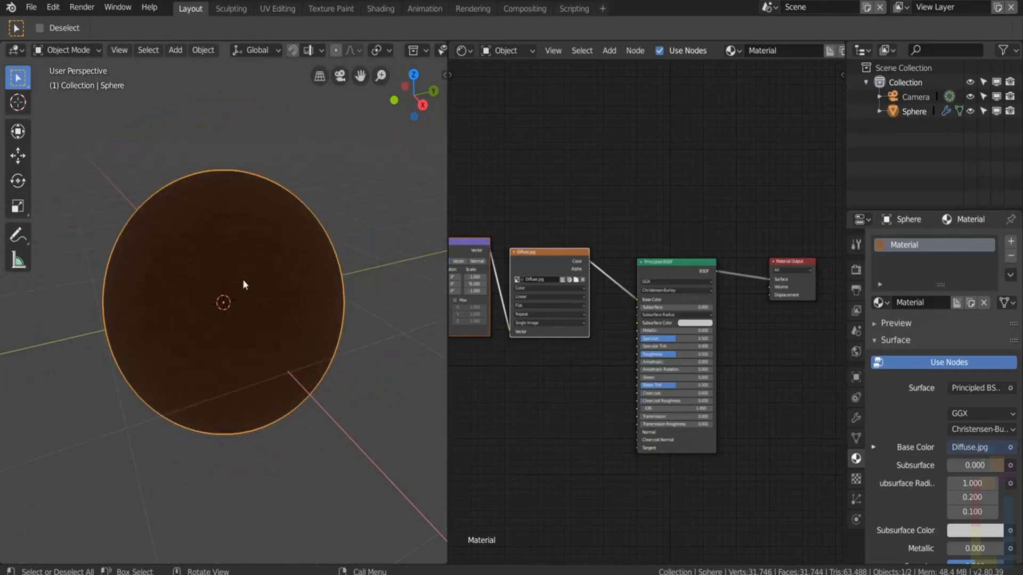
key("z")
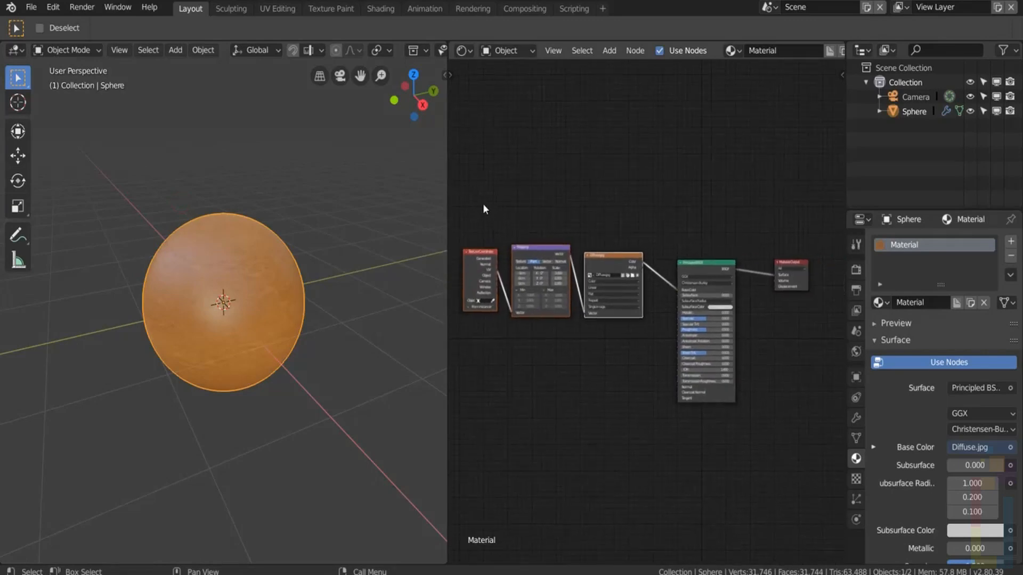
Step: Replace the old texture nodes with a Principled Texture Setup of all Wood_plank01 maps
left_click_drag(463, 198, 615, 391)
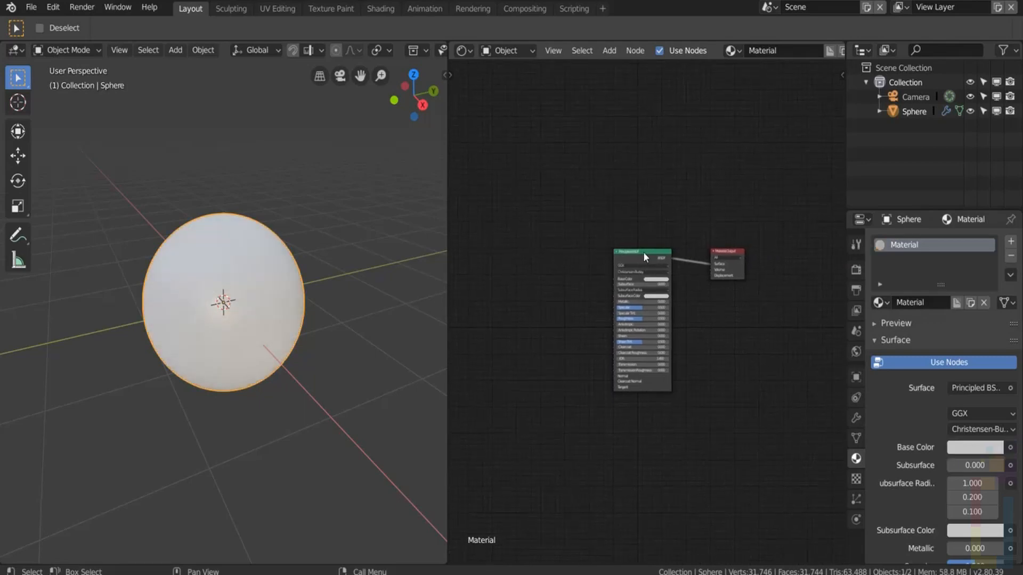
key("ctrl+shift+t")
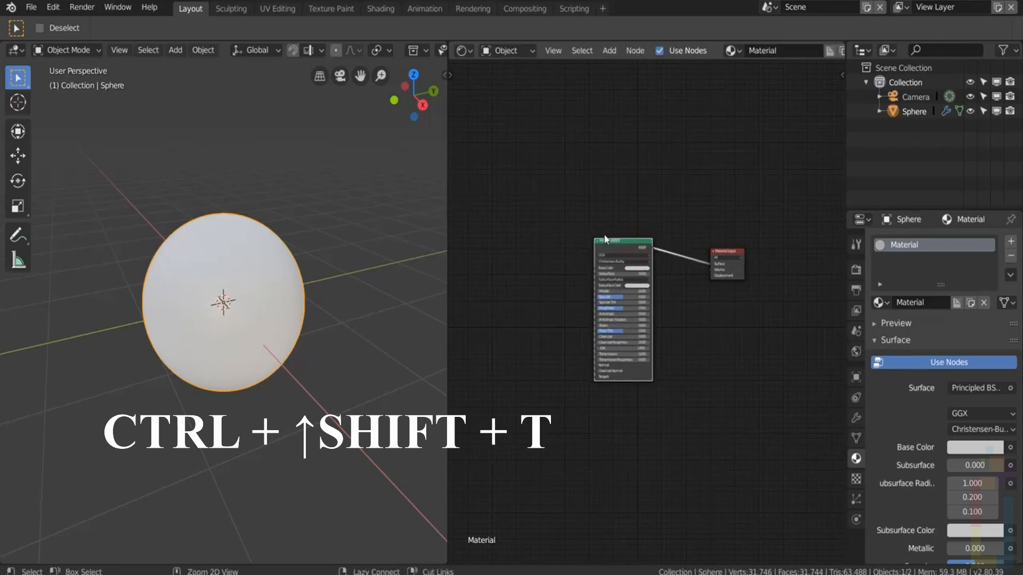
key("ctrl+shift+t")
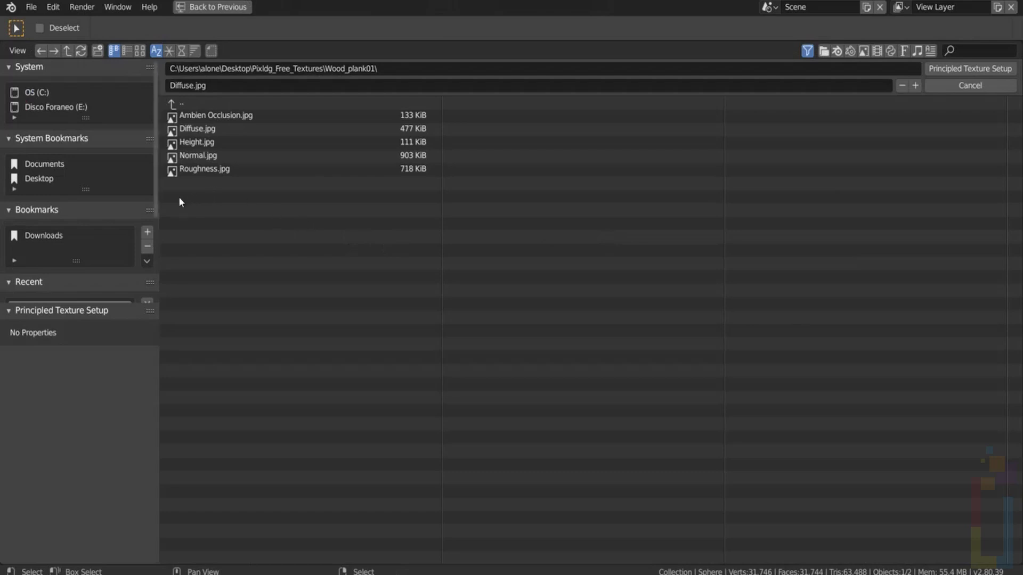
mouse_move(198, 200)
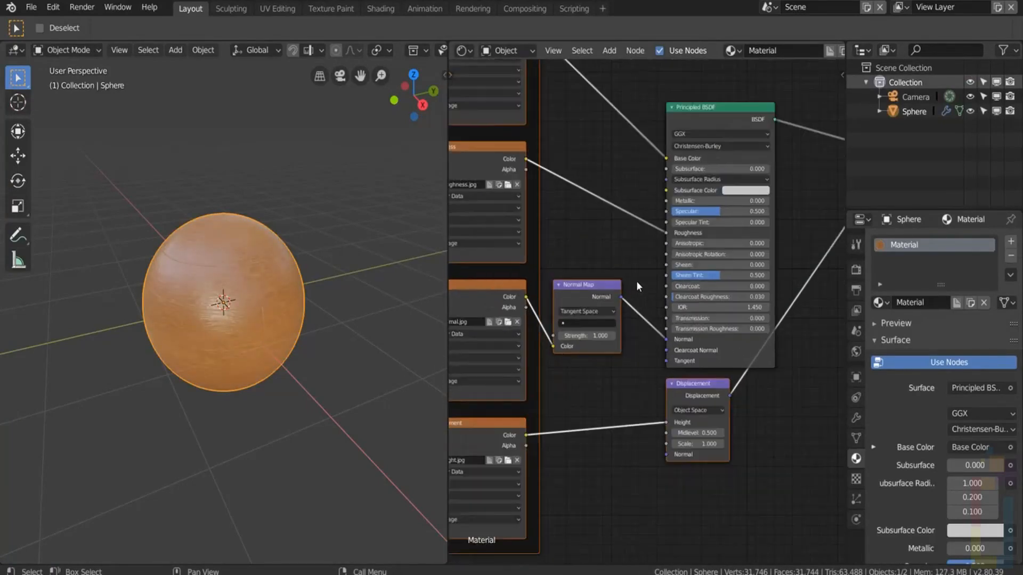
scroll("down", 3)
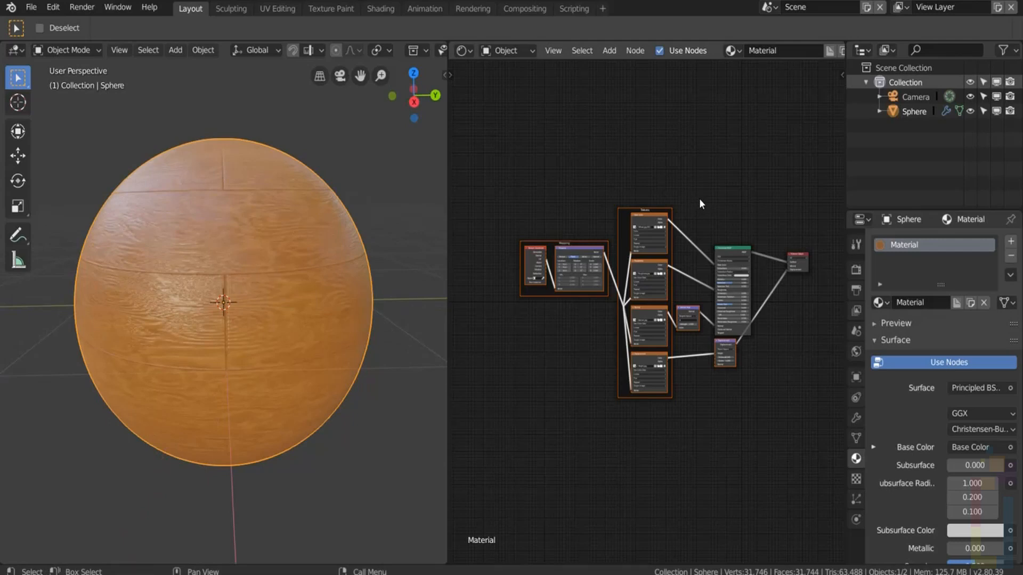
mouse_move(739, 220)
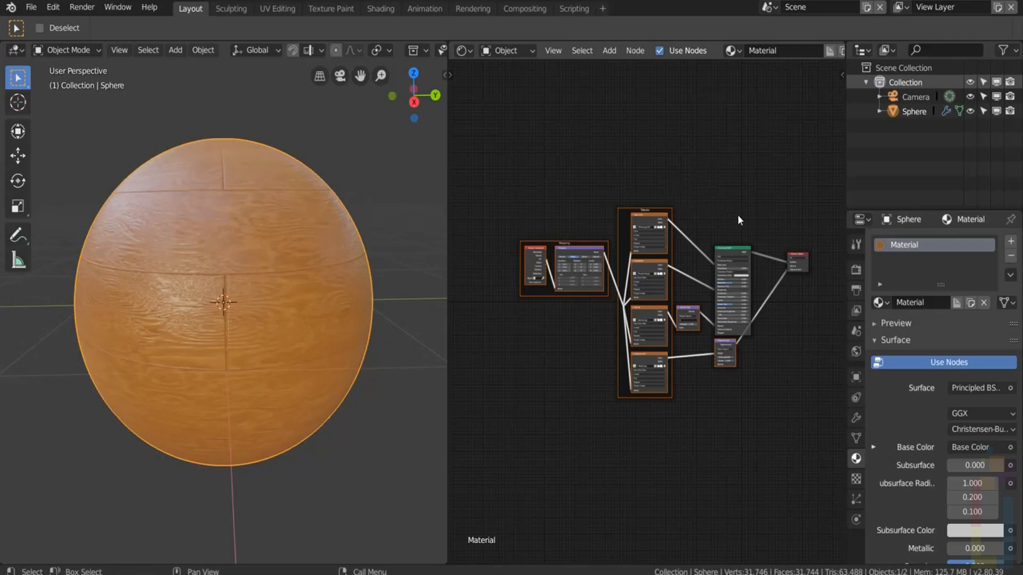